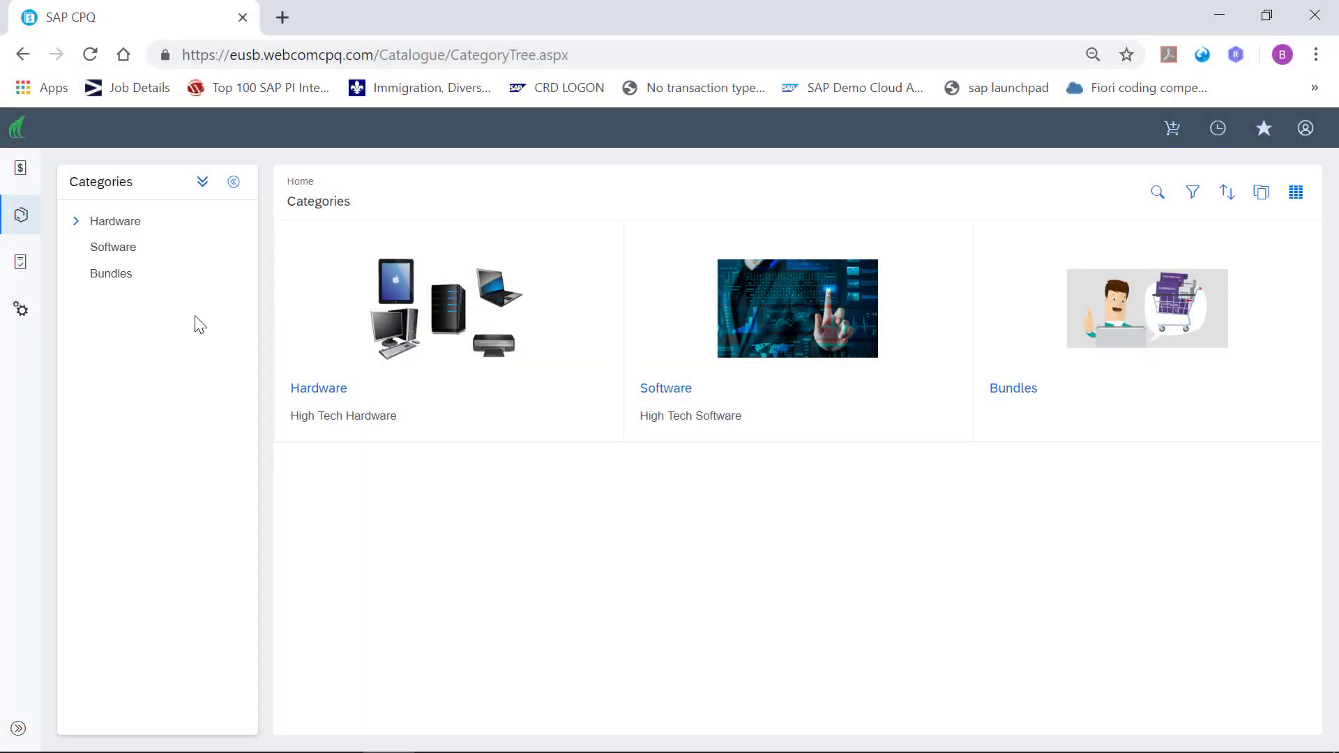
{"action": "mouse_move", "coordinate": [252, 311]}
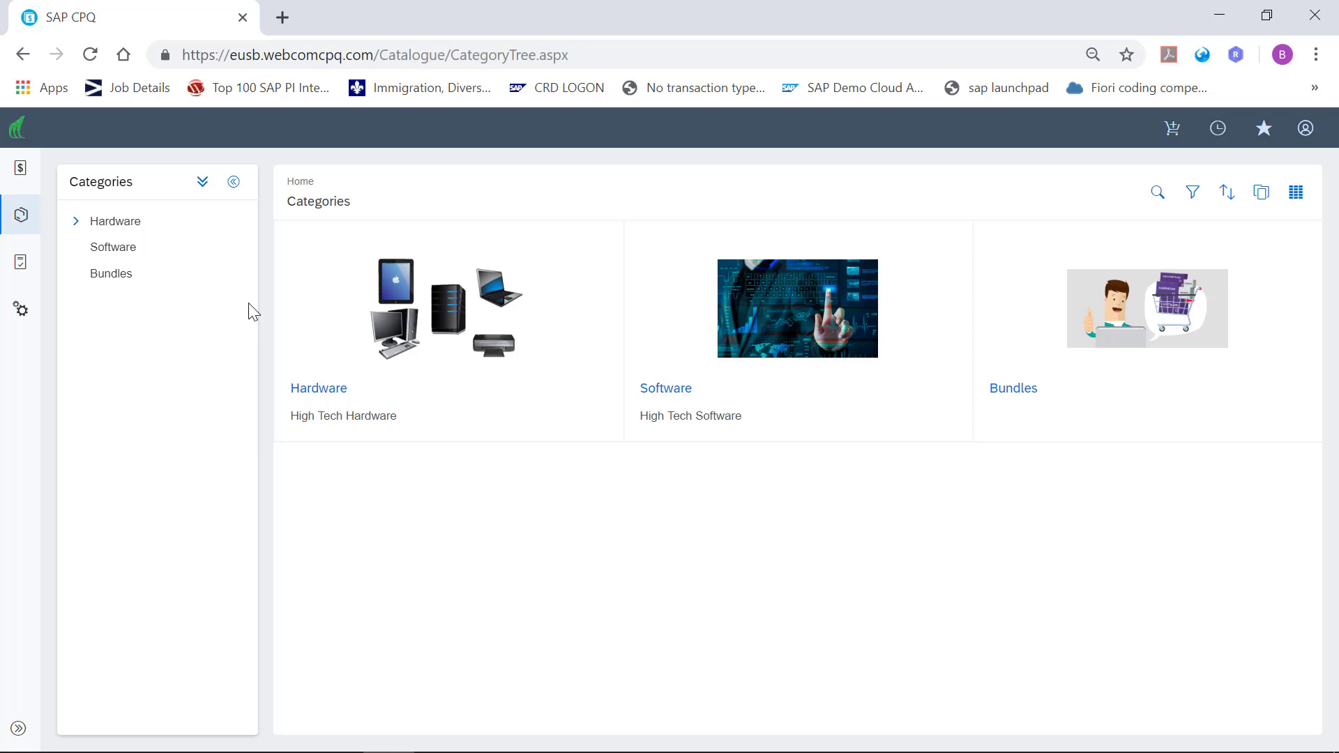
Show the Smartphone products under Hardware and start Smartphone Guided Selling
{"action": "left_click", "coordinate": [75, 220]}
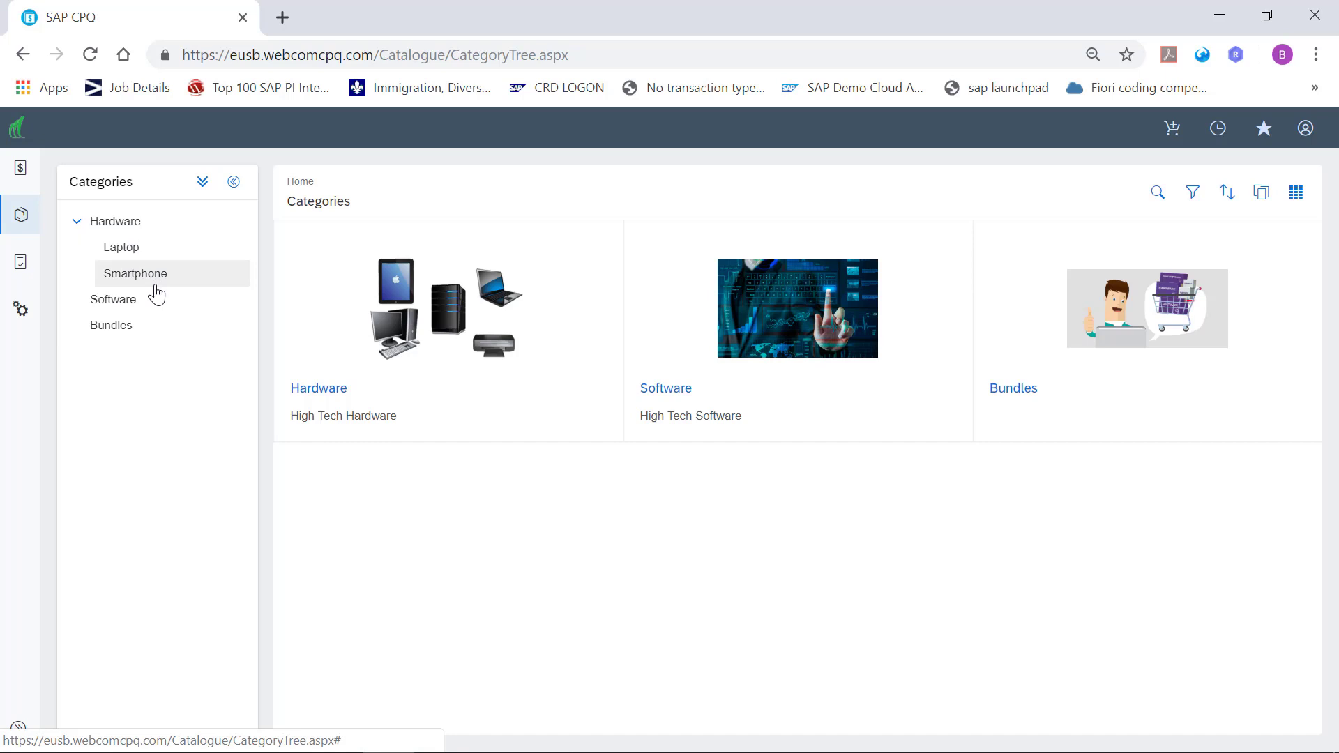
{"action": "left_click", "coordinate": [134, 274]}
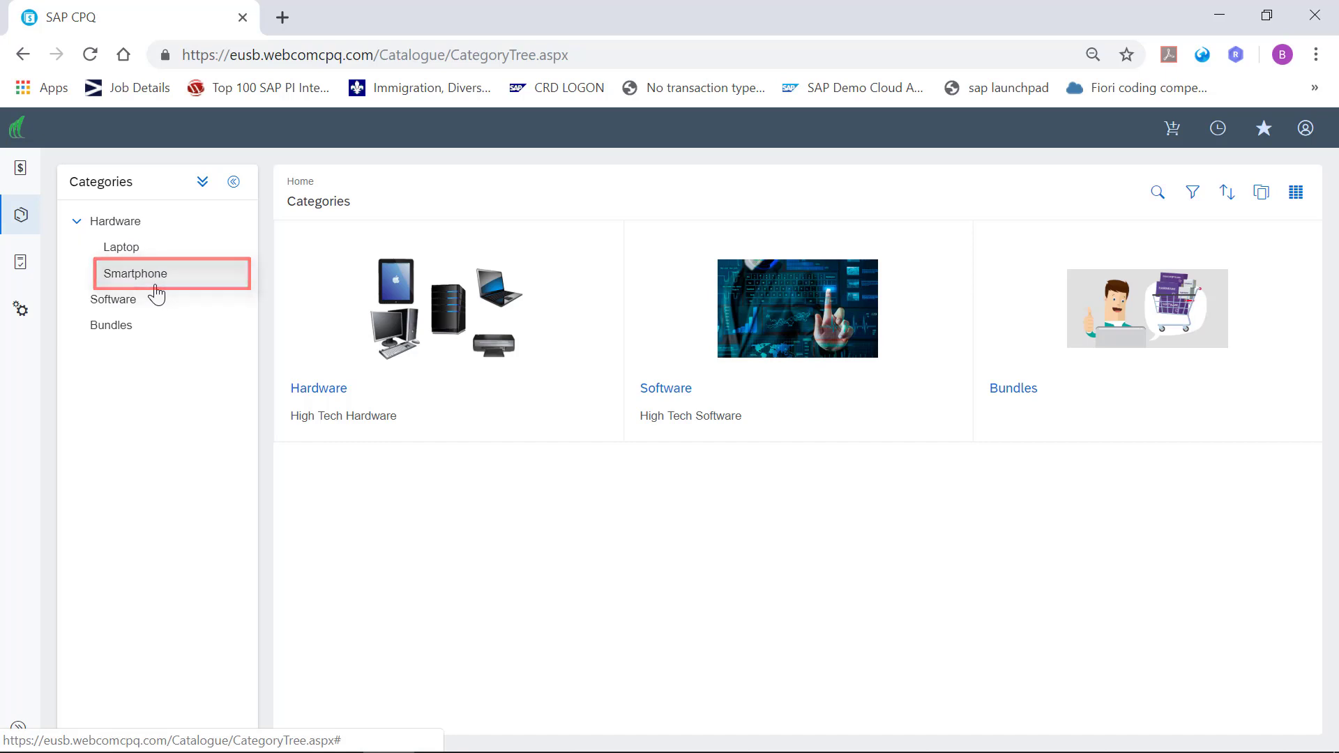
{"action": "left_click", "coordinate": [134, 274]}
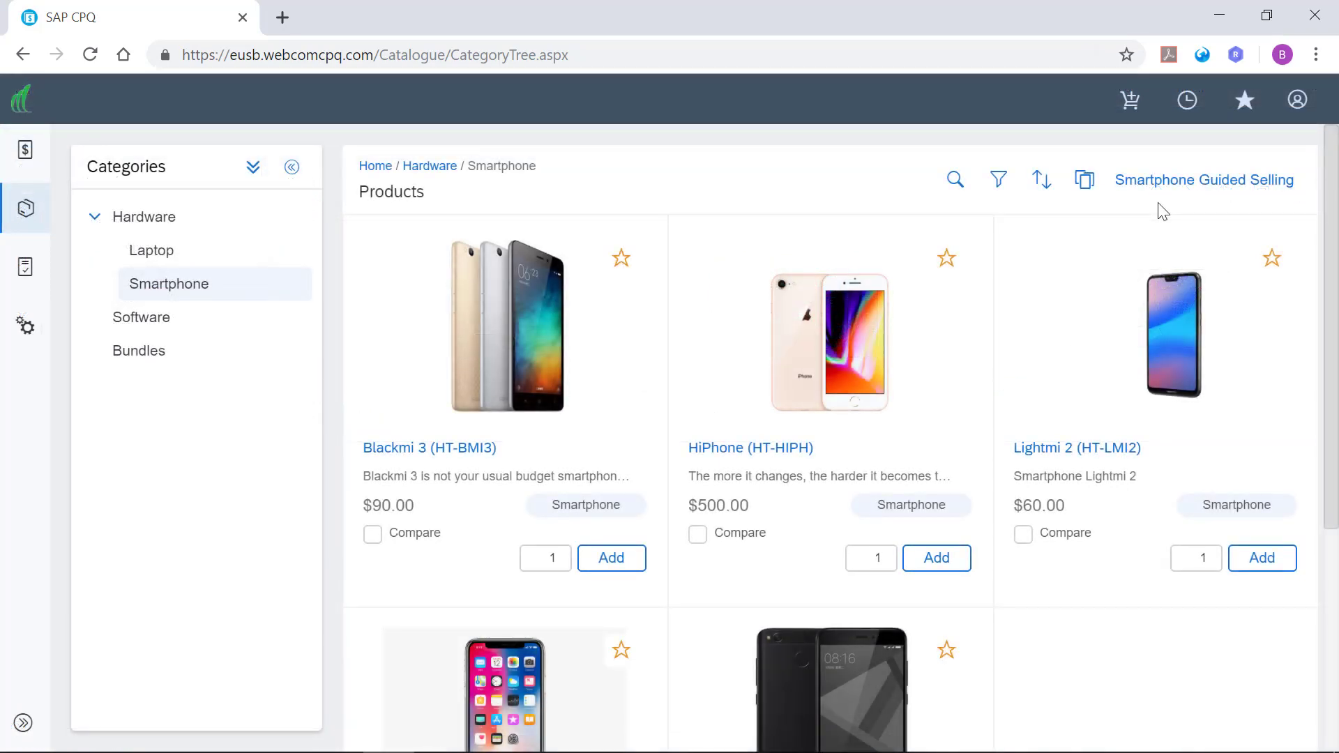
{"action": "left_click", "coordinate": [1204, 180]}
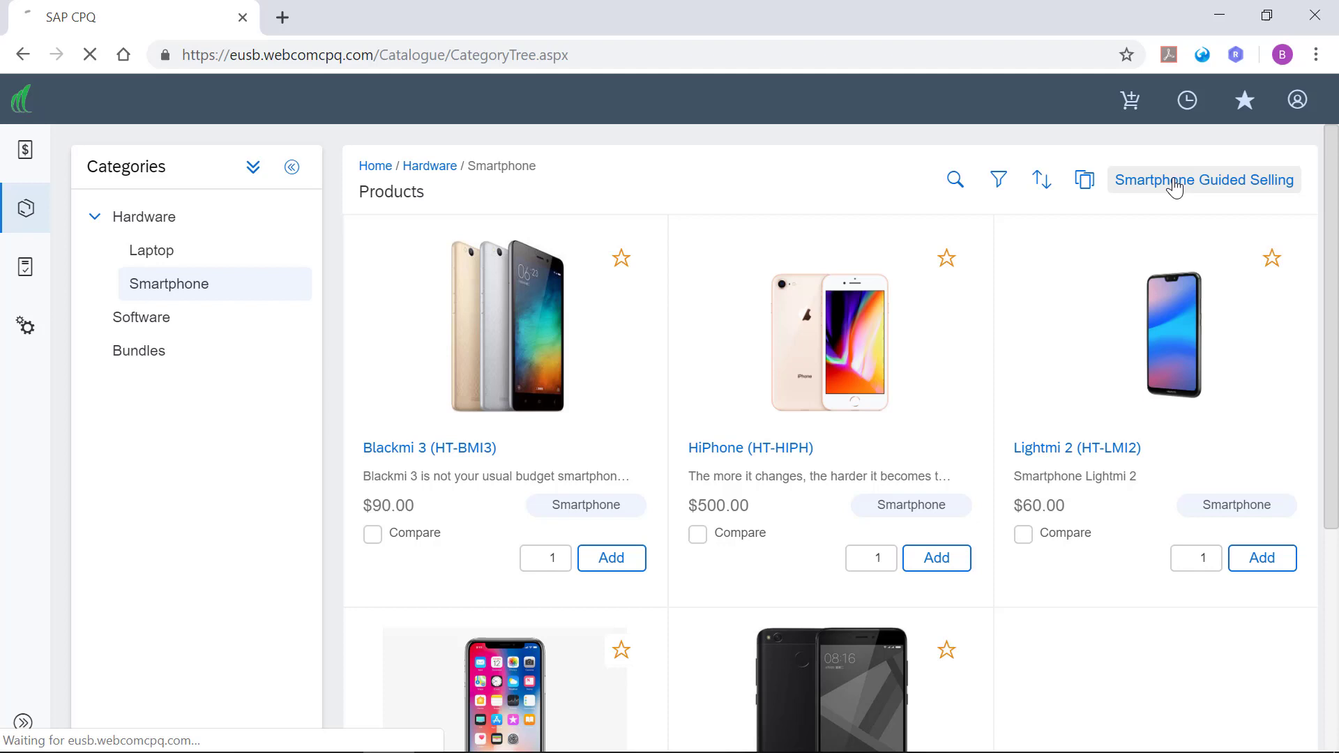
Filter phones to Pure Titan colour, Dynamic AMOLED display, 20 MP camera and Fingerprint sensor
{"action": "left_click", "coordinate": [1204, 179]}
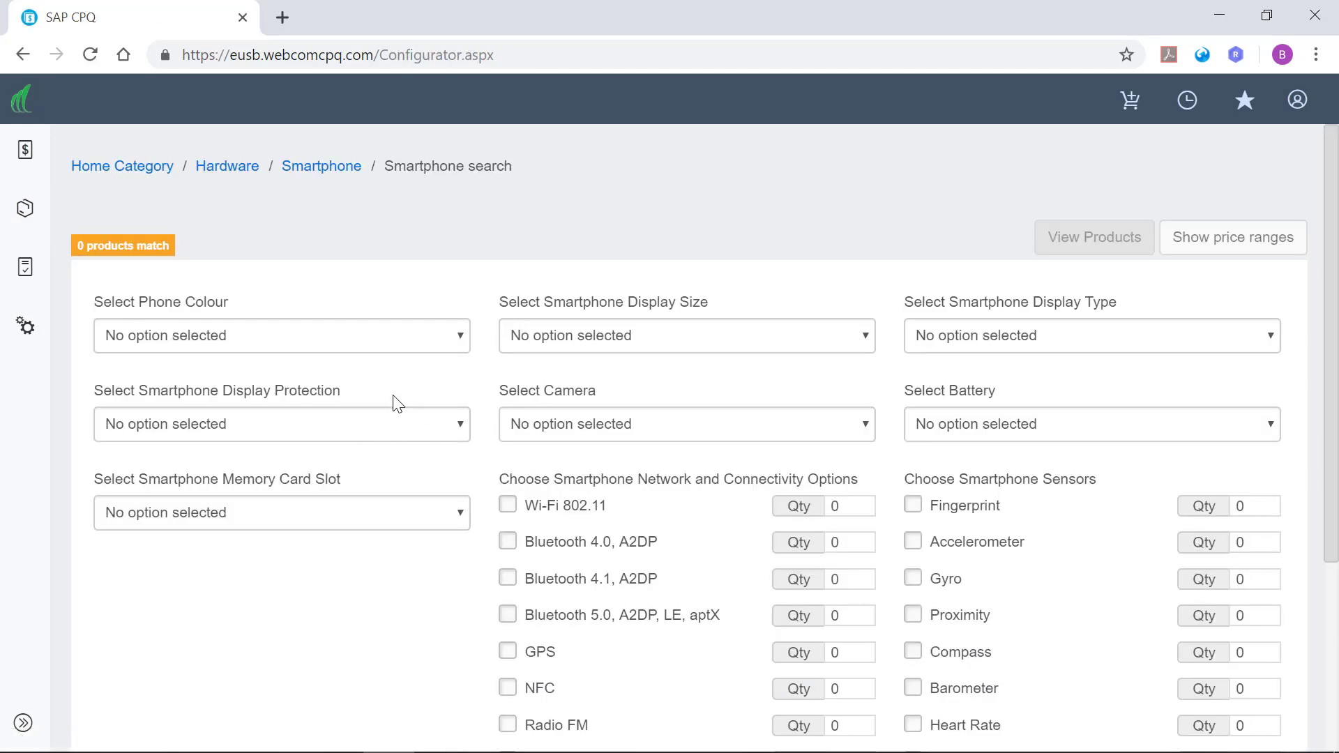
{"action": "mouse_move", "coordinate": [420, 393]}
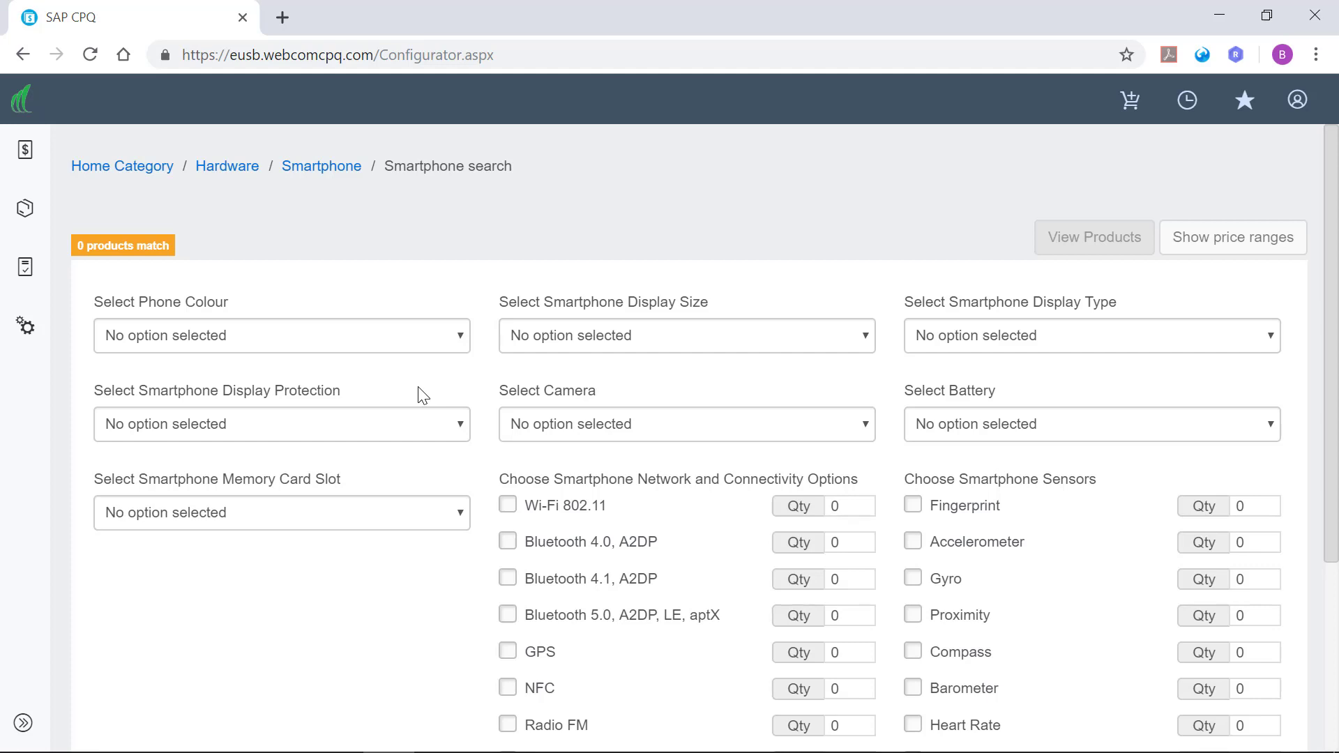
{"action": "mouse_move", "coordinate": [440, 364]}
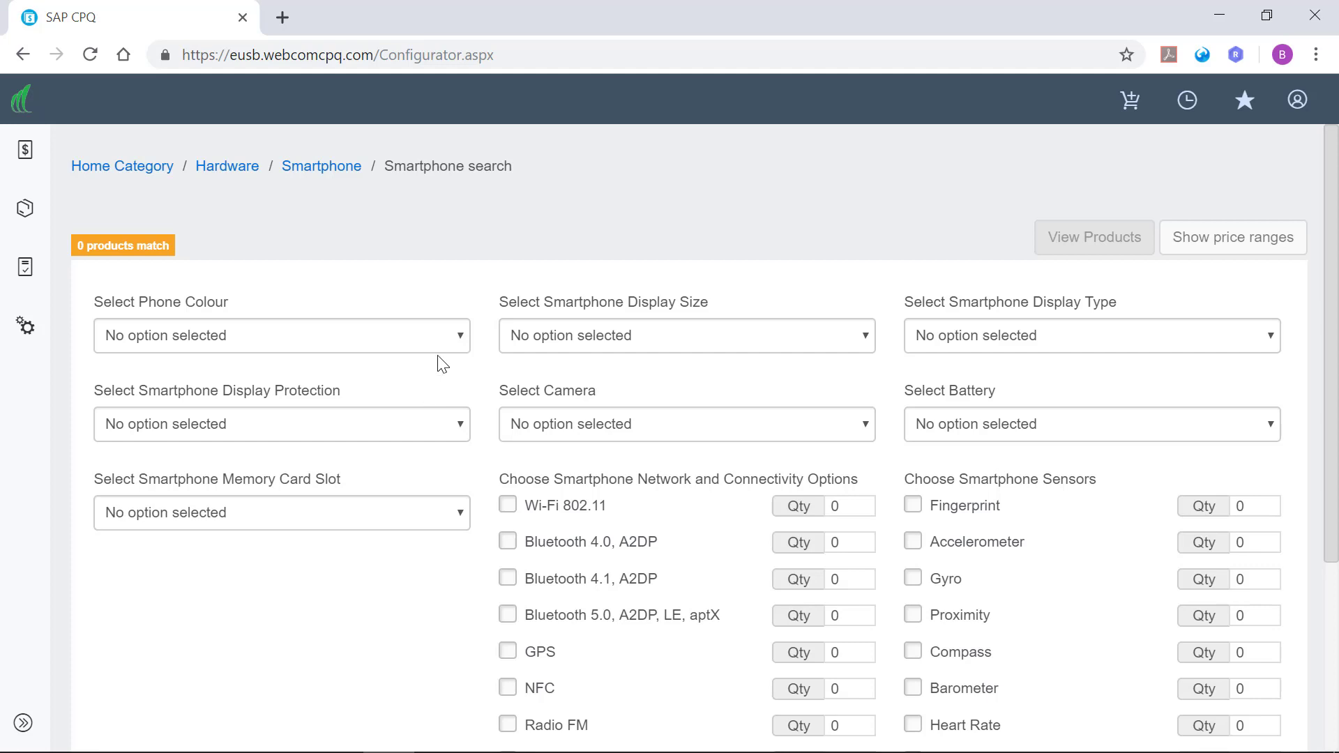
{"action": "left_click", "coordinate": [281, 335]}
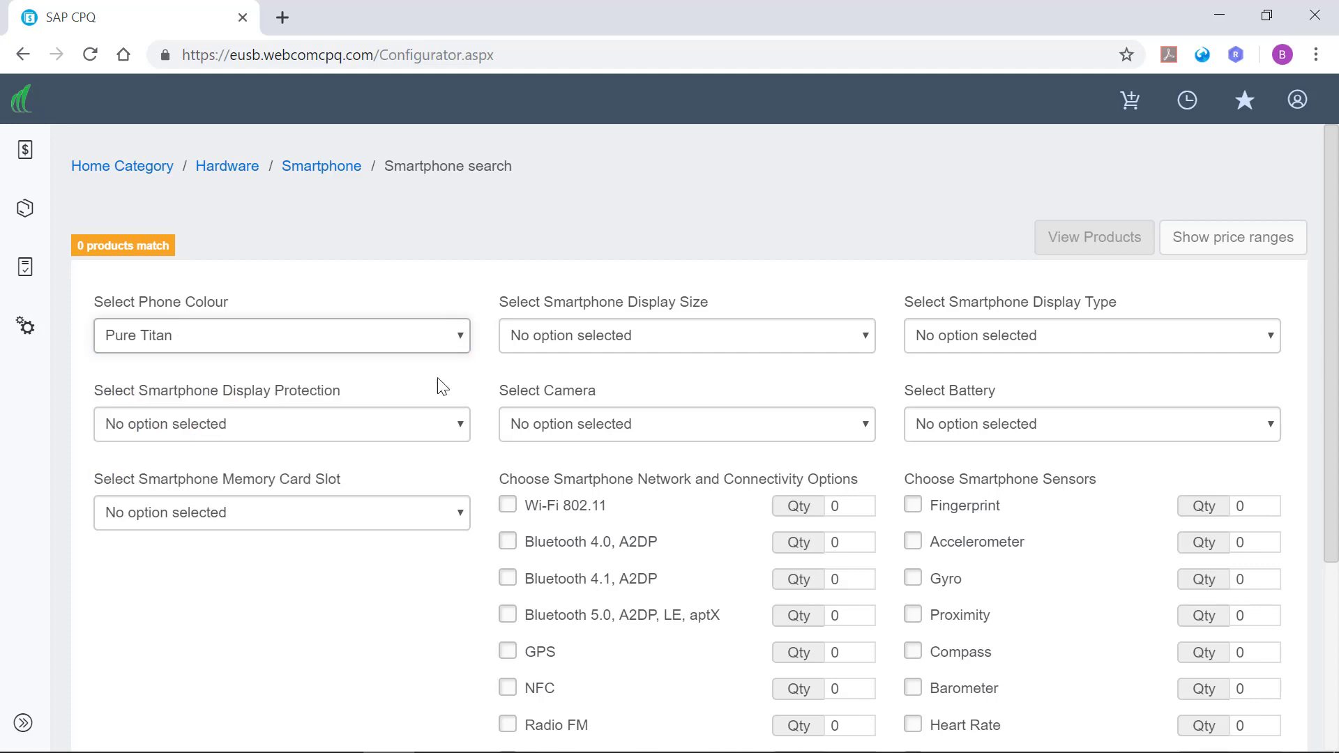
{"action": "left_click", "coordinate": [1091, 334]}
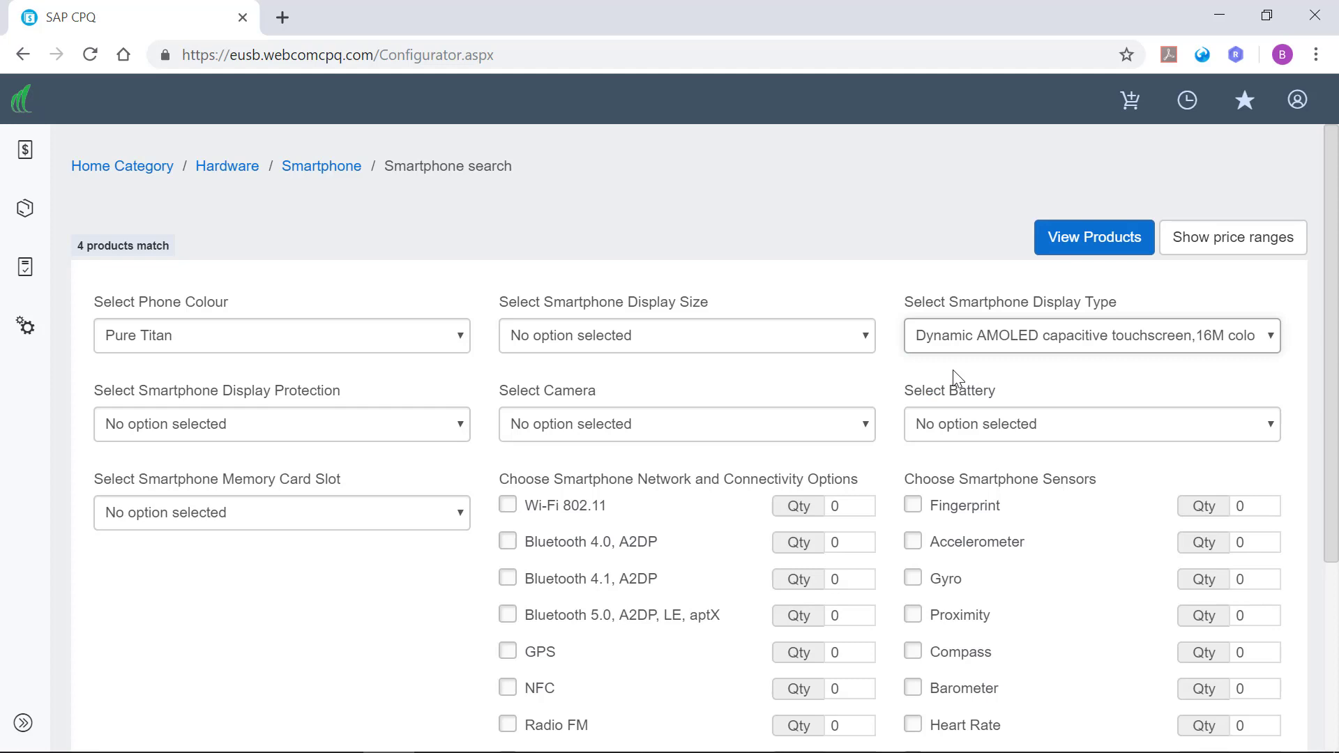
{"action": "left_click", "coordinate": [686, 423]}
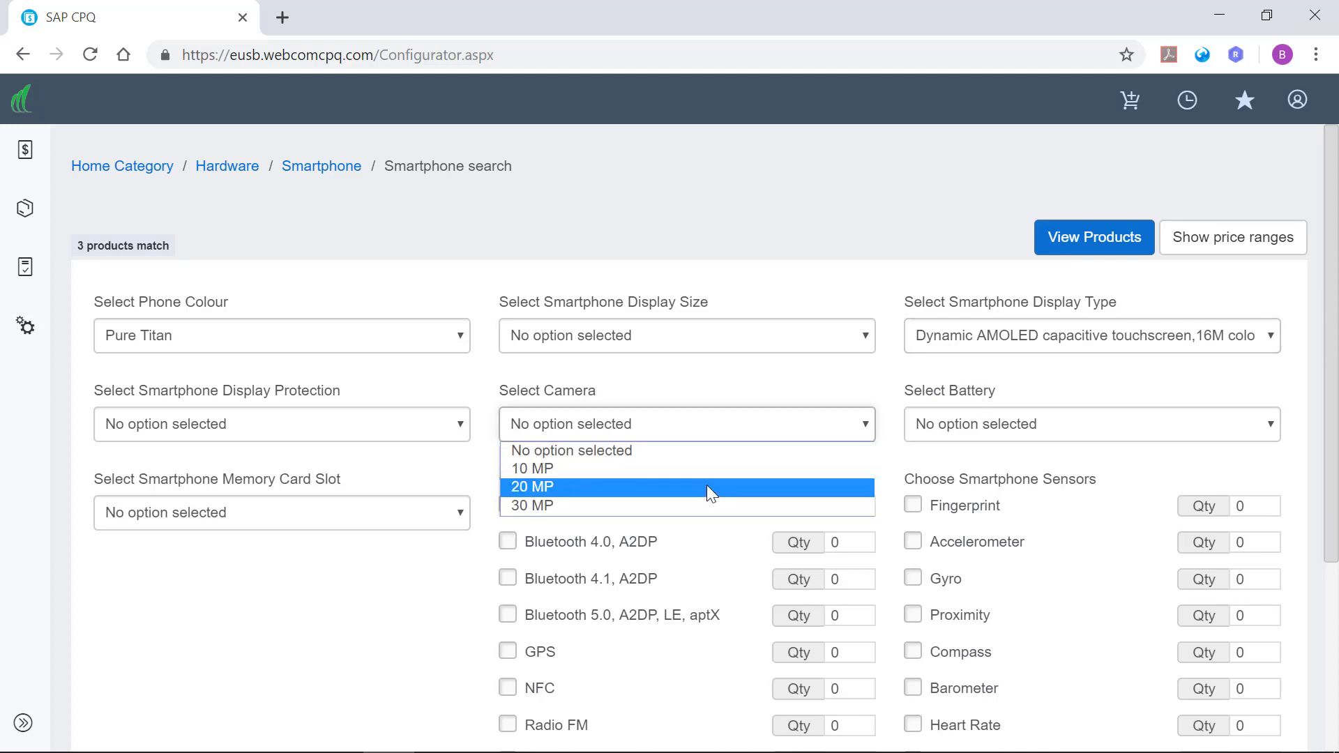
{"action": "left_click", "coordinate": [532, 487]}
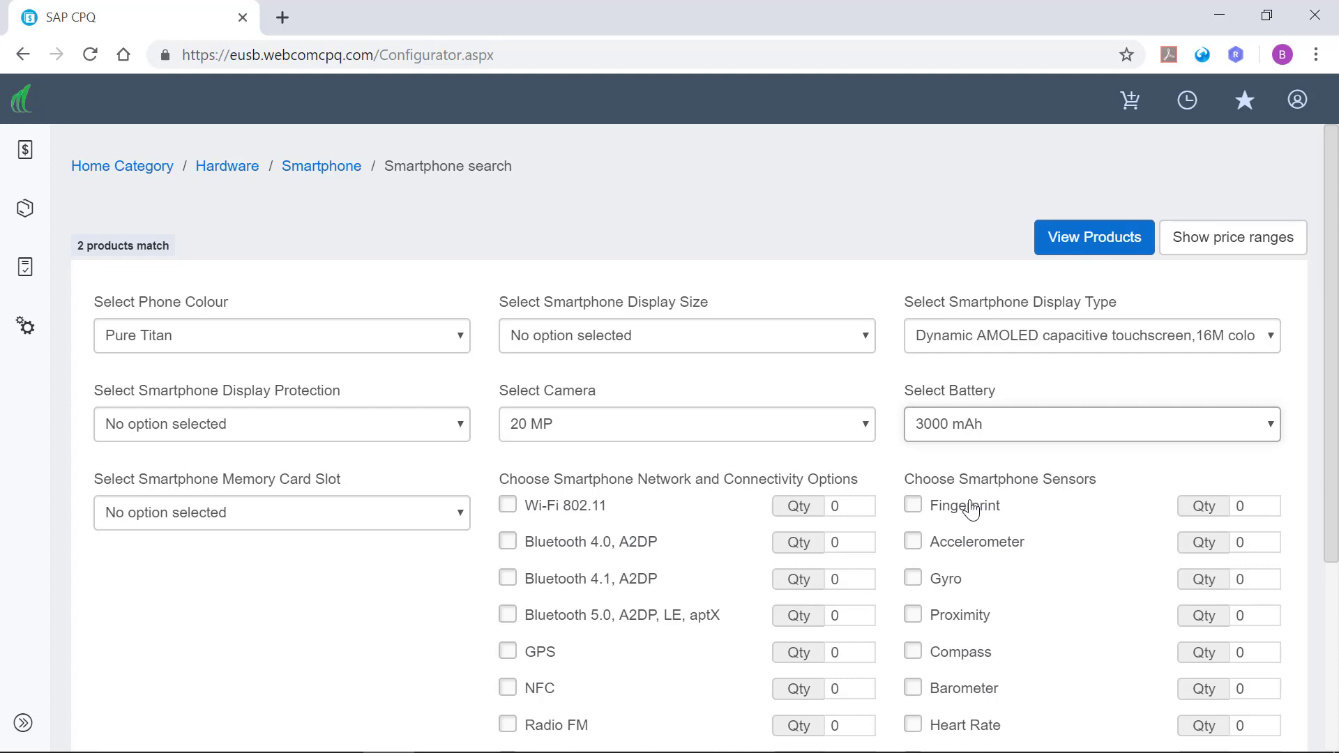
{"action": "left_click", "coordinate": [912, 507]}
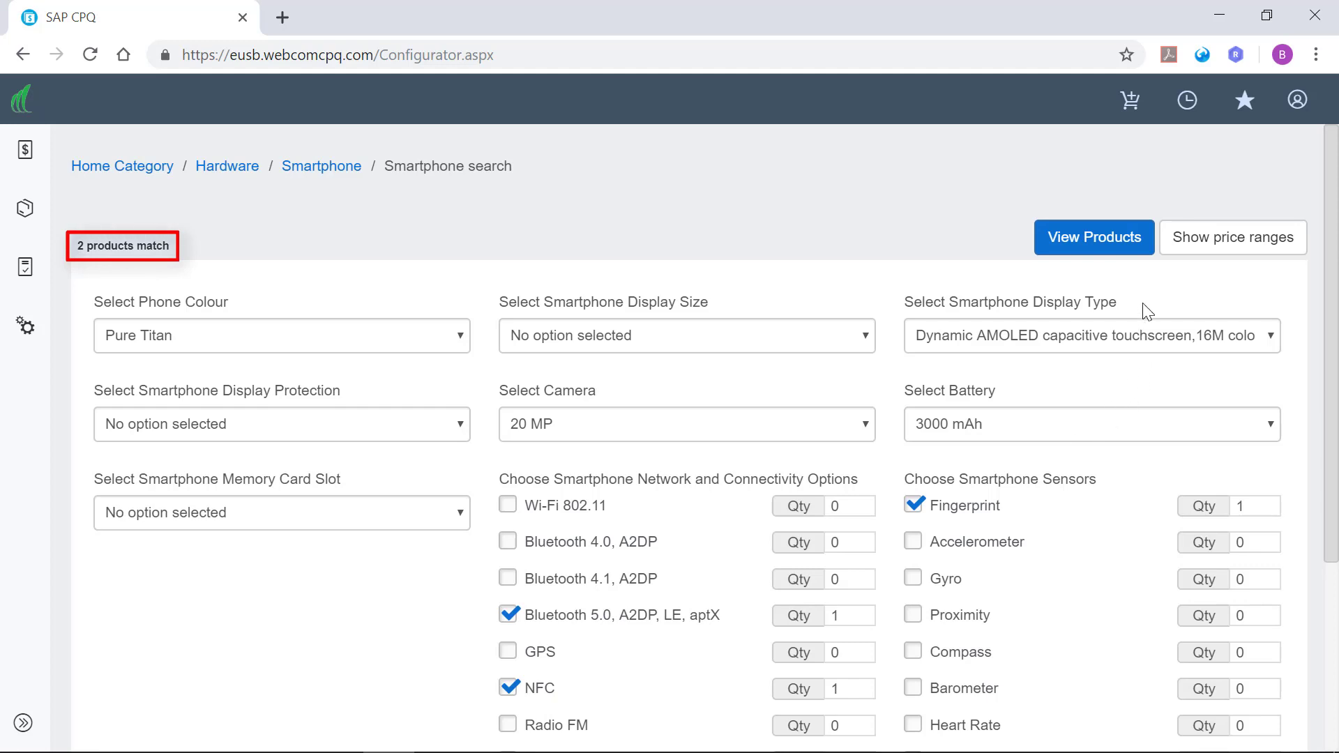
{"action": "mouse_move", "coordinate": [1118, 254]}
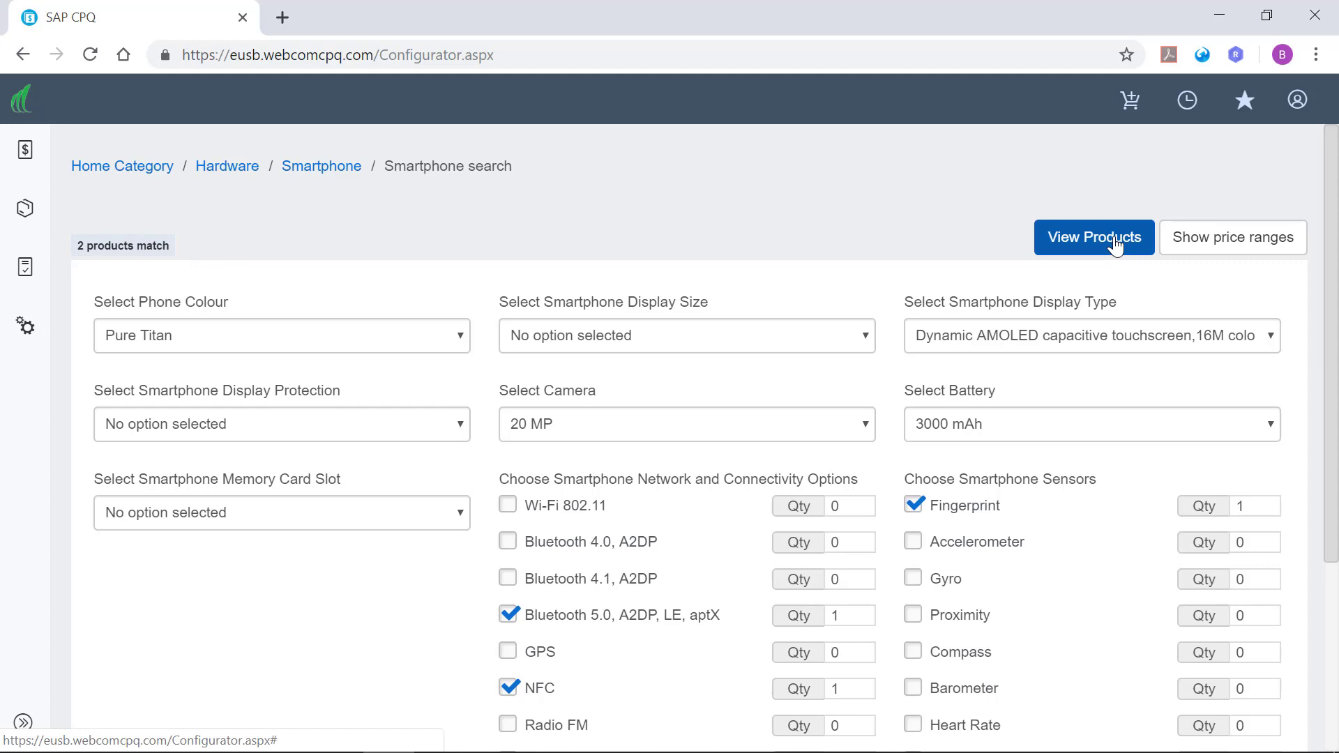
Compare HiPhone and MiPhone side by side and add the MiPhone to the quote
{"action": "left_click", "coordinate": [1093, 237]}
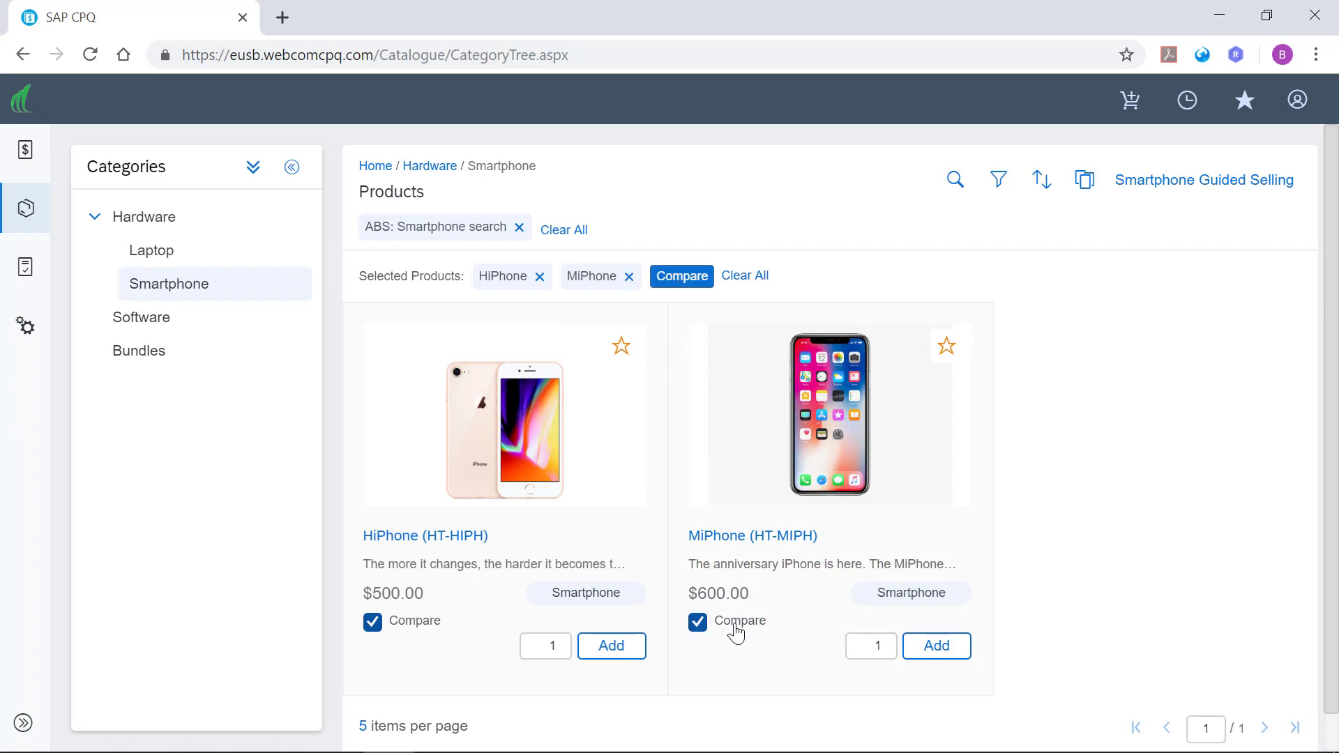
{"action": "mouse_move", "coordinate": [686, 276]}
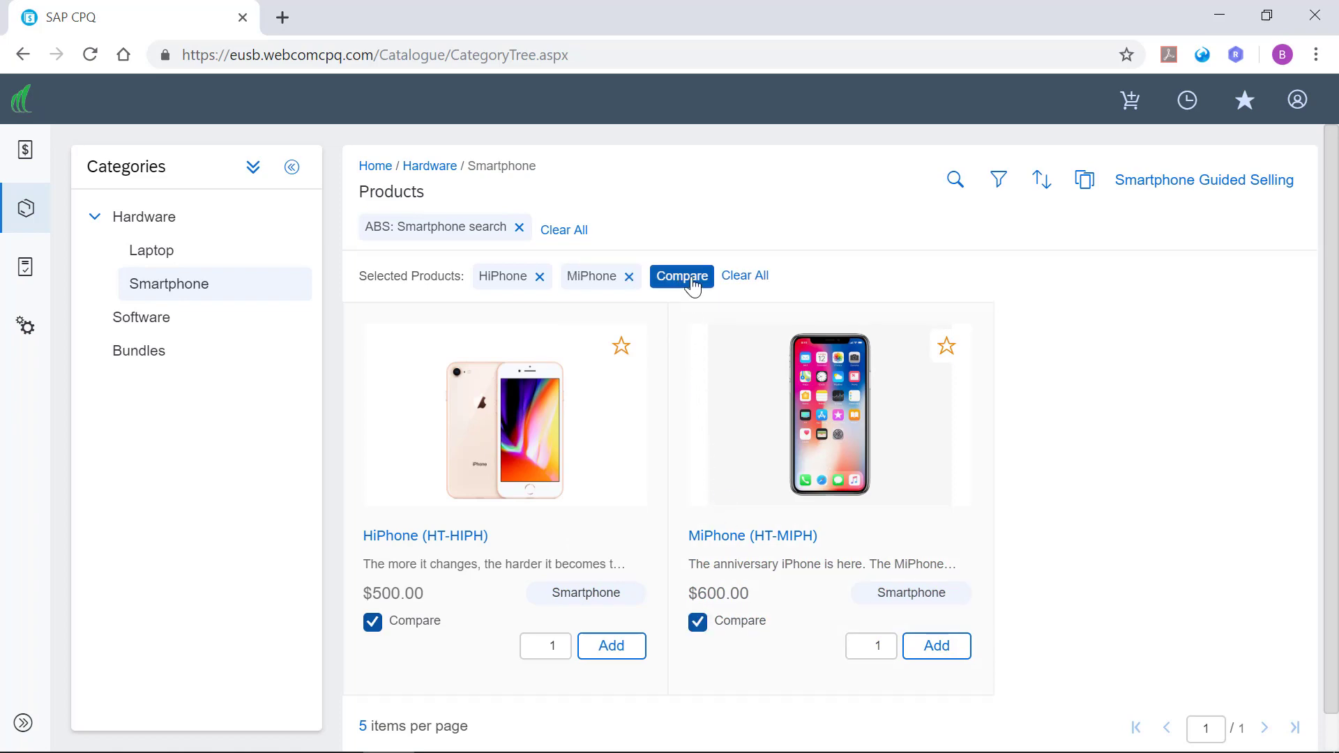
{"action": "left_click", "coordinate": [680, 274]}
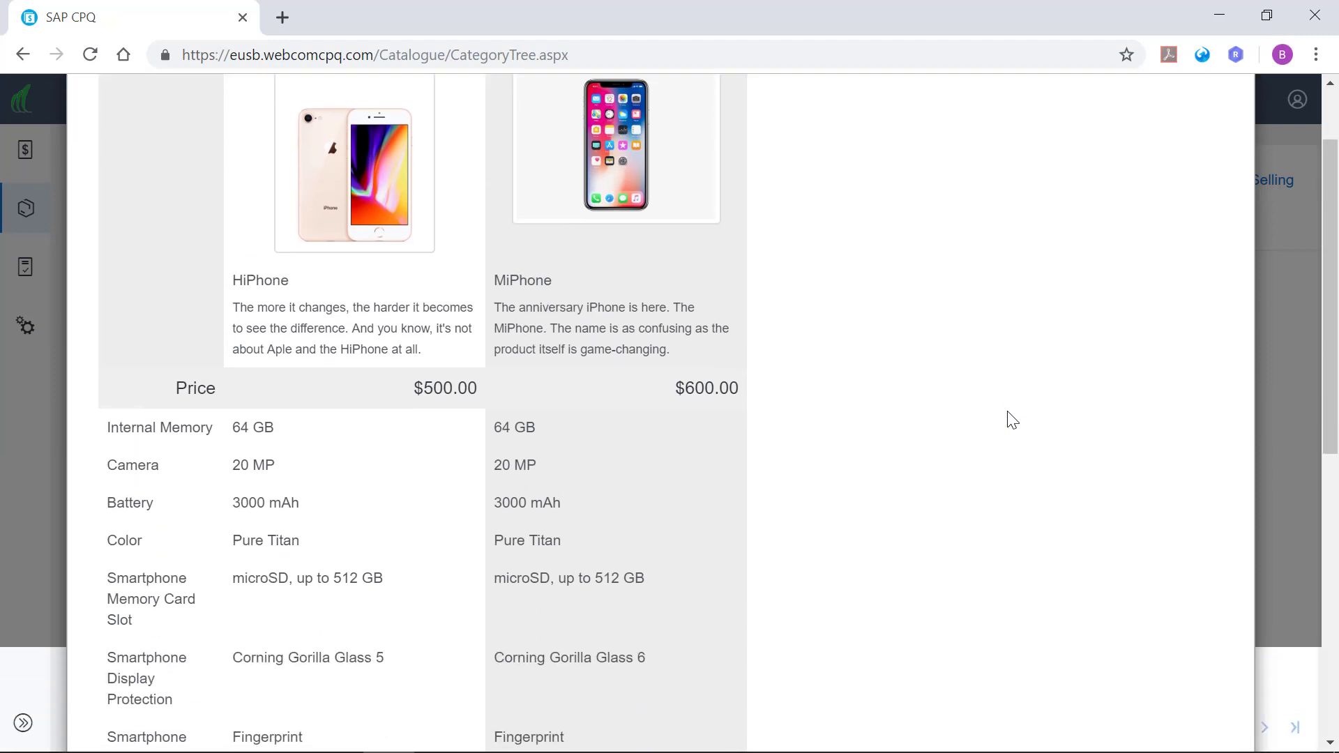
{"action": "scroll", "scroll_direction": "down", "scroll_amount": 3}
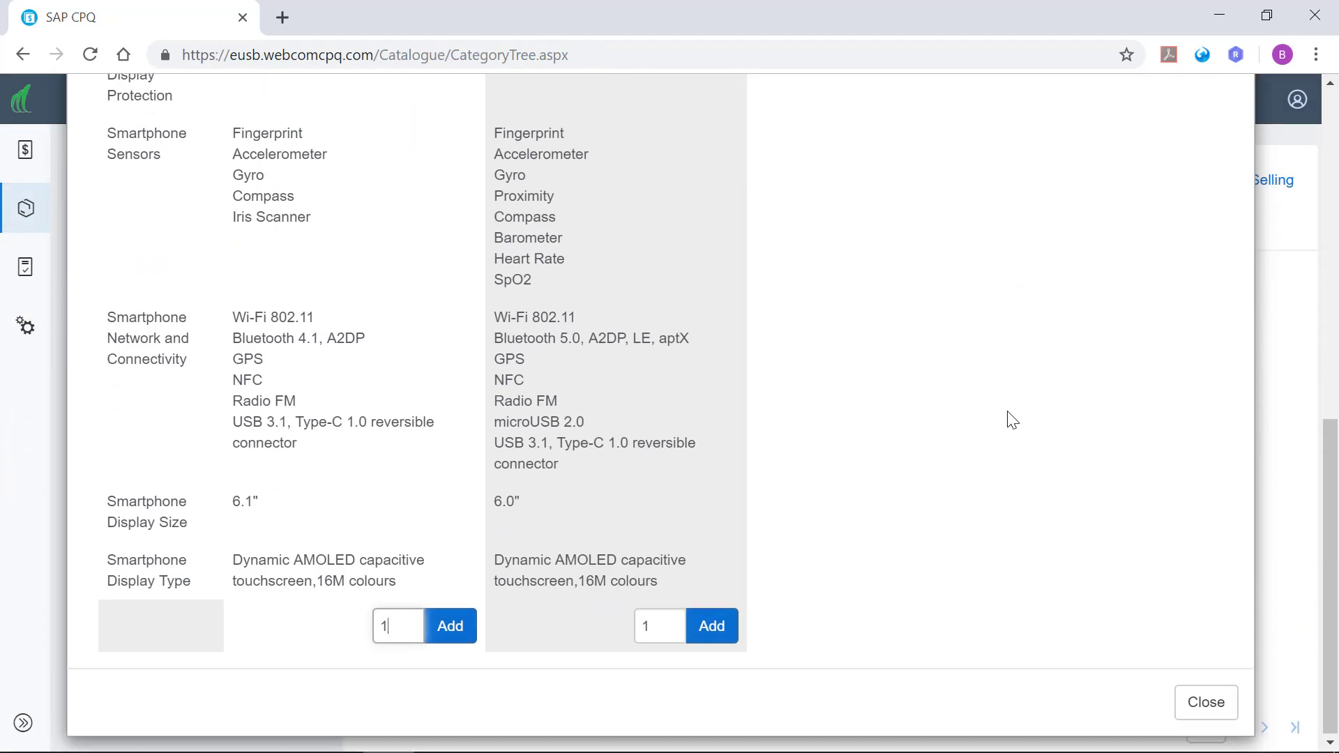
{"action": "left_click", "coordinate": [711, 625]}
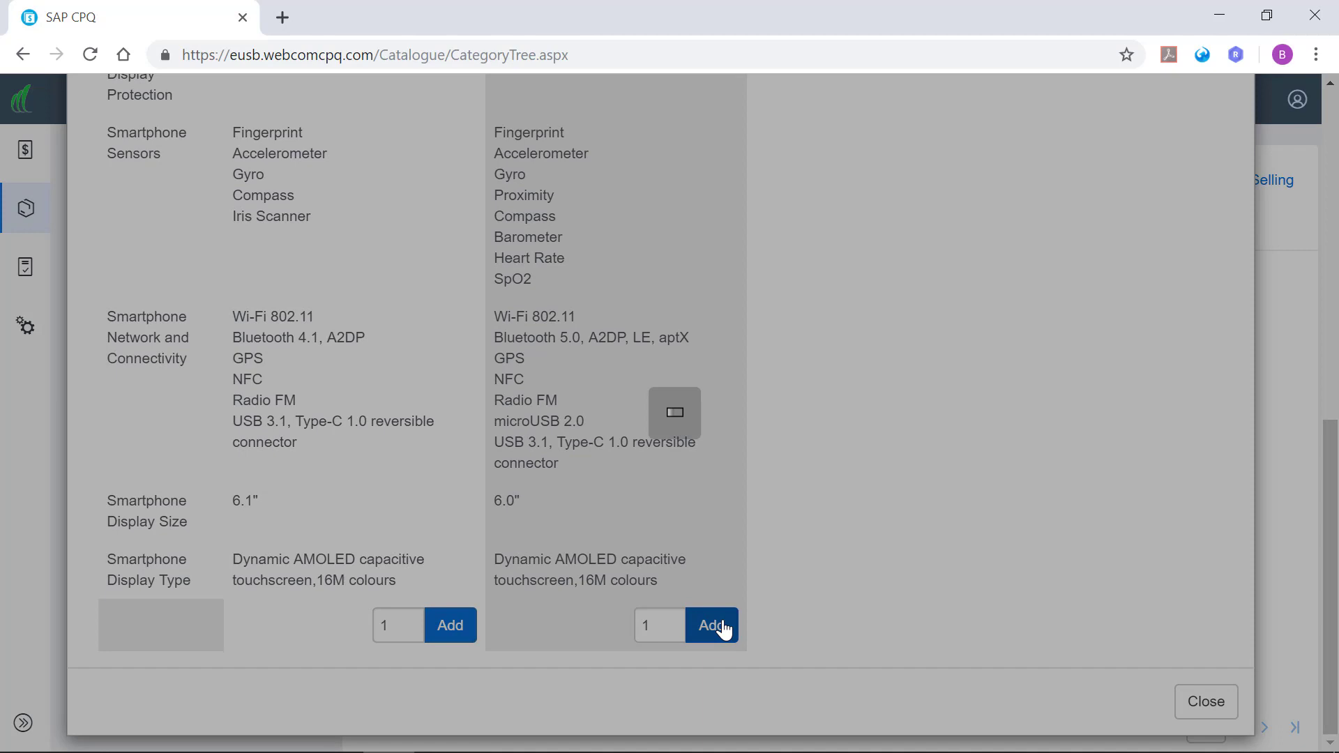
{"action": "left_click", "coordinate": [713, 624]}
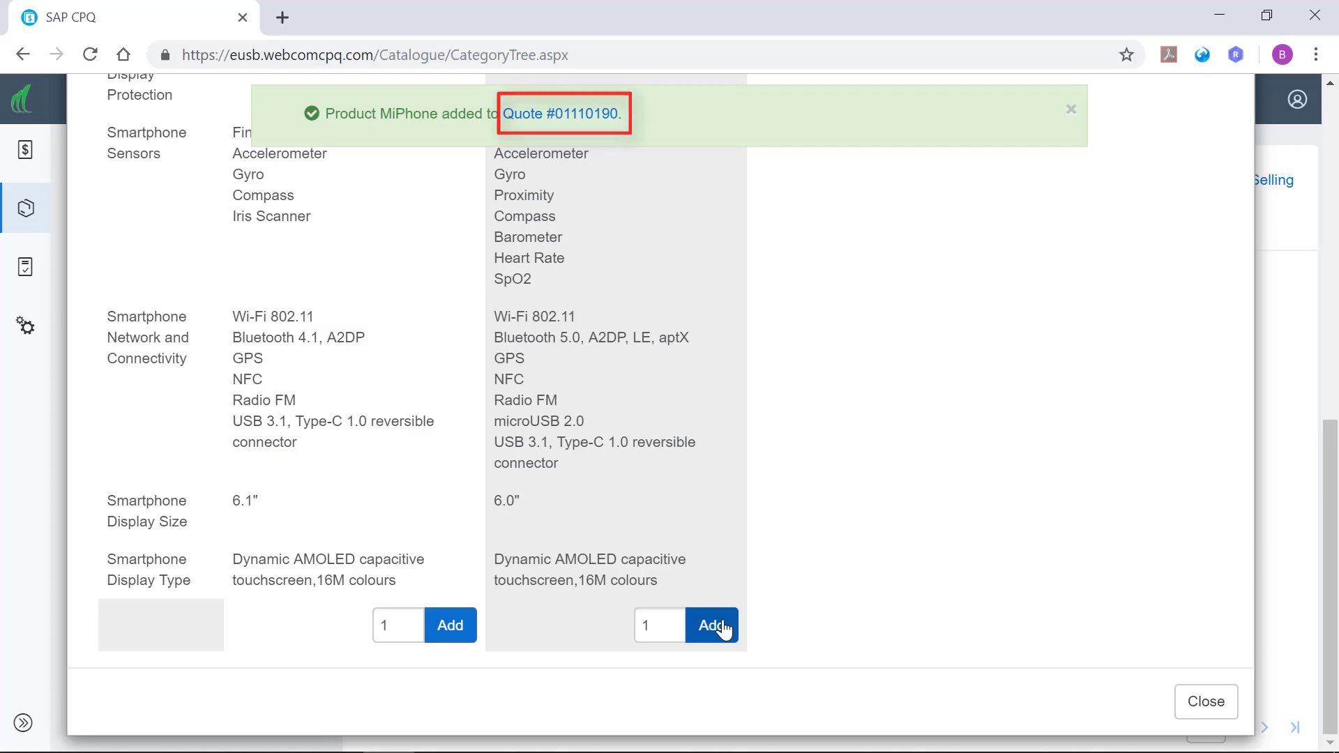
Open Quote #01110190, view its 50%-off-third-unit special offer and dismiss it
{"action": "left_click", "coordinate": [563, 114]}
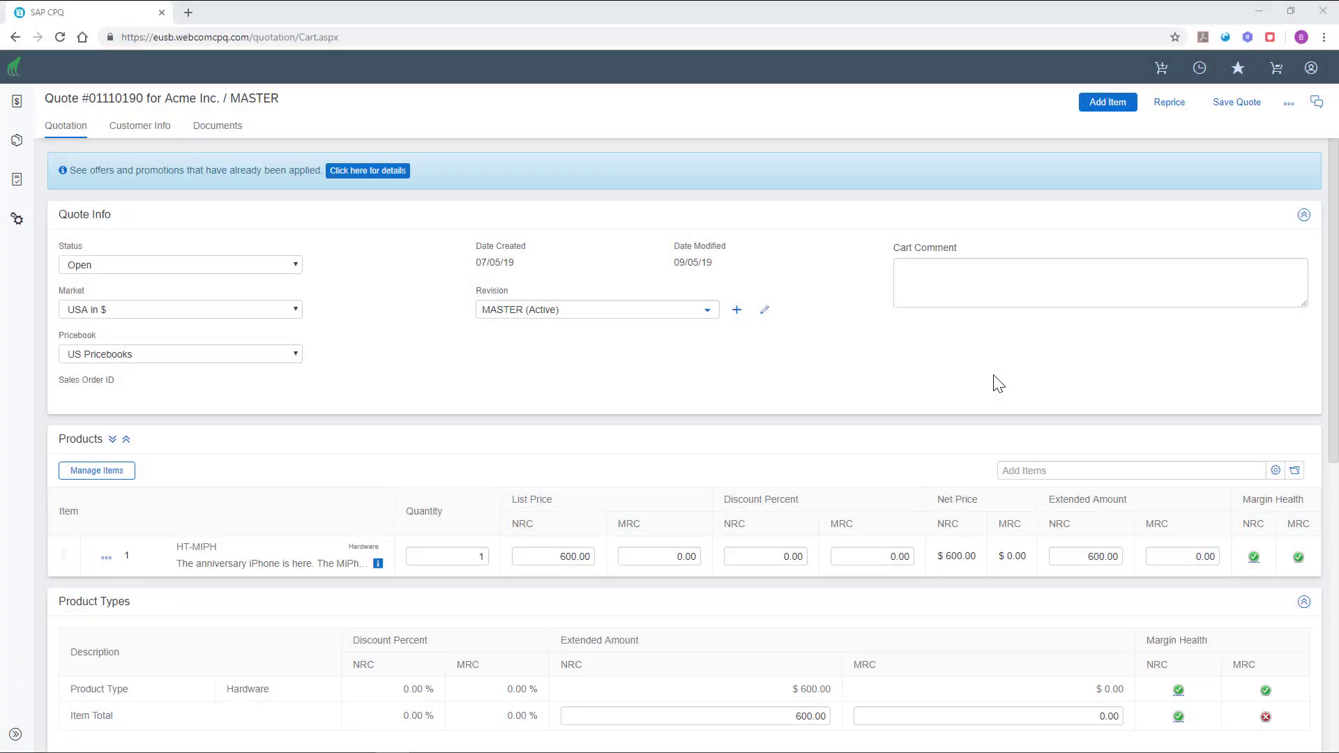
{"action": "mouse_move", "coordinate": [409, 240]}
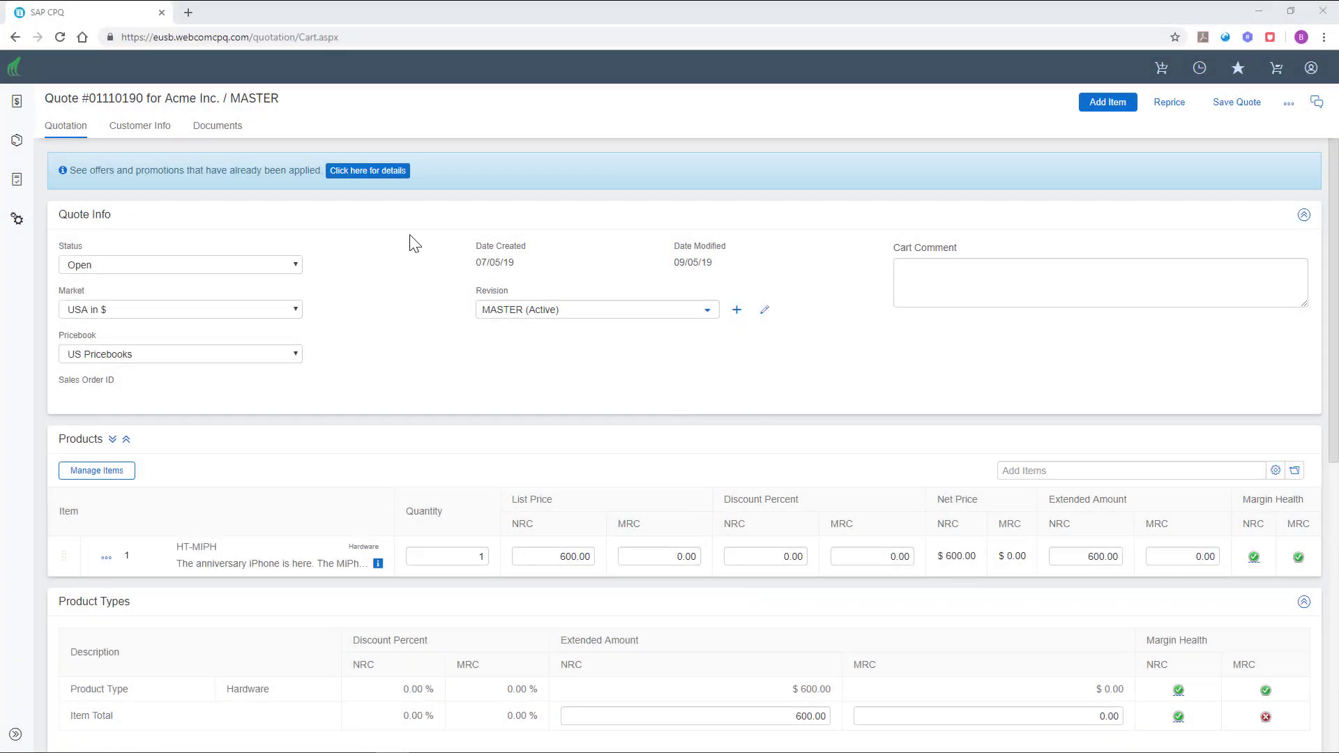
{"action": "left_click", "coordinate": [368, 170]}
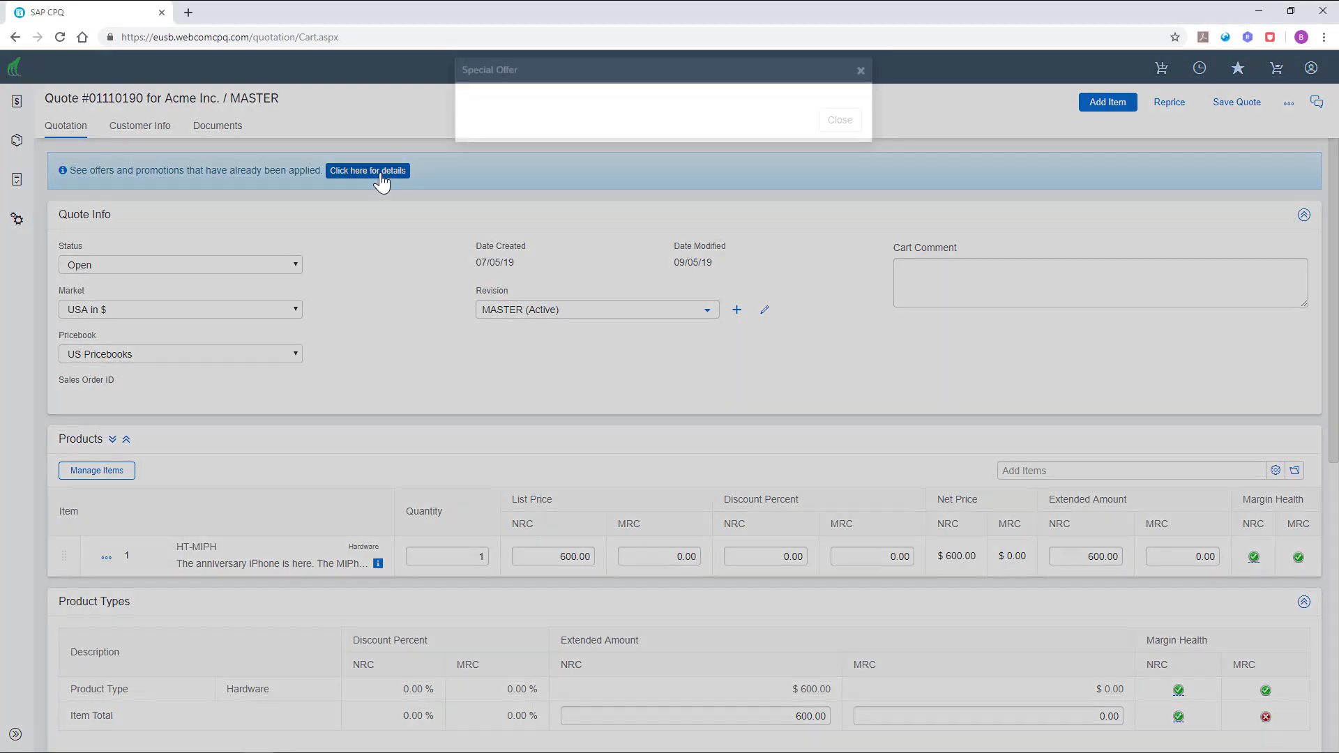
{"action": "left_click", "coordinate": [368, 170]}
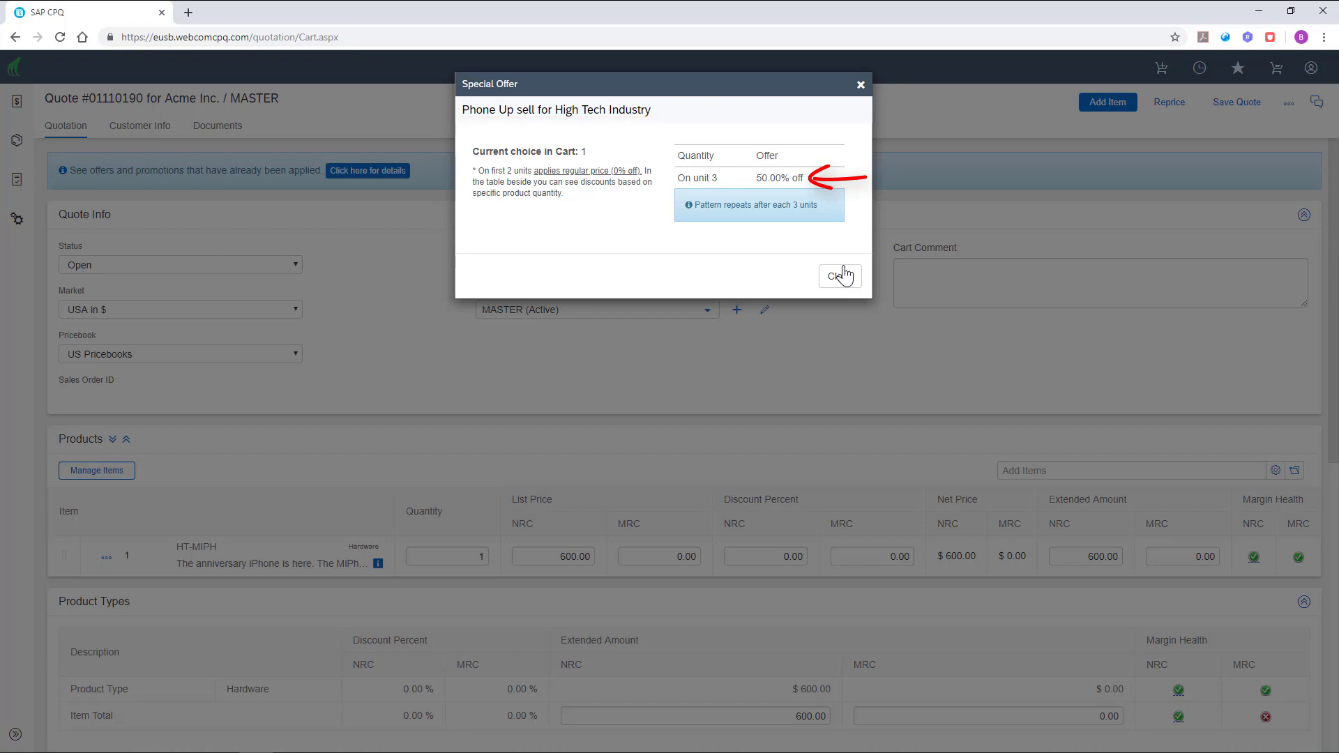
{"action": "left_click", "coordinate": [840, 275]}
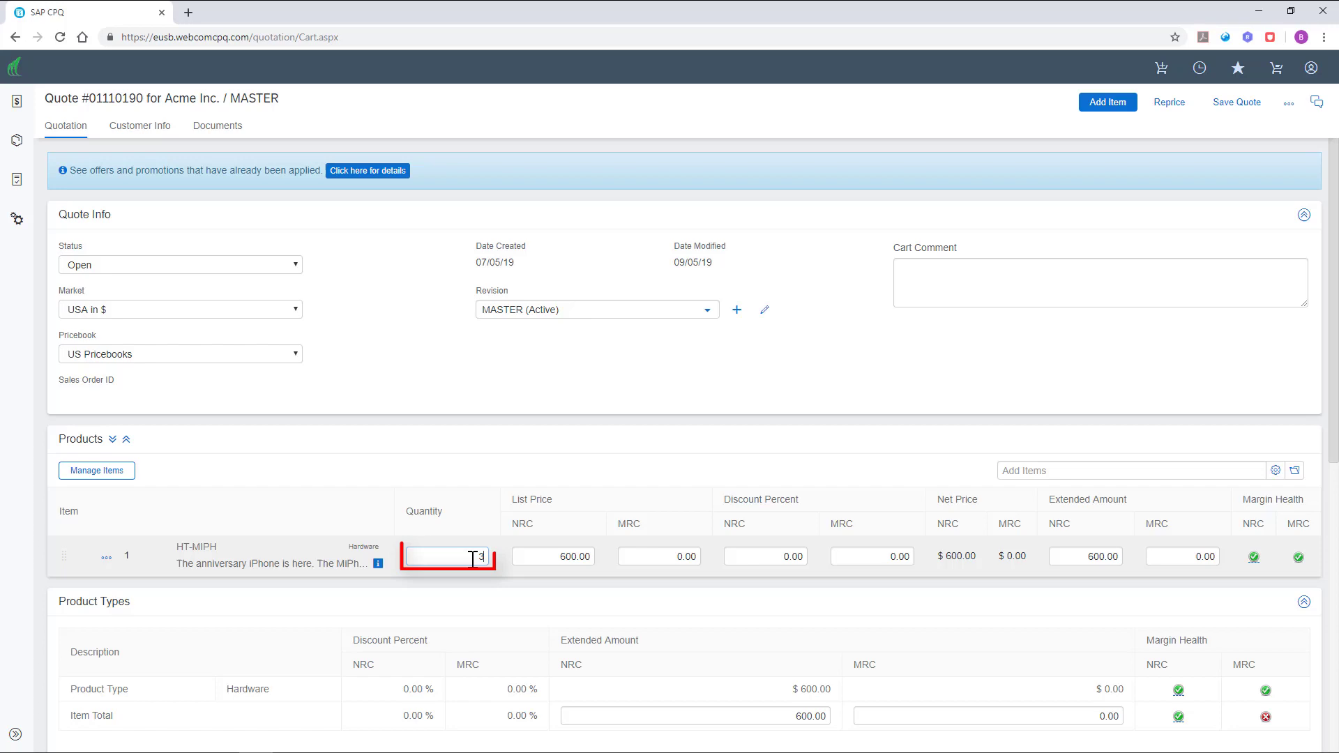
{"action": "type", "text": "3"}
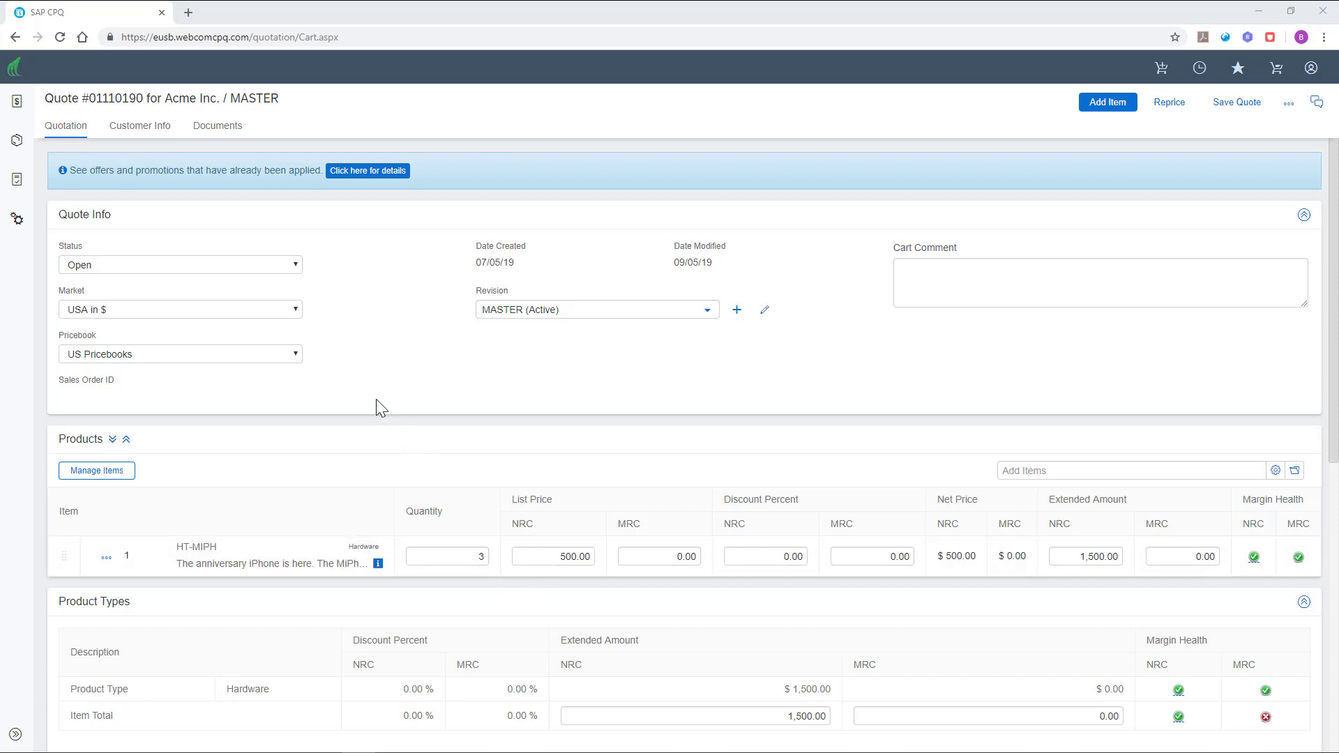
{"action": "mouse_move", "coordinate": [318, 326]}
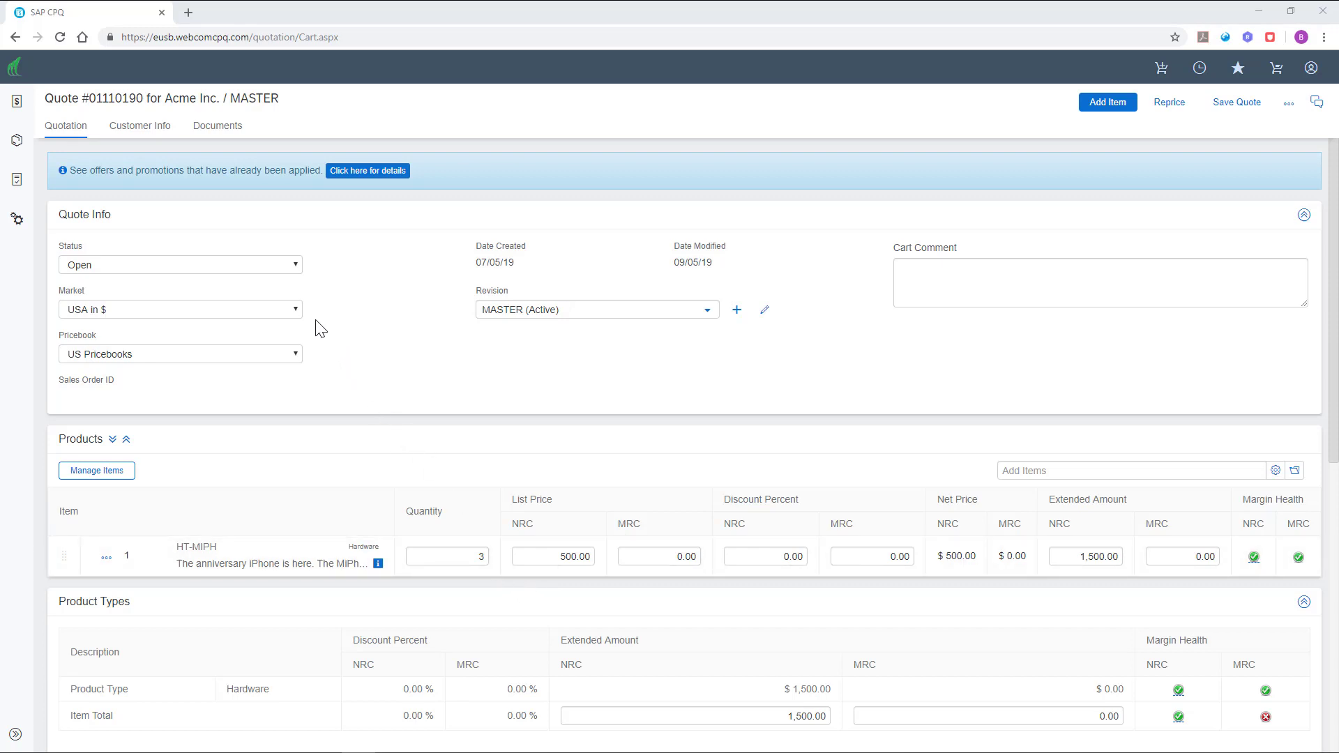
{"action": "left_click", "coordinate": [180, 309]}
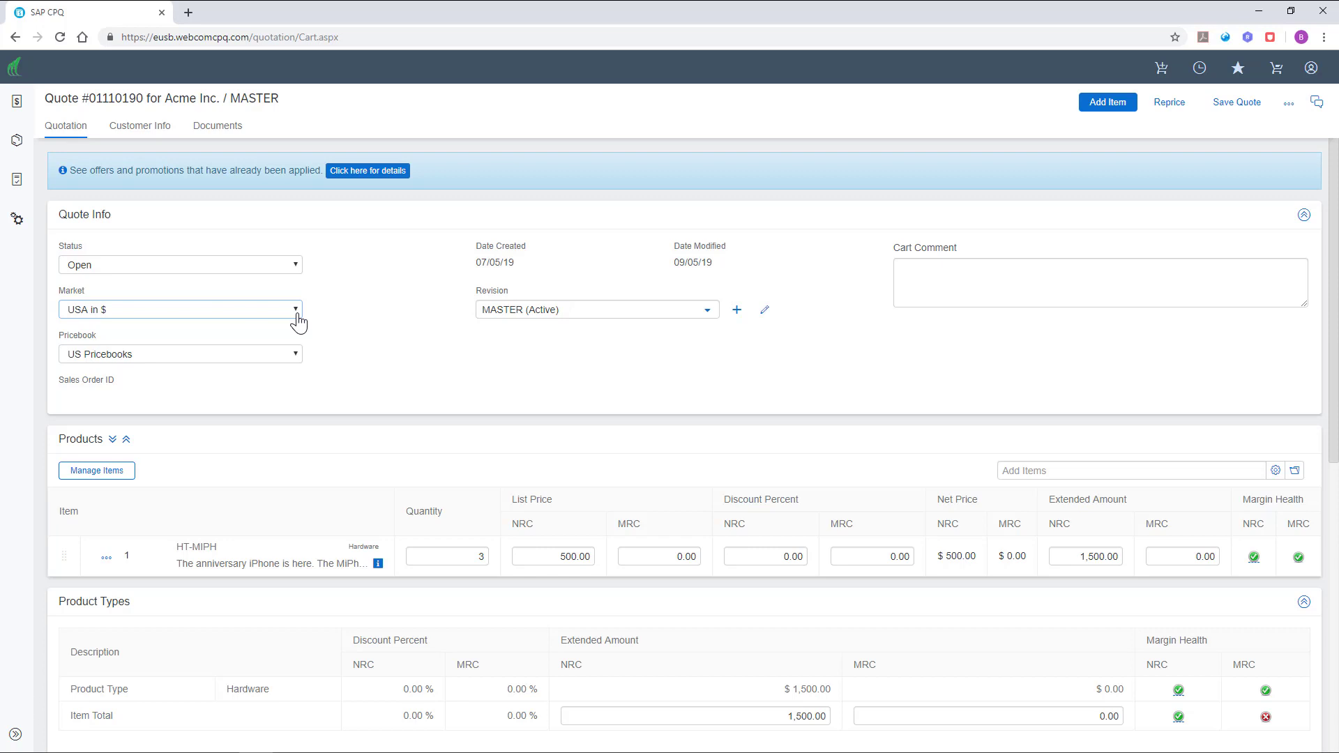
{"action": "mouse_move", "coordinate": [287, 368]}
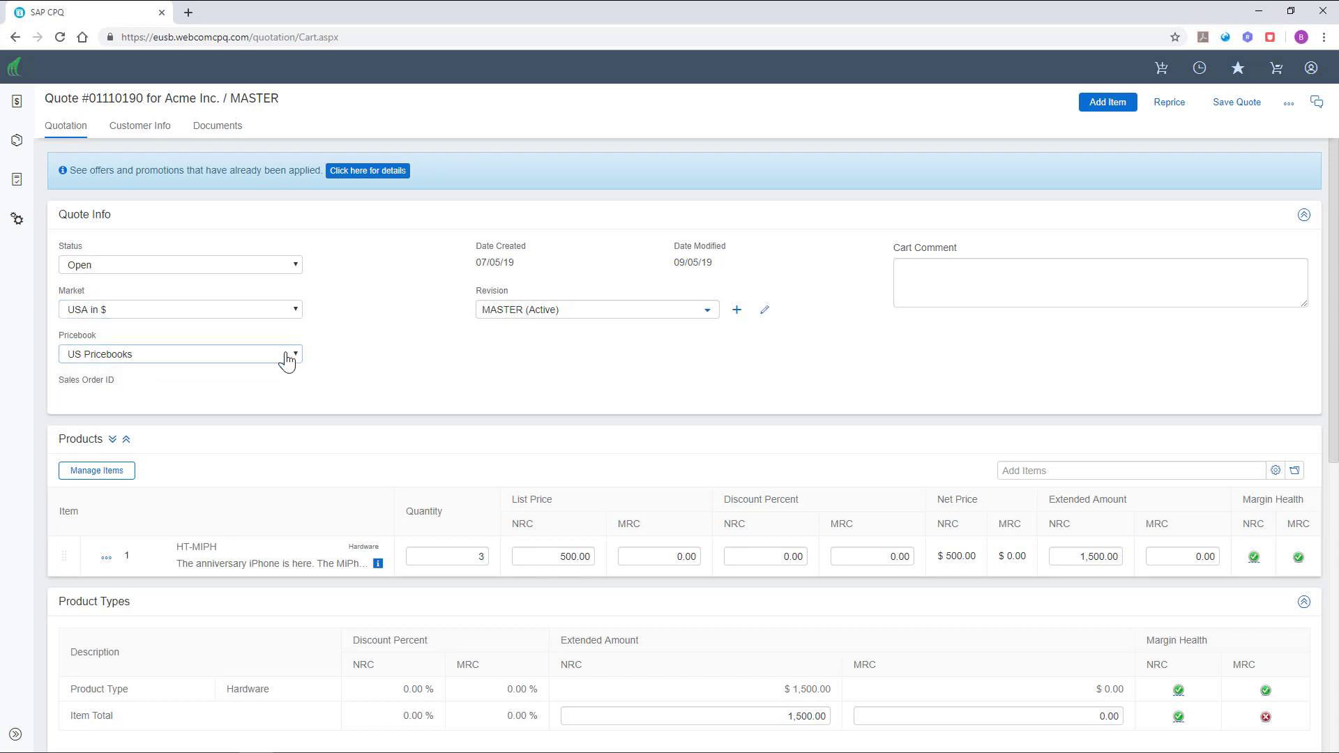
{"action": "left_click", "coordinate": [180, 308]}
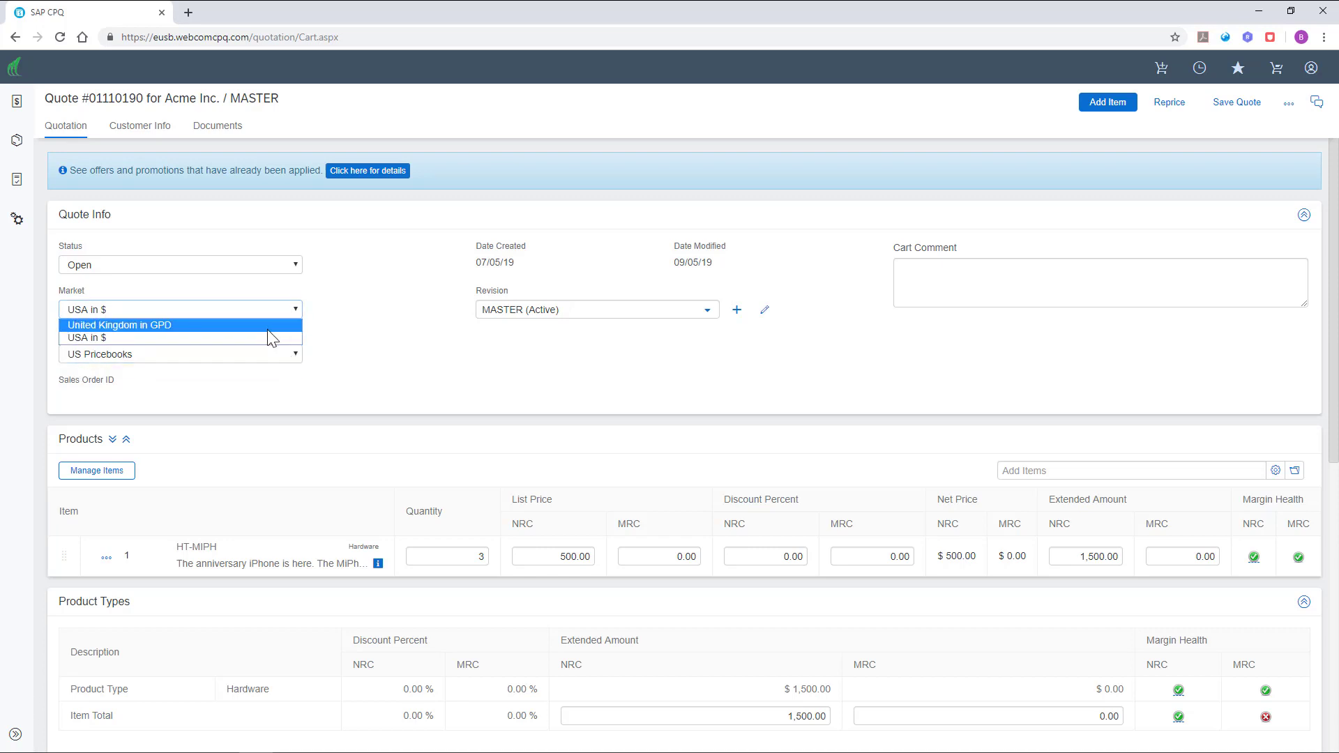
{"action": "left_click", "coordinate": [120, 324]}
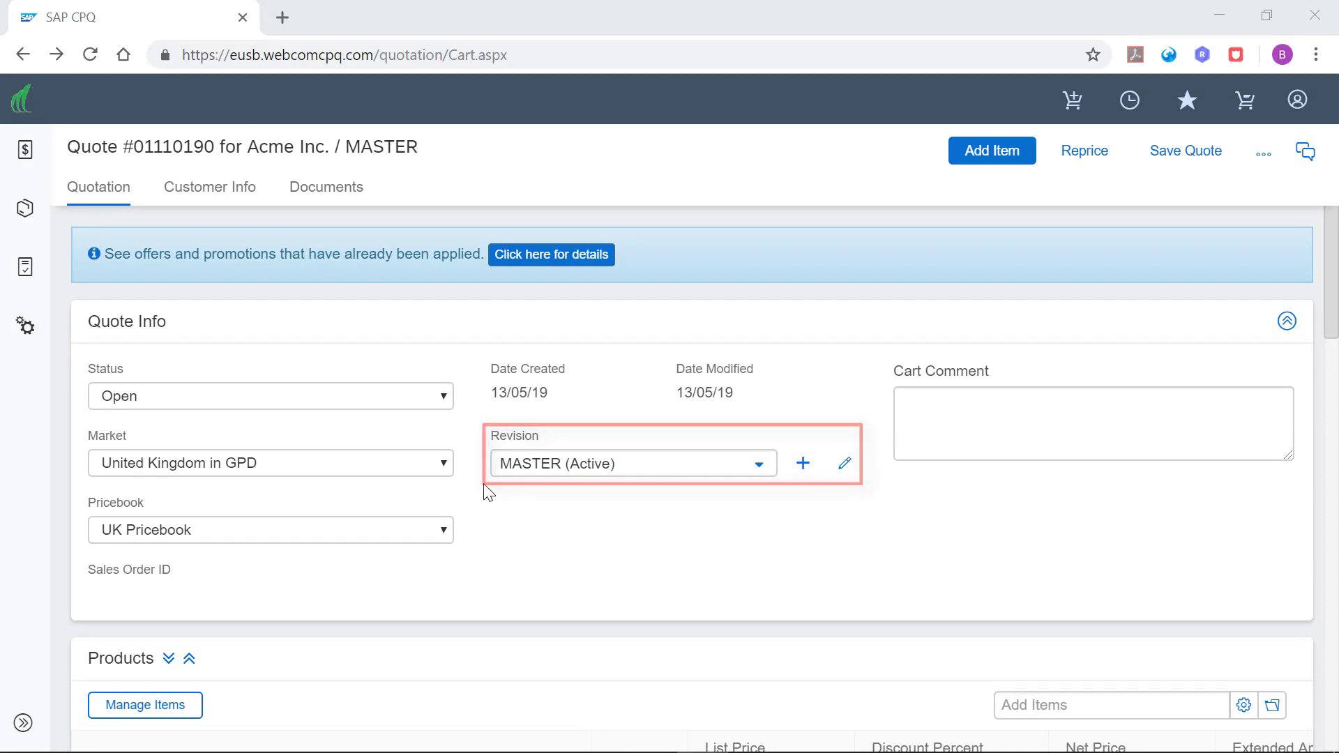
Switch the quote to Revision 1 and create a new revision named 'New Re'
{"action": "scroll", "scroll_direction": "down", "scroll_amount": 3}
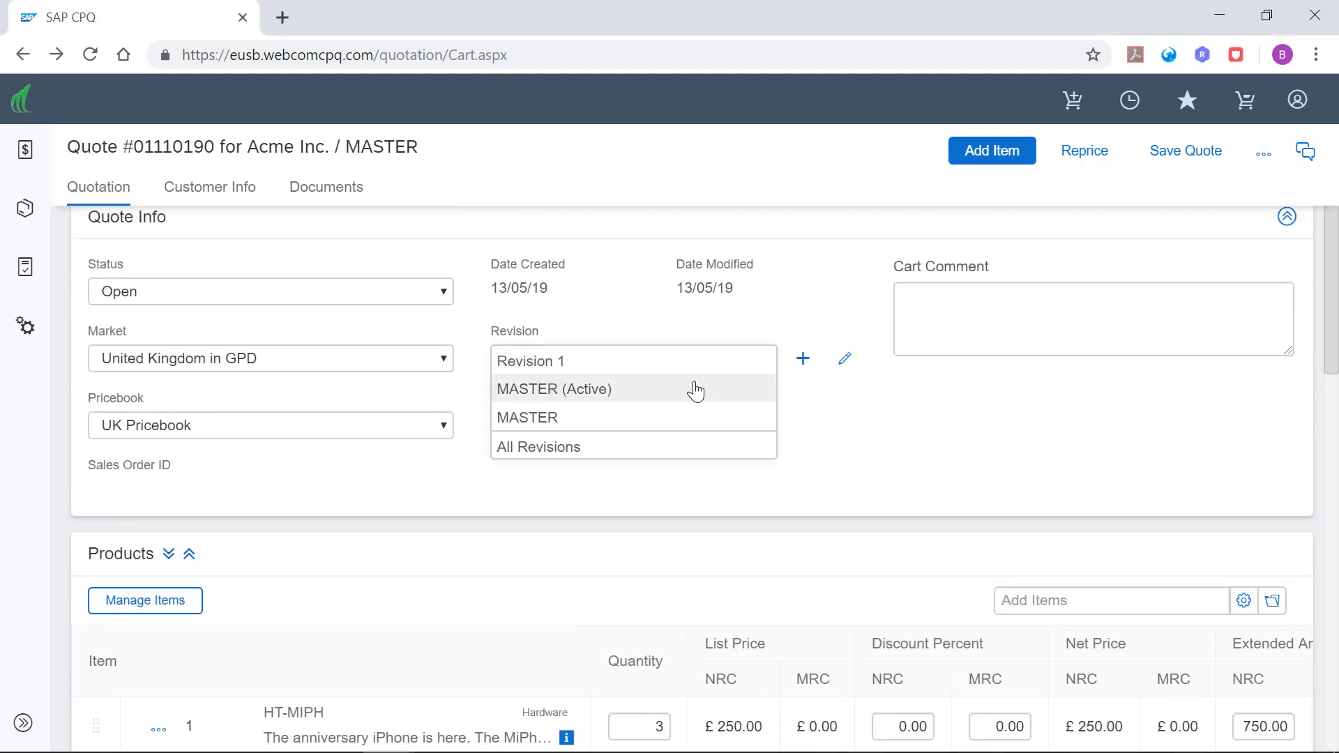
{"action": "left_click", "coordinate": [555, 389]}
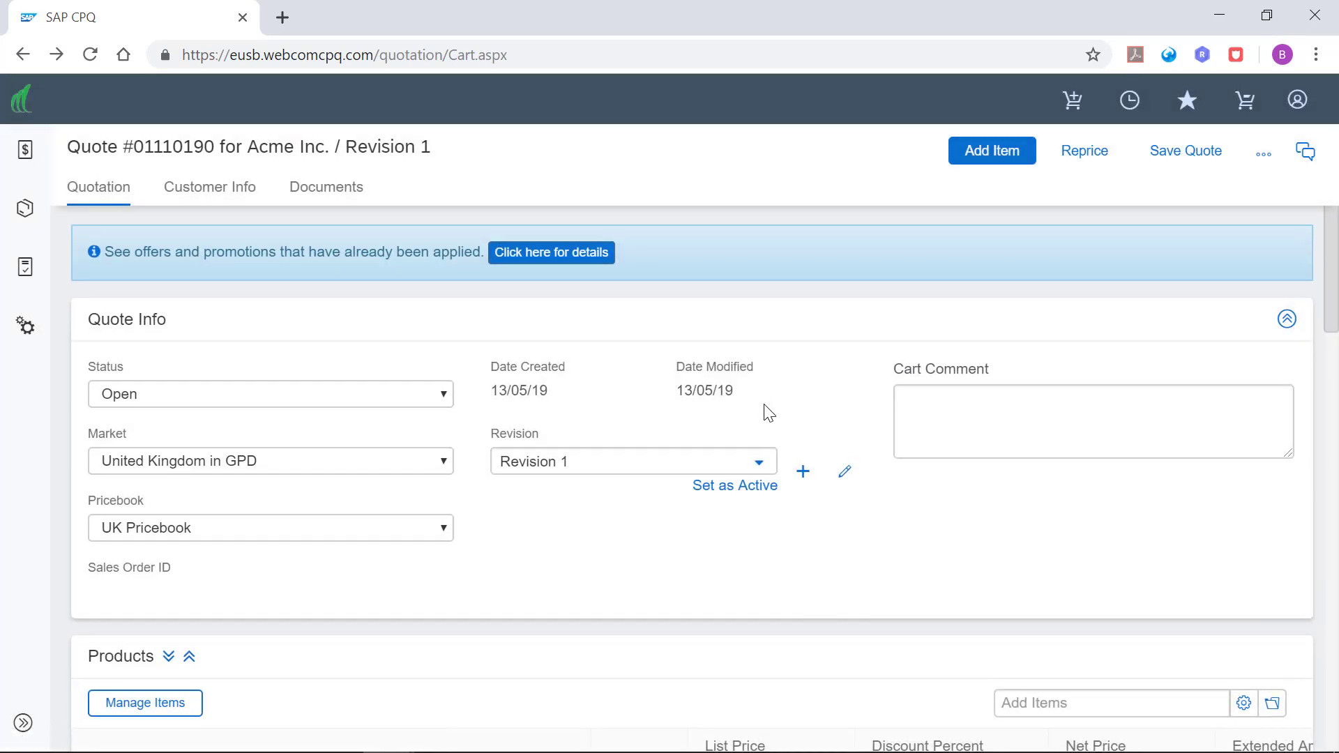
{"action": "scroll", "scroll_direction": "down", "scroll_amount": 3}
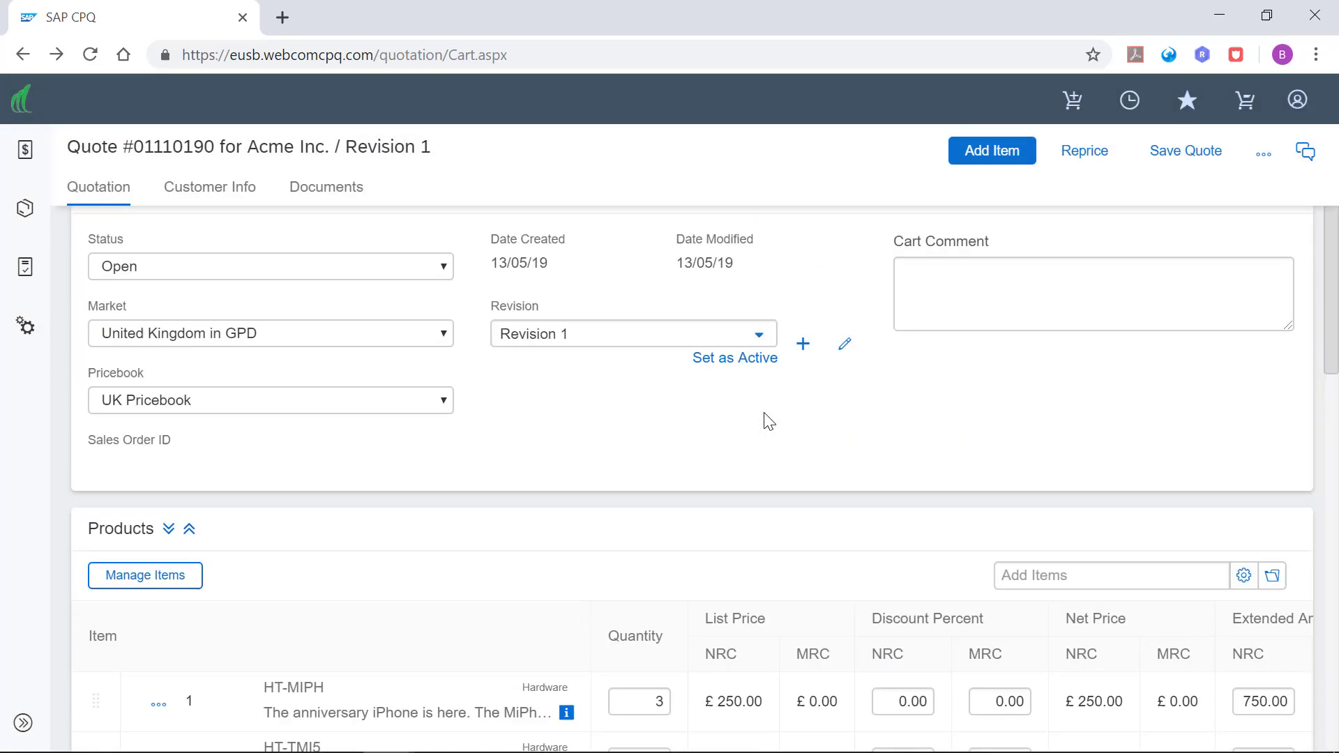
{"action": "left_click", "coordinate": [803, 343]}
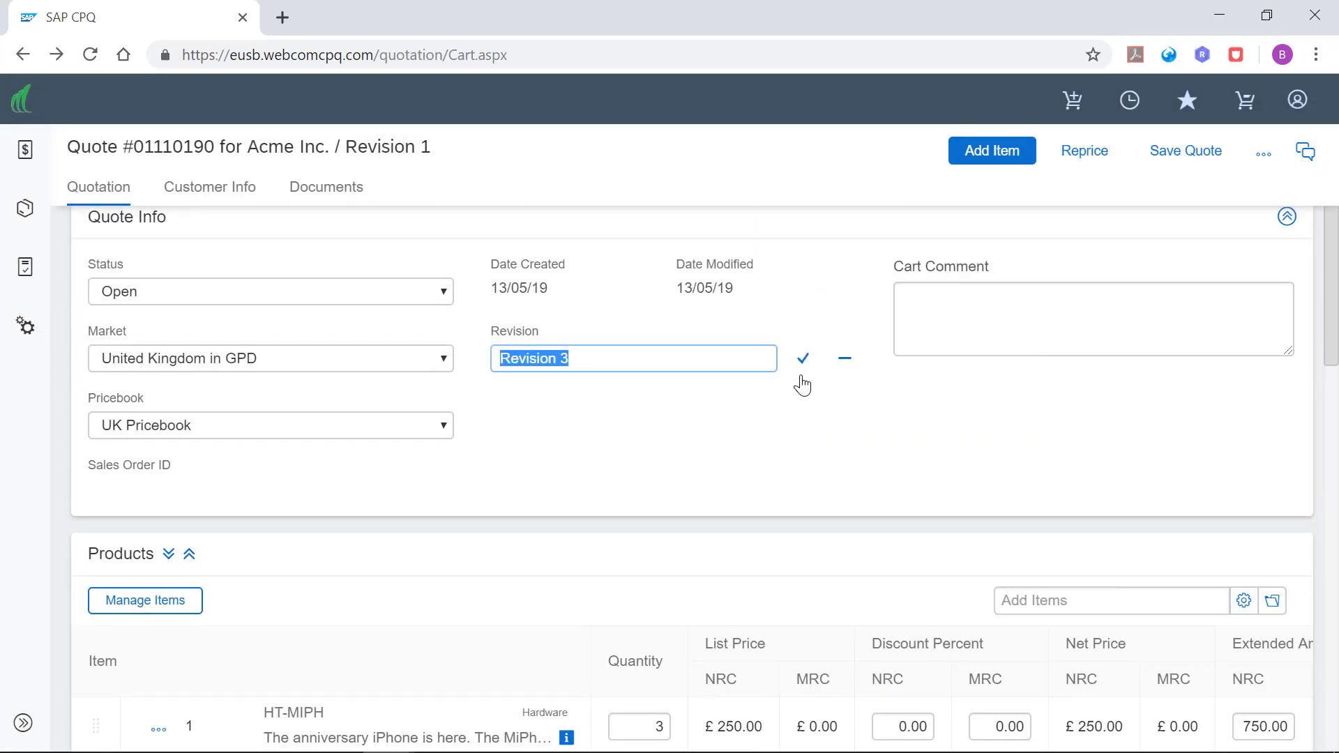
{"action": "type", "text": "New Re"}
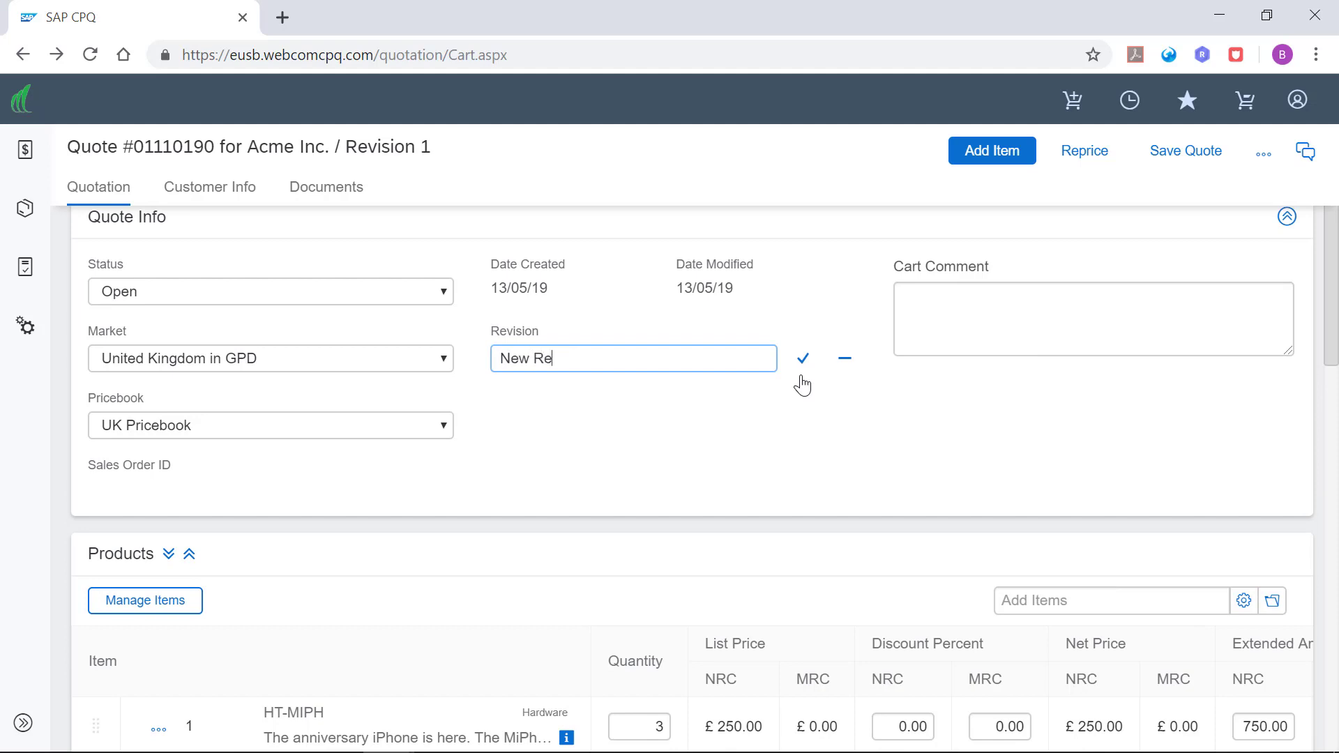
{"action": "left_click", "coordinate": [804, 359]}
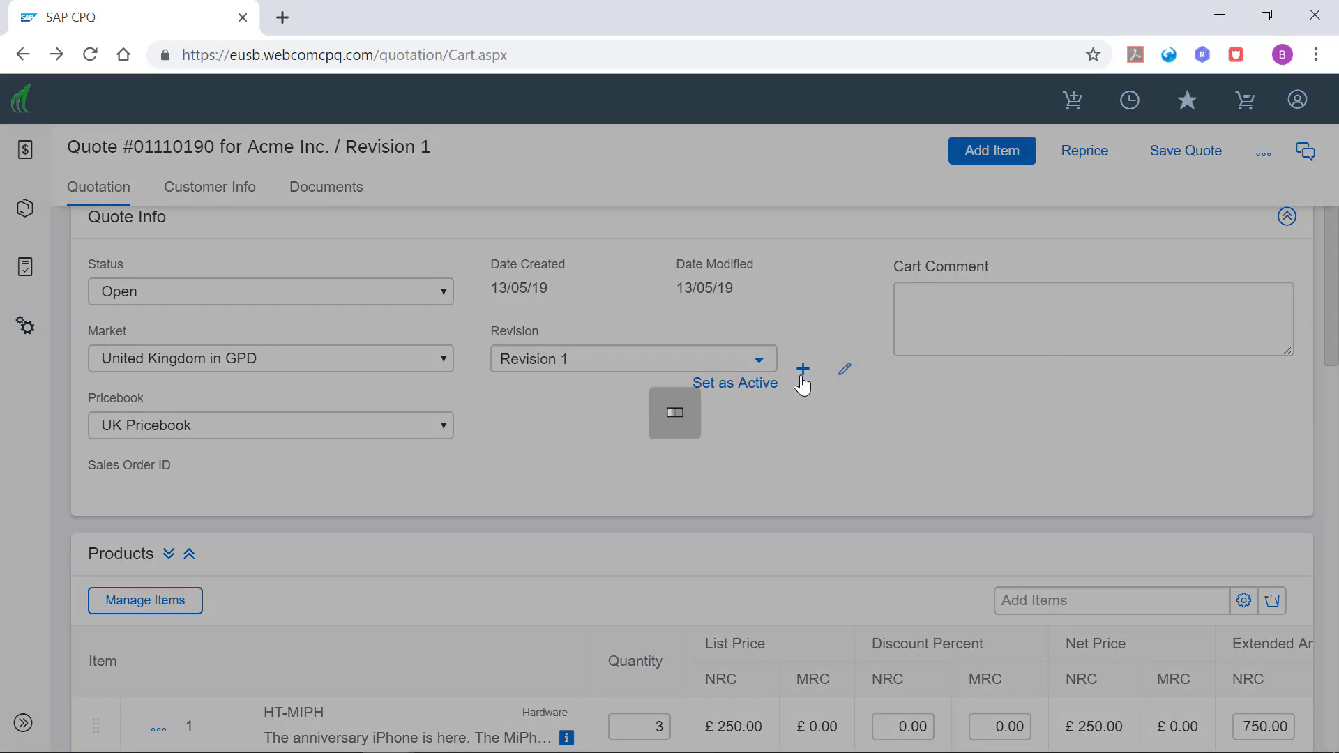
{"action": "left_click", "coordinate": [803, 369]}
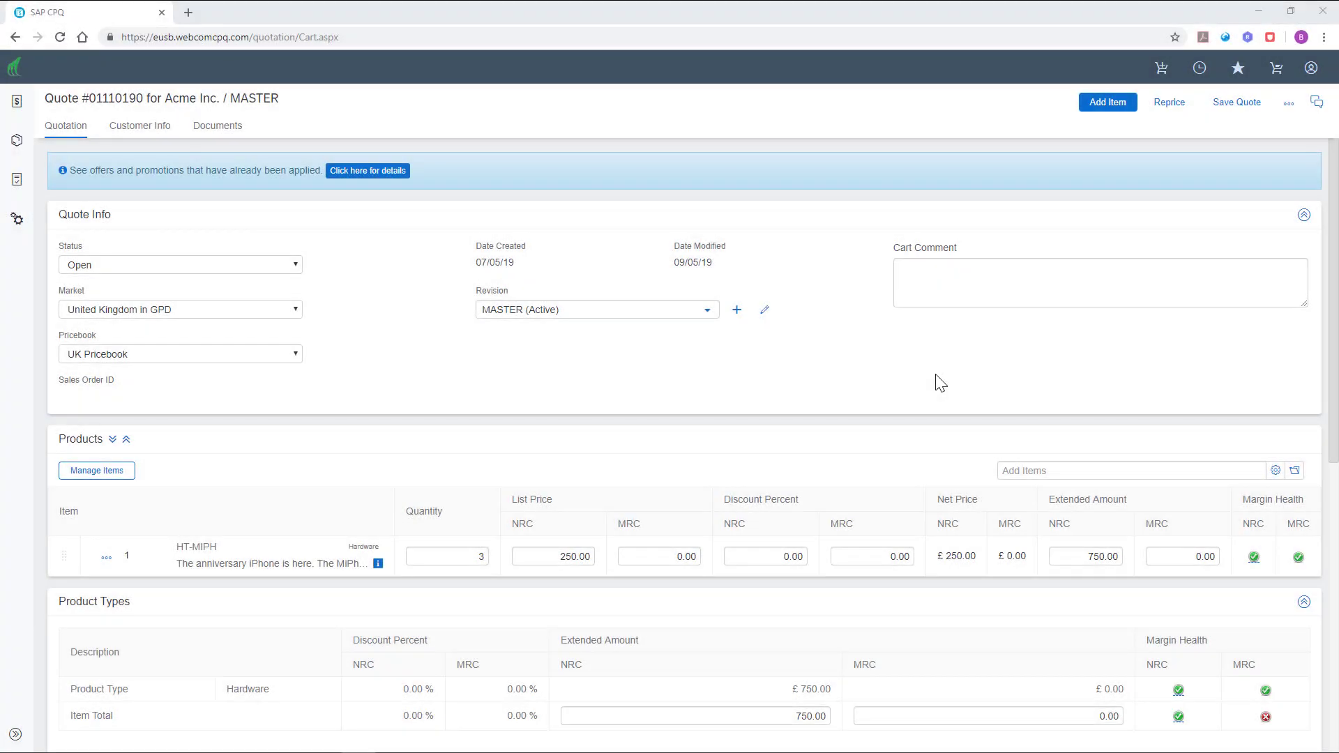
{"action": "mouse_move", "coordinate": [1171, 123]}
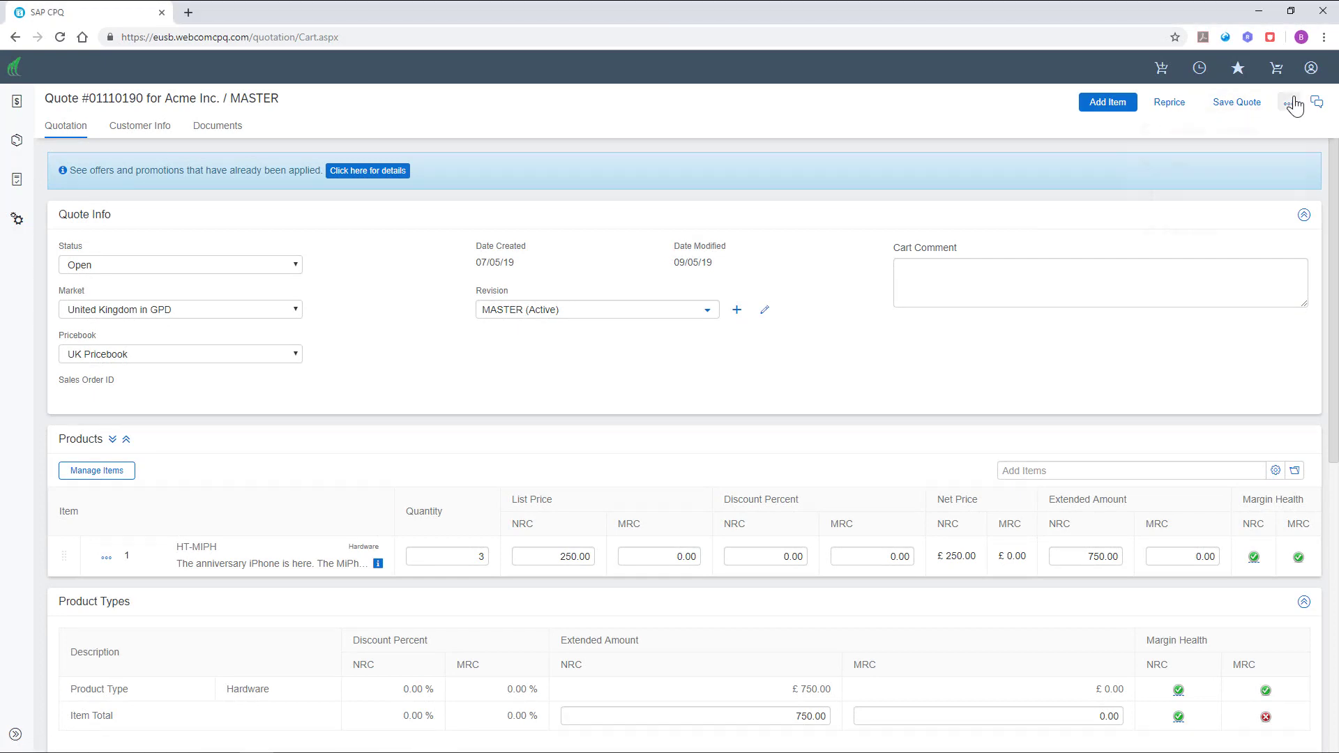
Start Generate Documents from the quote's more-actions menu
{"action": "left_click", "coordinate": [1285, 101]}
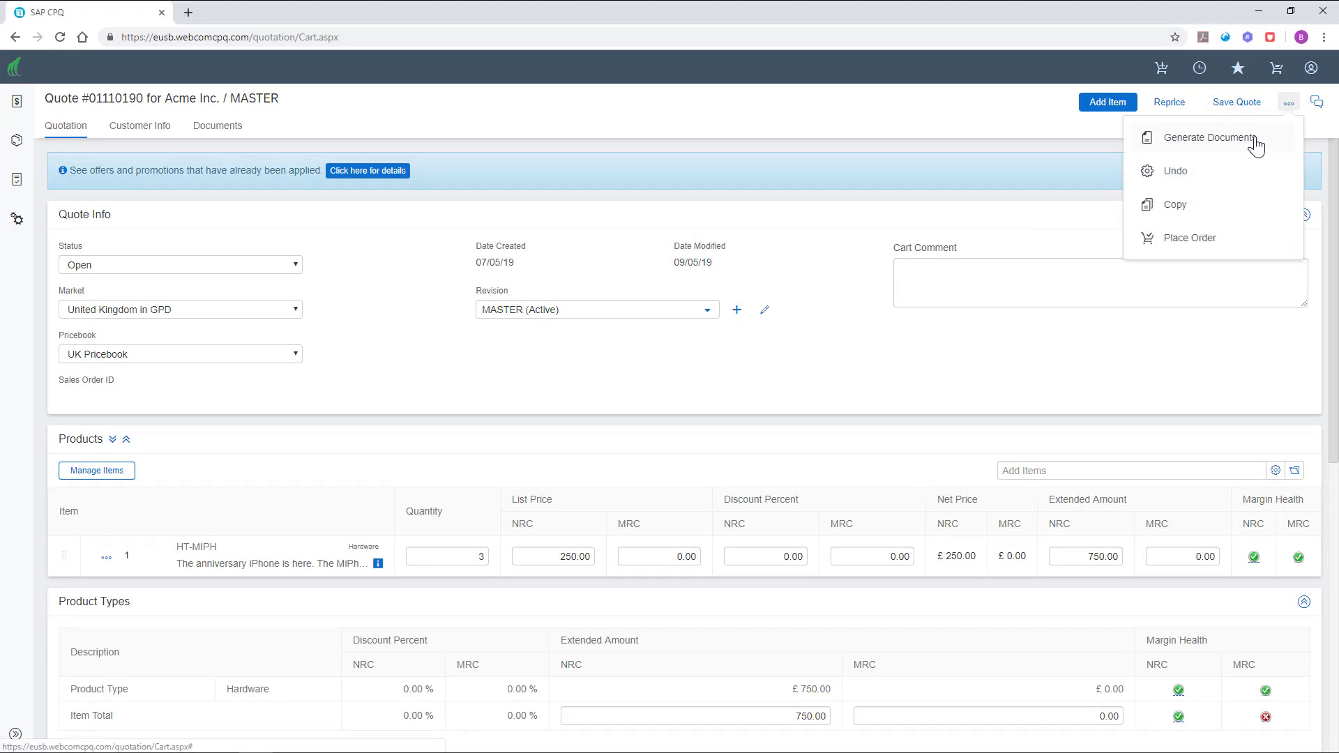
{"action": "left_click", "coordinate": [1199, 137]}
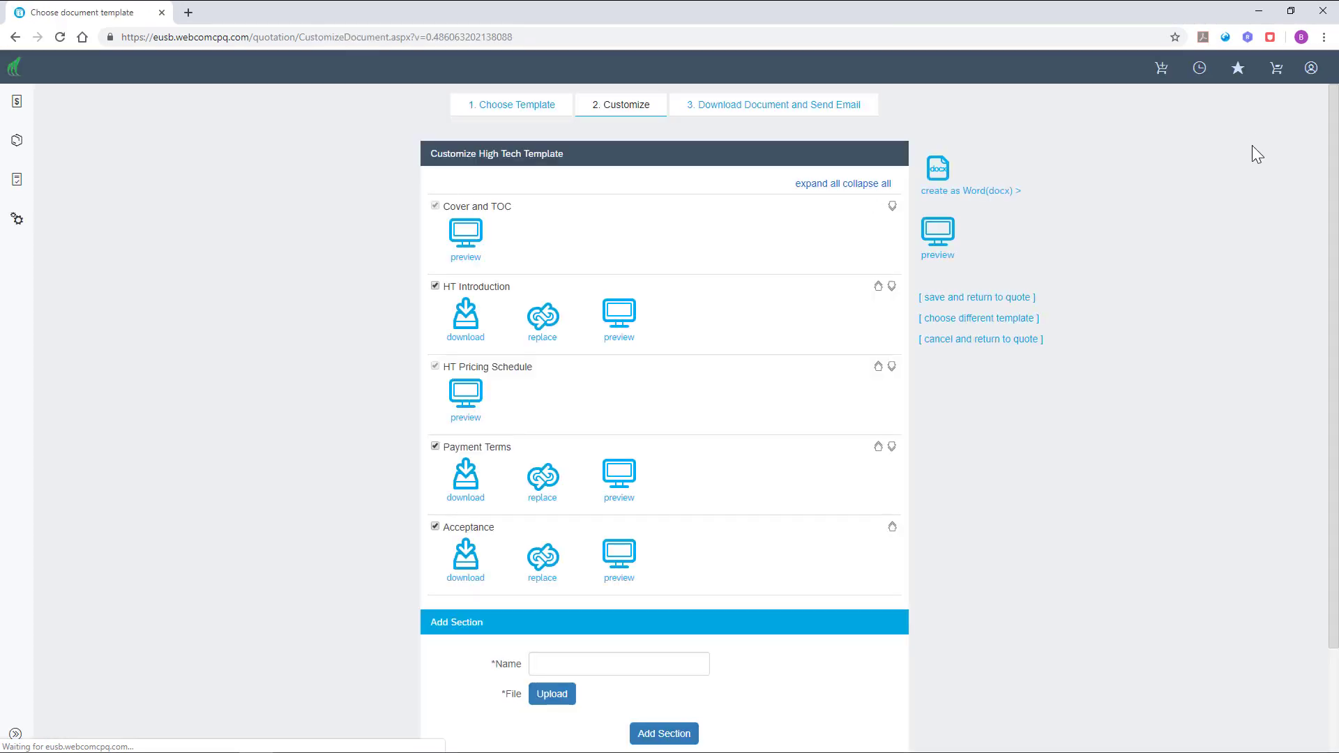
{"action": "mouse_move", "coordinate": [1308, 191]}
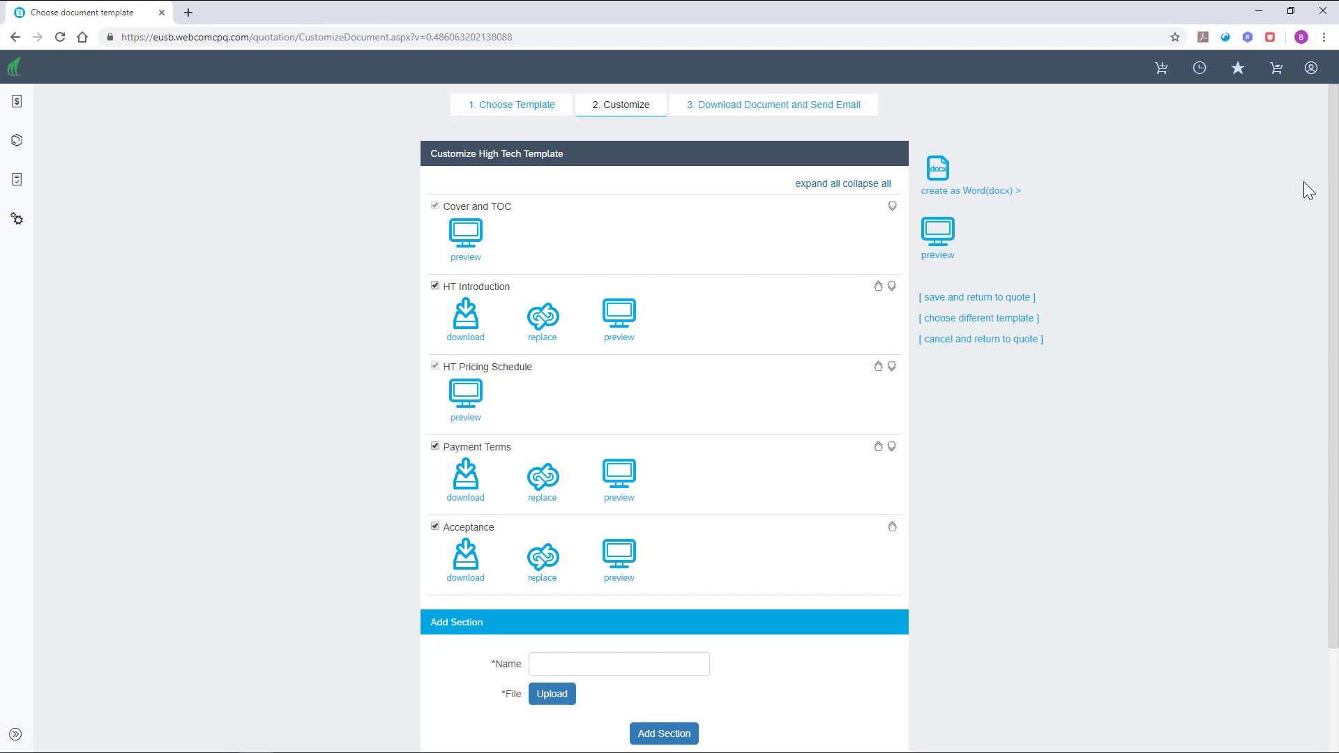
{"action": "mouse_move", "coordinate": [649, 530]}
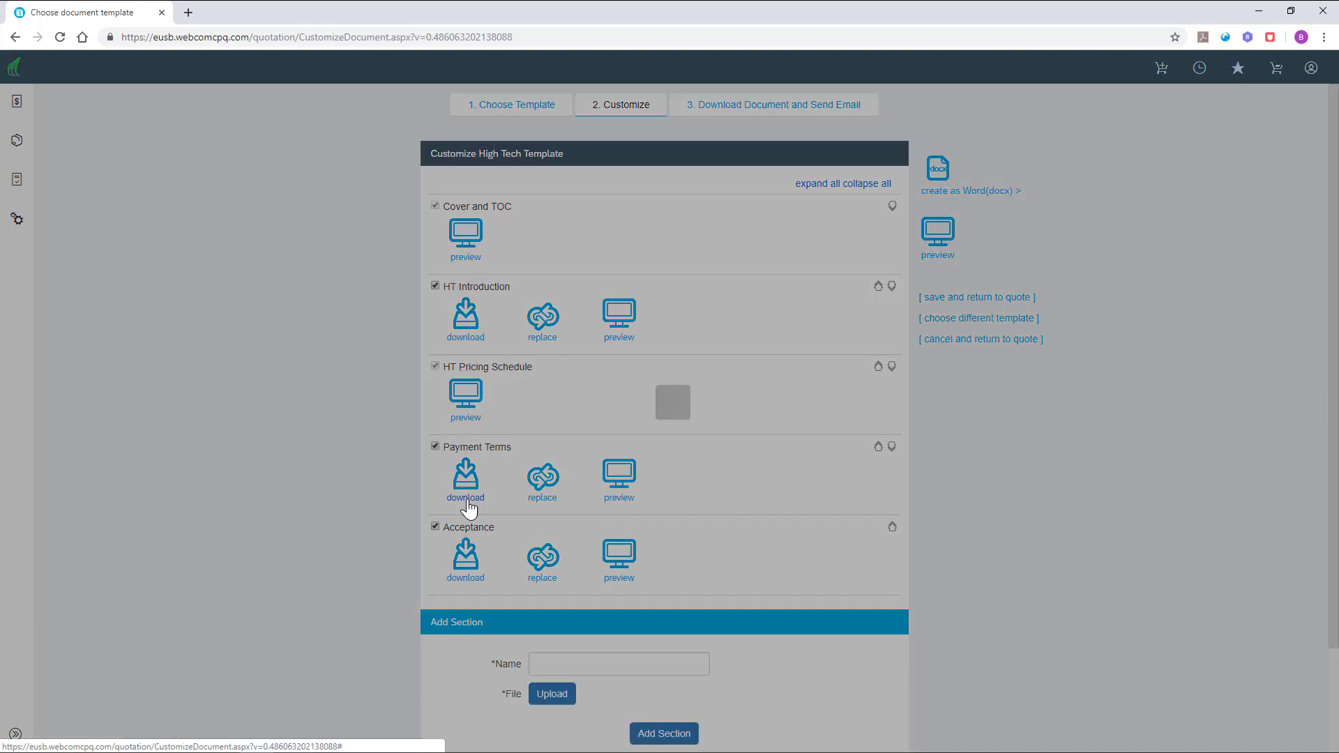
Download the Payment Terms section of the High Tech template
{"action": "left_click", "coordinate": [465, 477]}
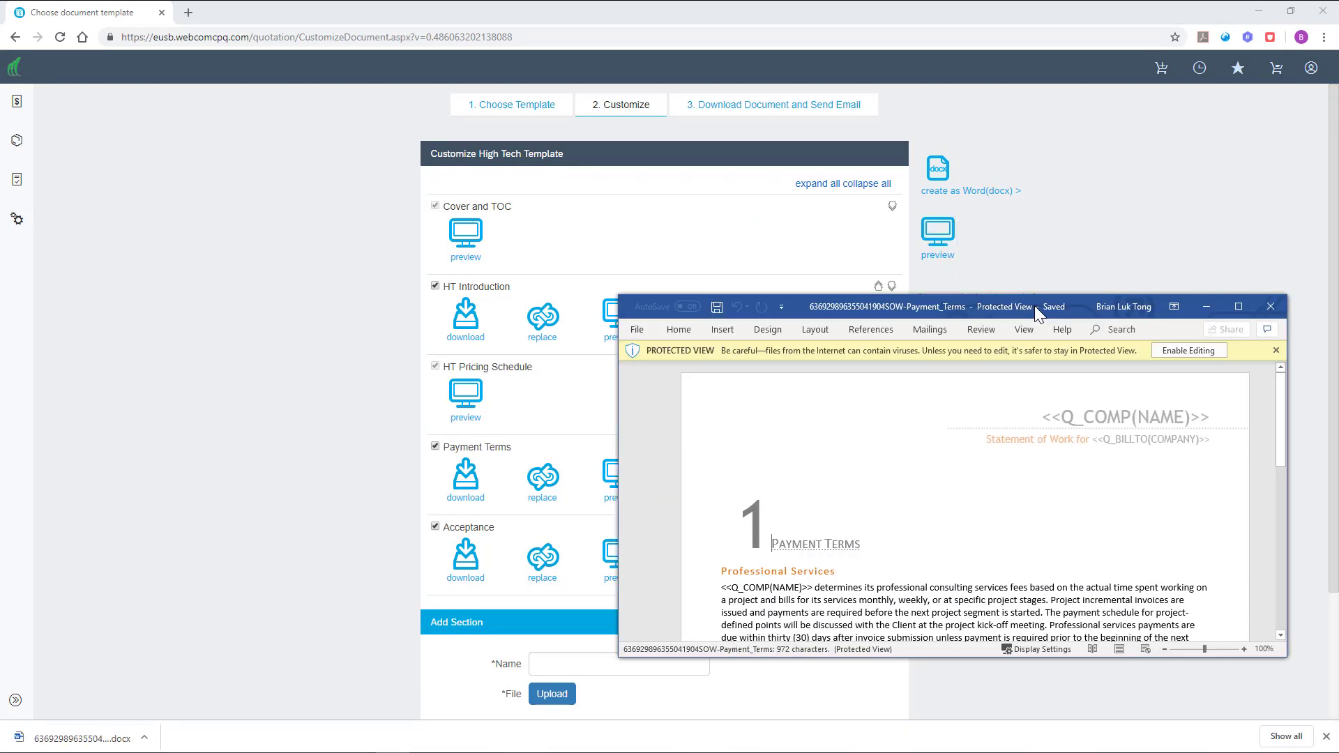
Enable editing and delete the Travel Costs and Retainers paragraphs from Payment Terms
{"action": "left_click", "coordinate": [1238, 305]}
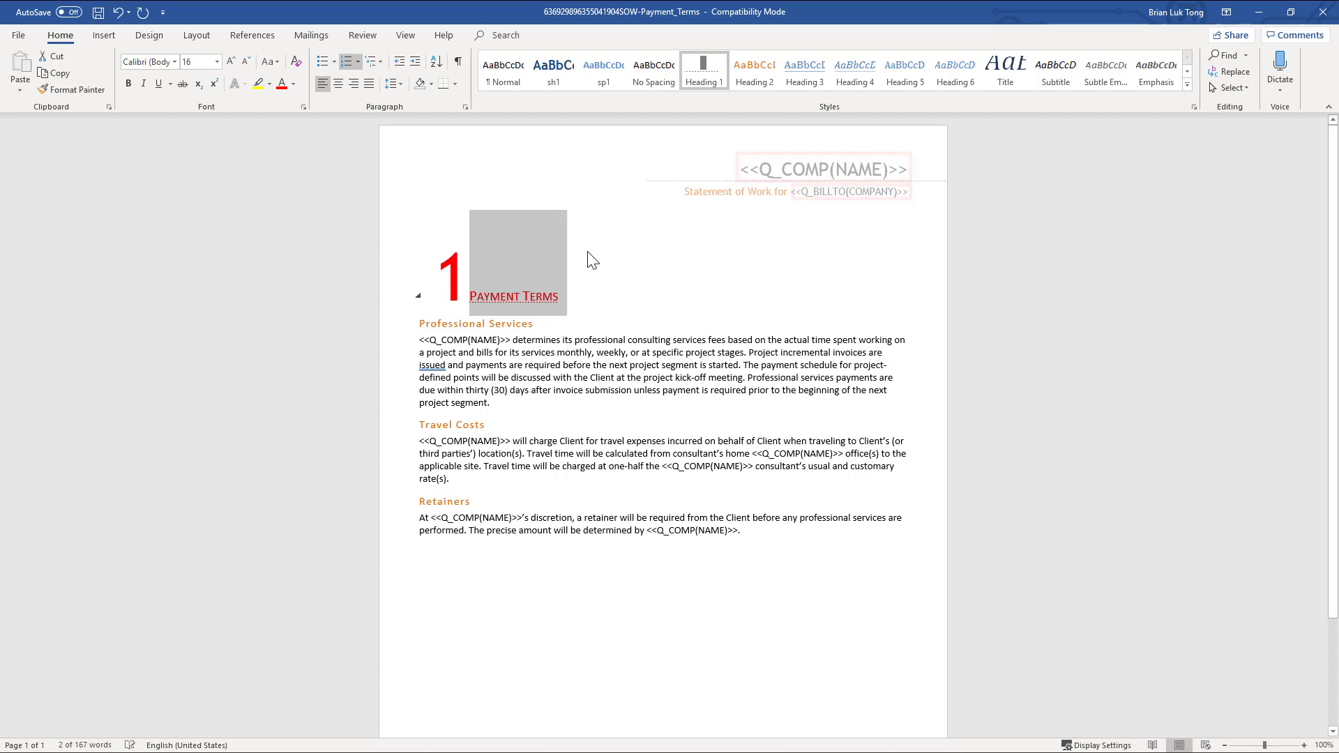
{"action": "left_click_drag", "start_coordinate": [418, 440], "coordinate": [743, 529]}
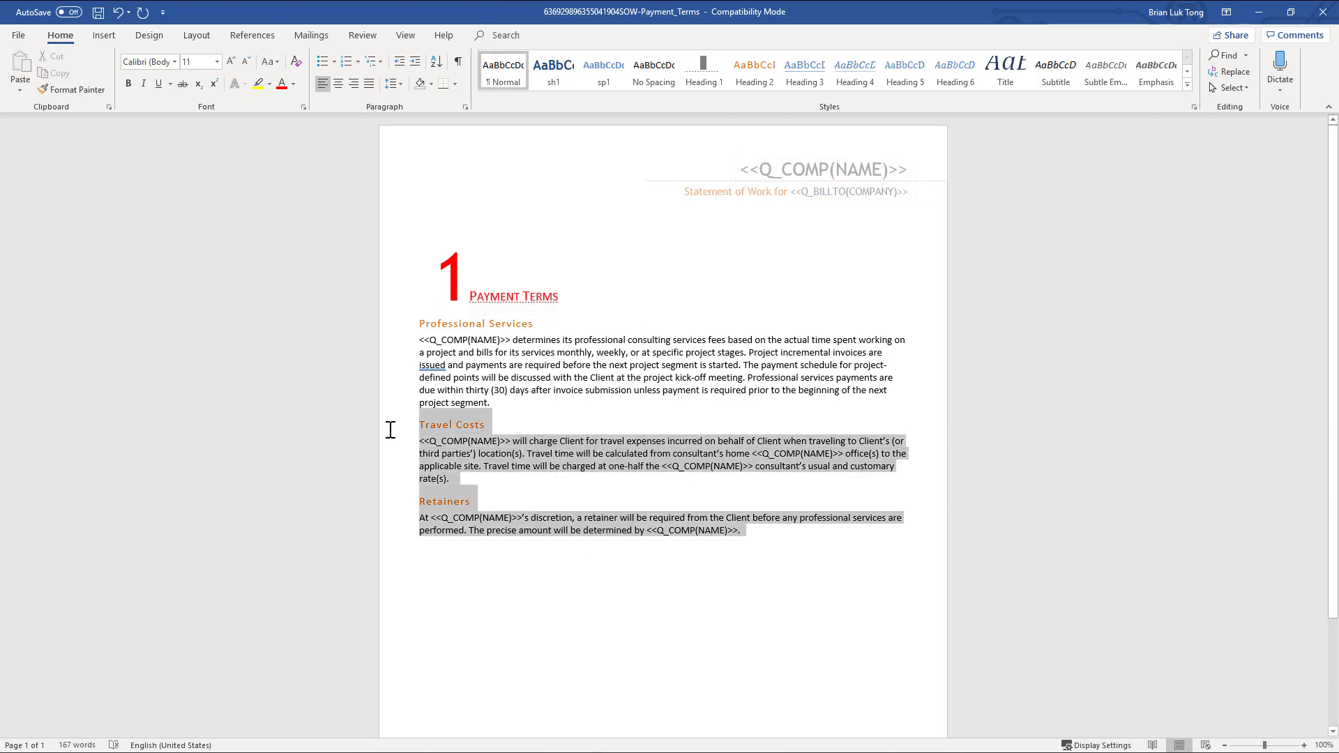
{"action": "key", "text": "Delete"}
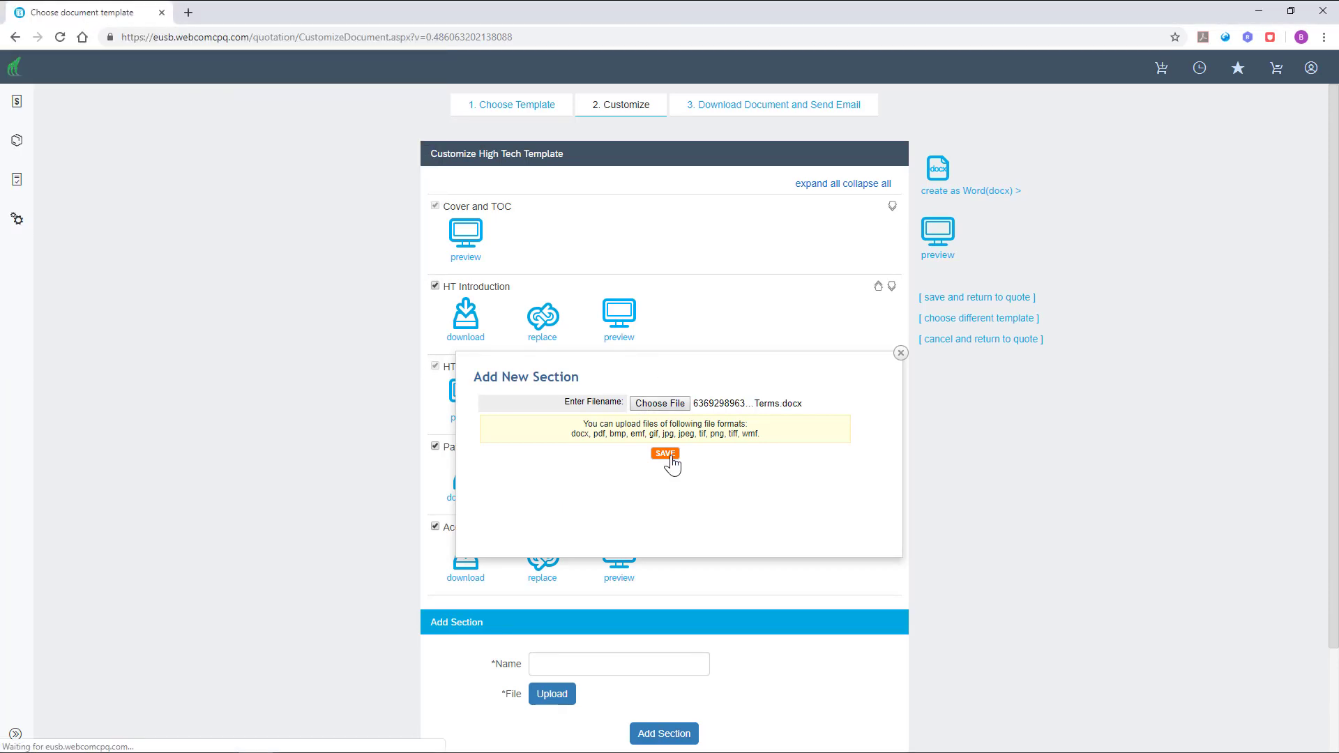
Upload the edited Payment Terms file and continue past the preview to the download step
{"action": "left_click", "coordinate": [664, 454]}
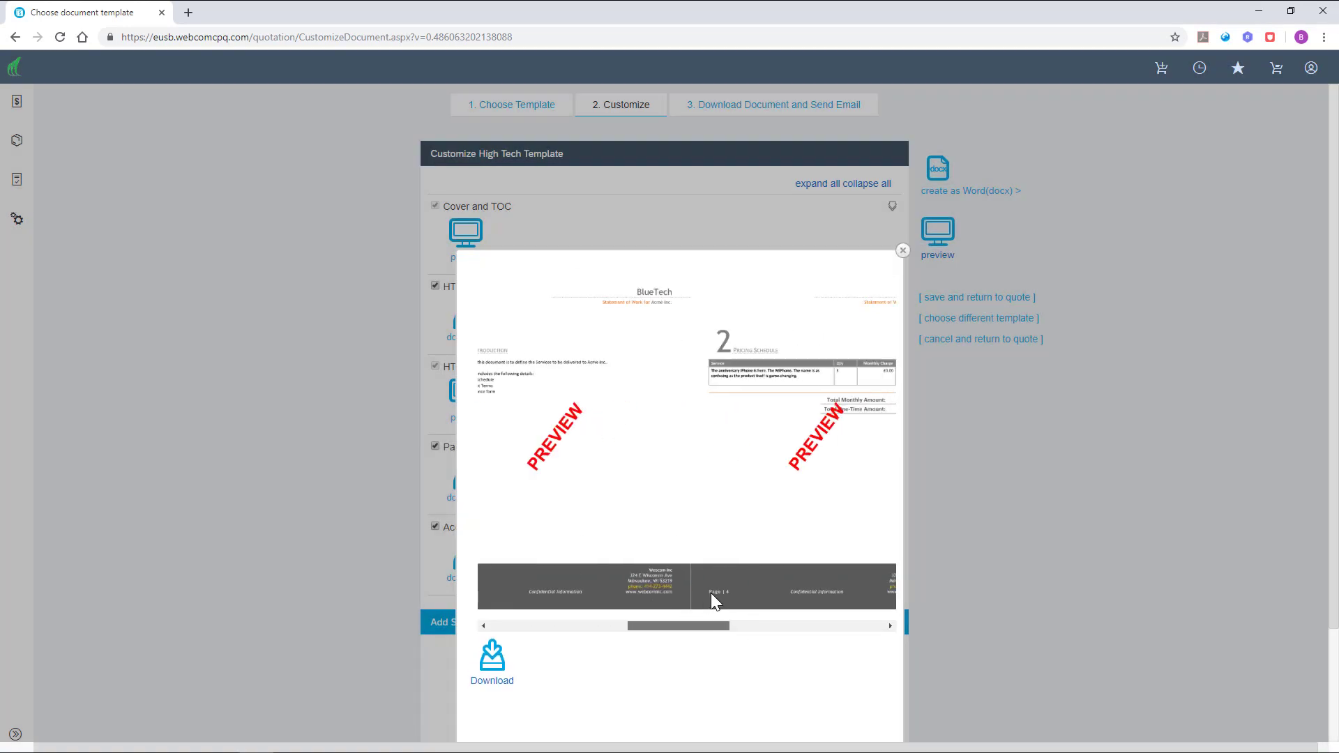
{"action": "left_click", "coordinate": [901, 249]}
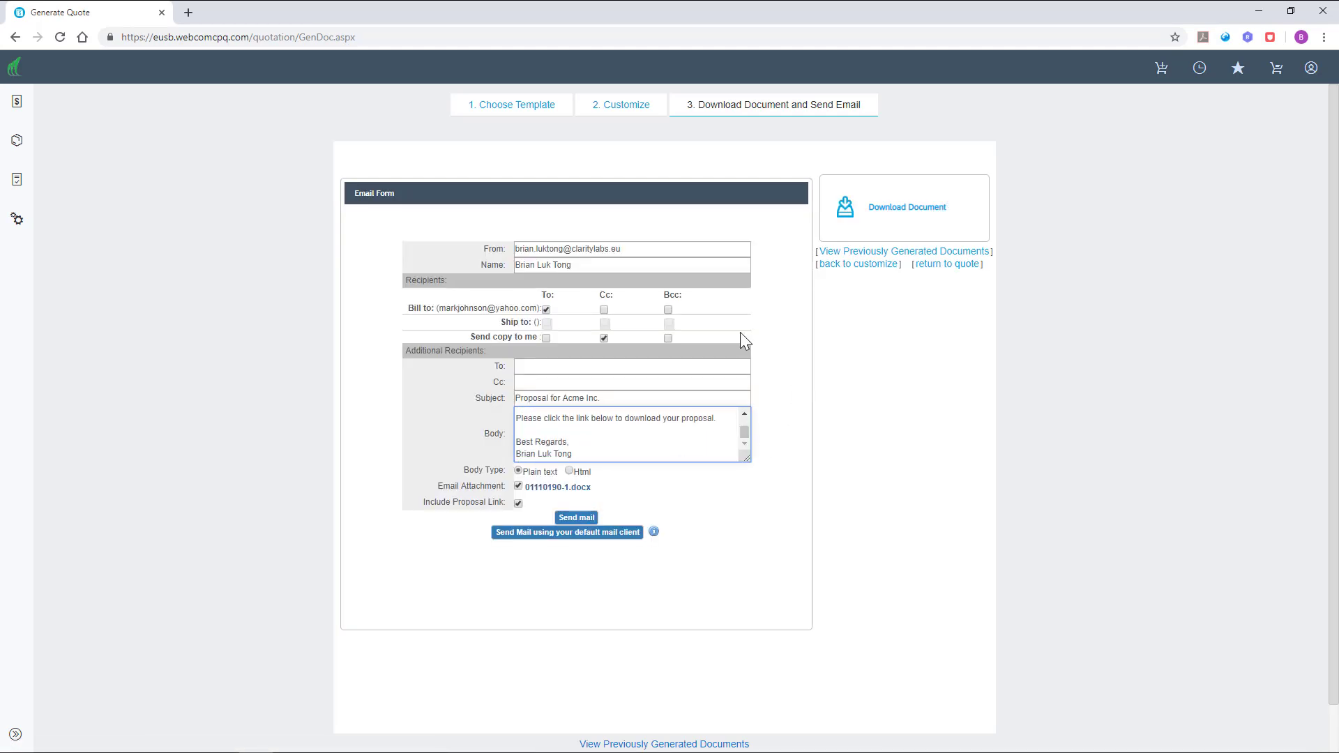
{"action": "left_click", "coordinate": [576, 517]}
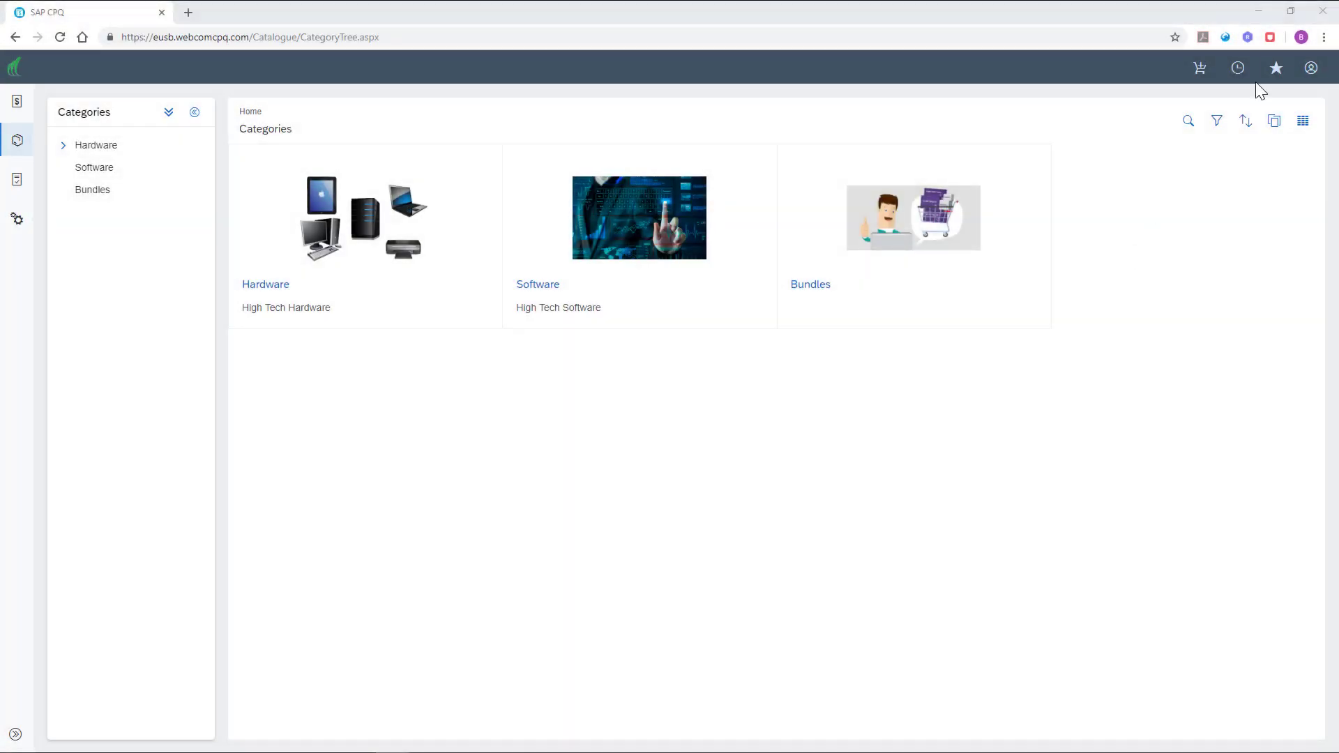
{"action": "mouse_move", "coordinate": [1311, 68]}
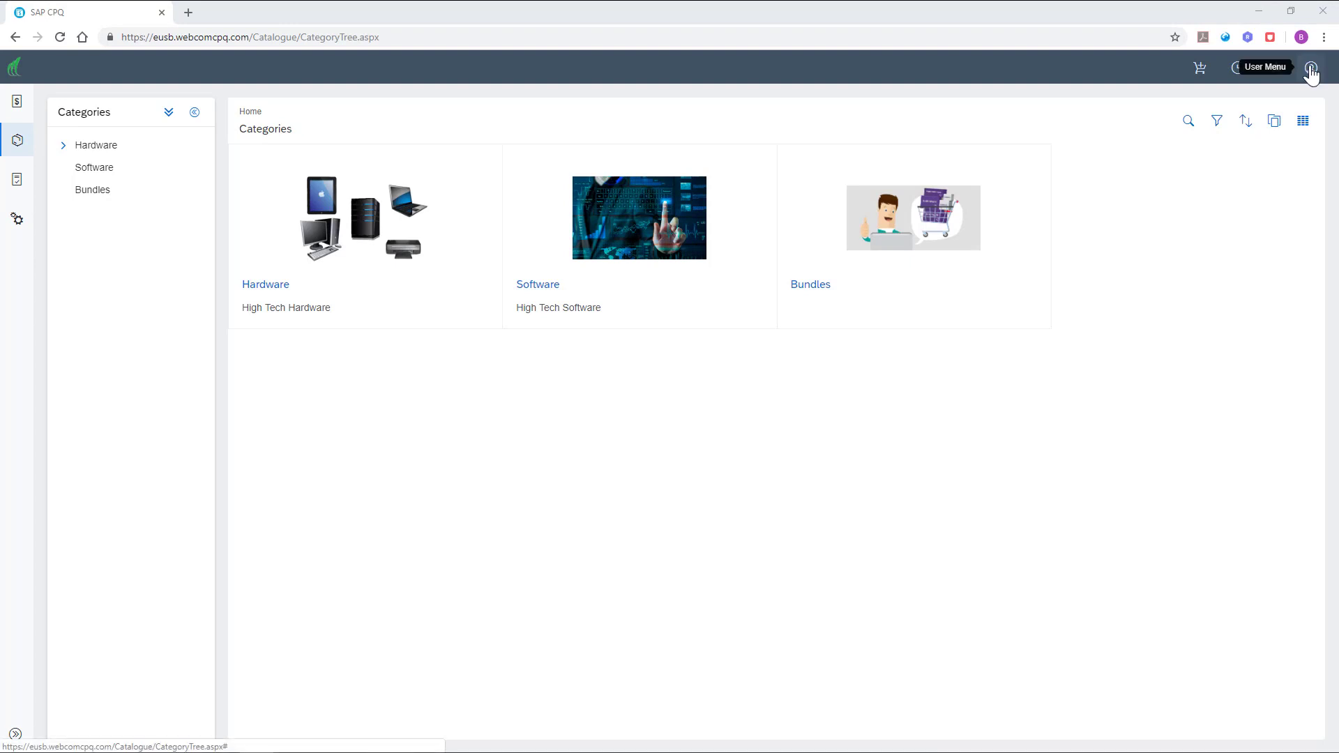
On the User Page, set the Default Dictionary to French and save
{"action": "left_click", "coordinate": [1311, 67]}
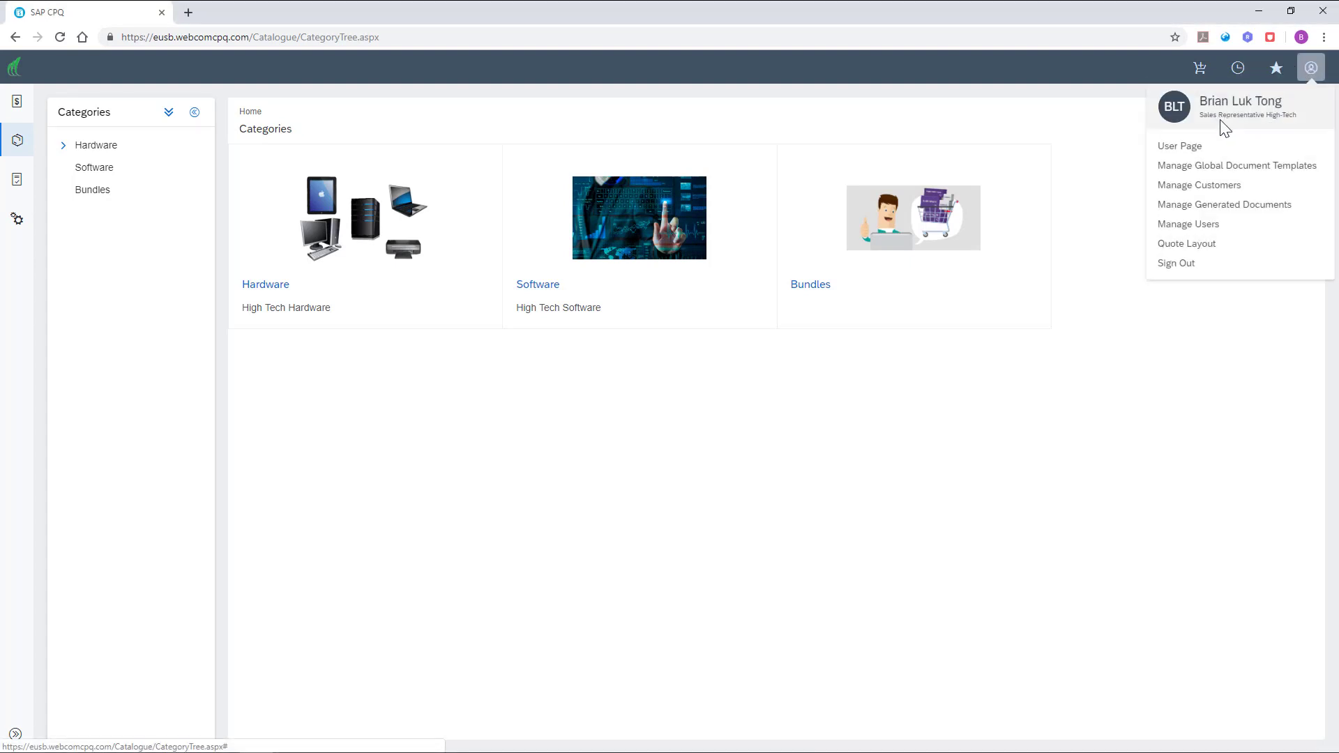
{"action": "left_click", "coordinate": [1179, 147]}
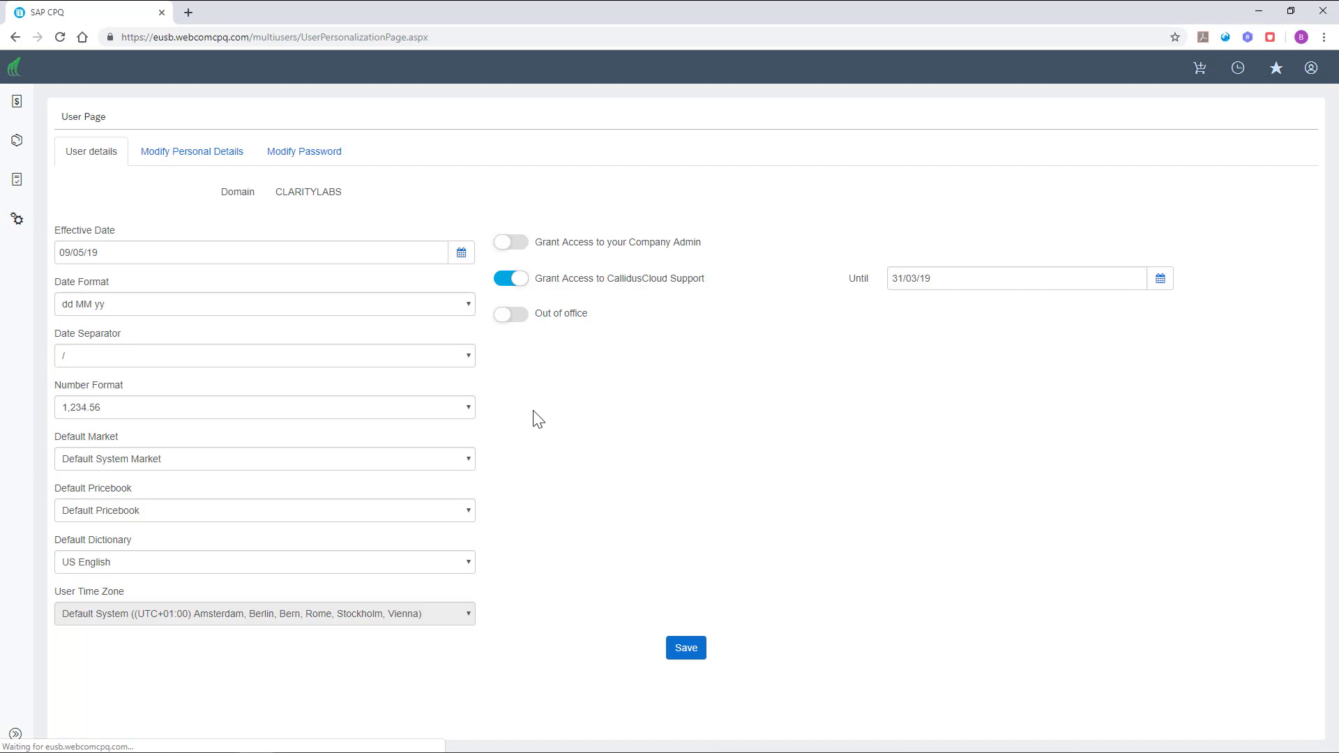
{"action": "left_click", "coordinate": [264, 562]}
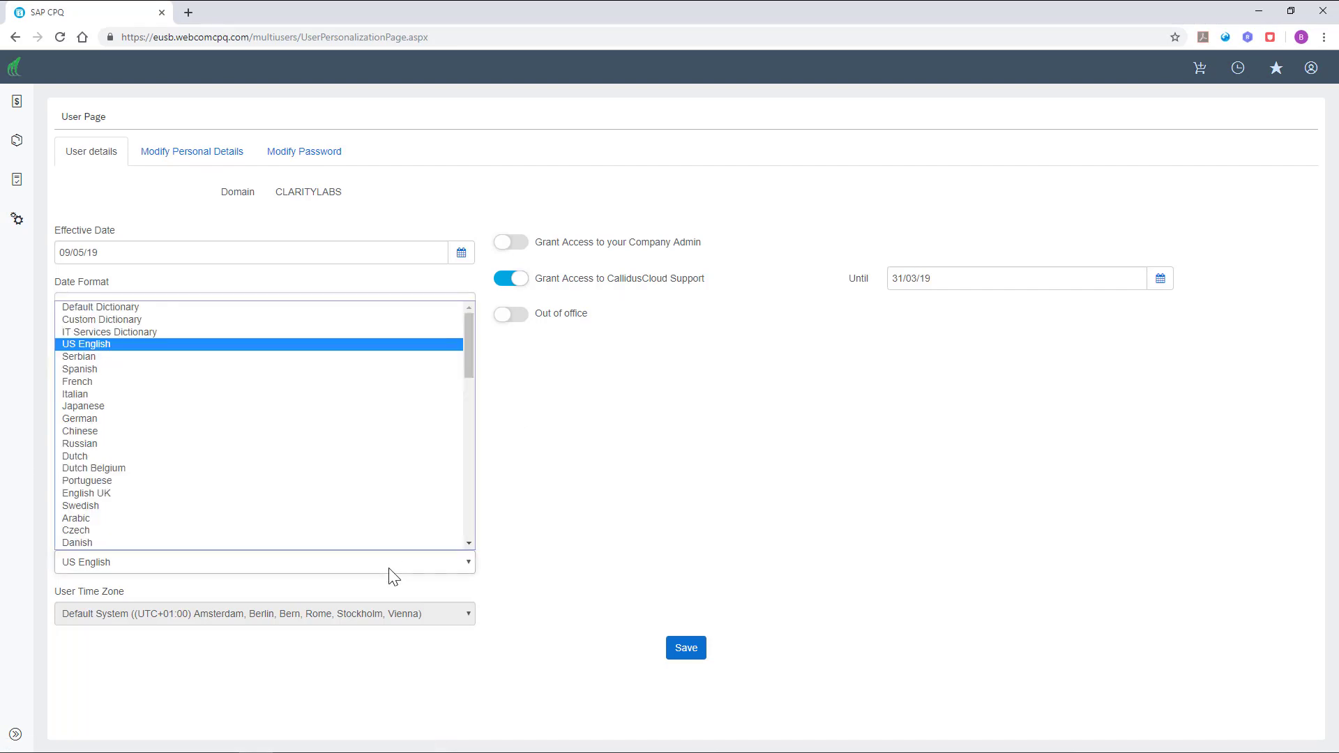
{"action": "left_click", "coordinate": [78, 357]}
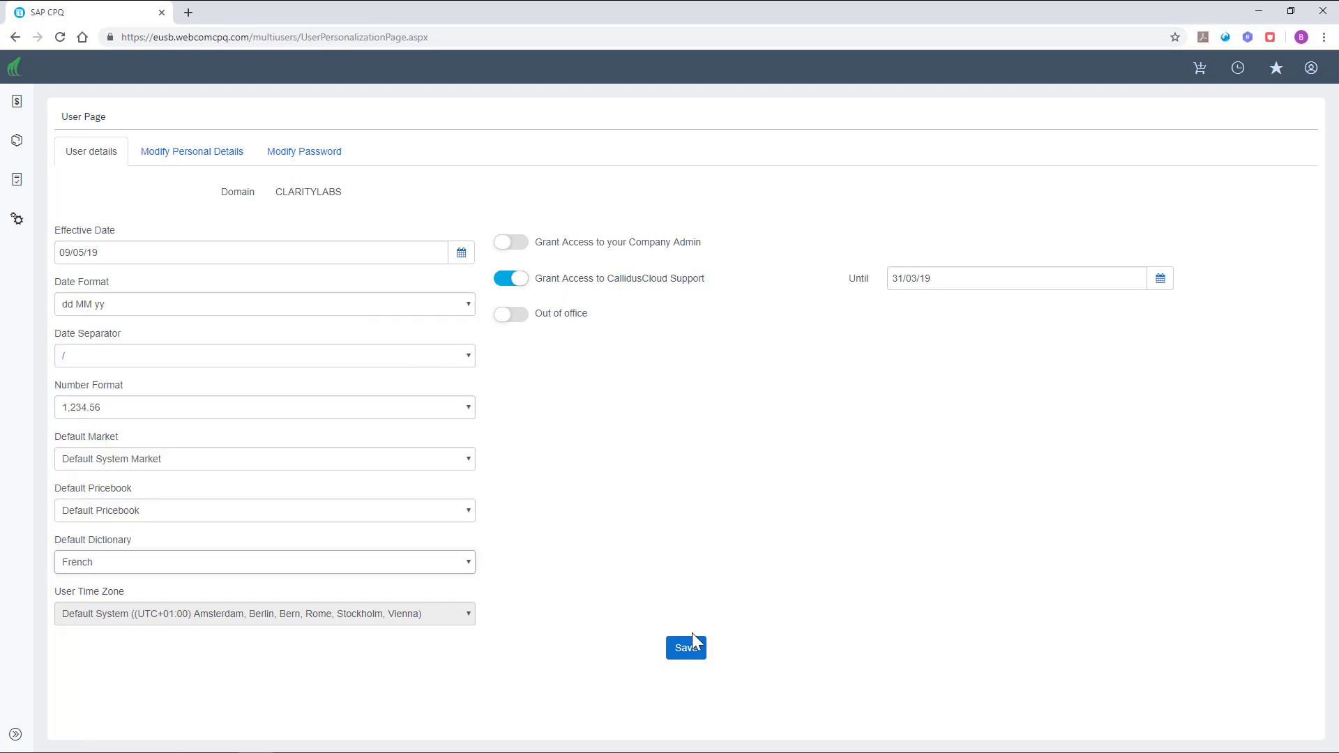
{"action": "left_click", "coordinate": [686, 647]}
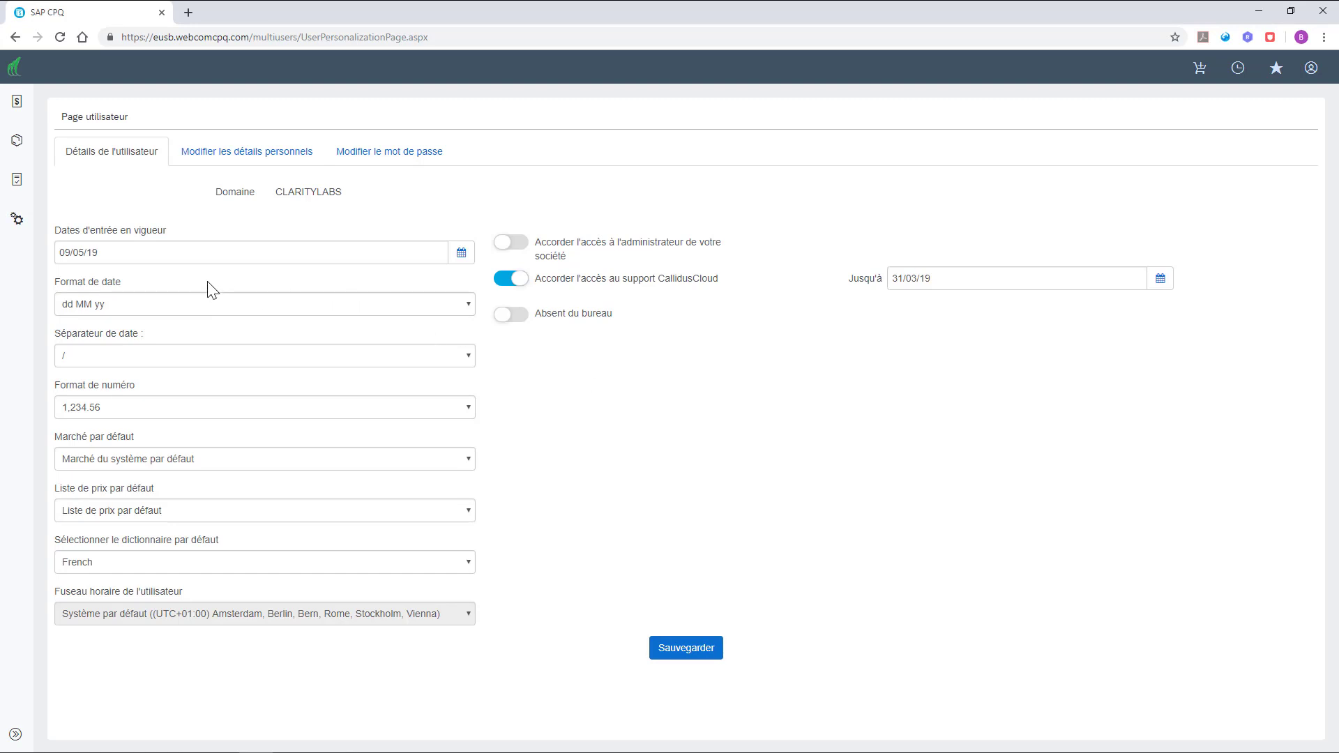
{"action": "mouse_move", "coordinate": [361, 216]}
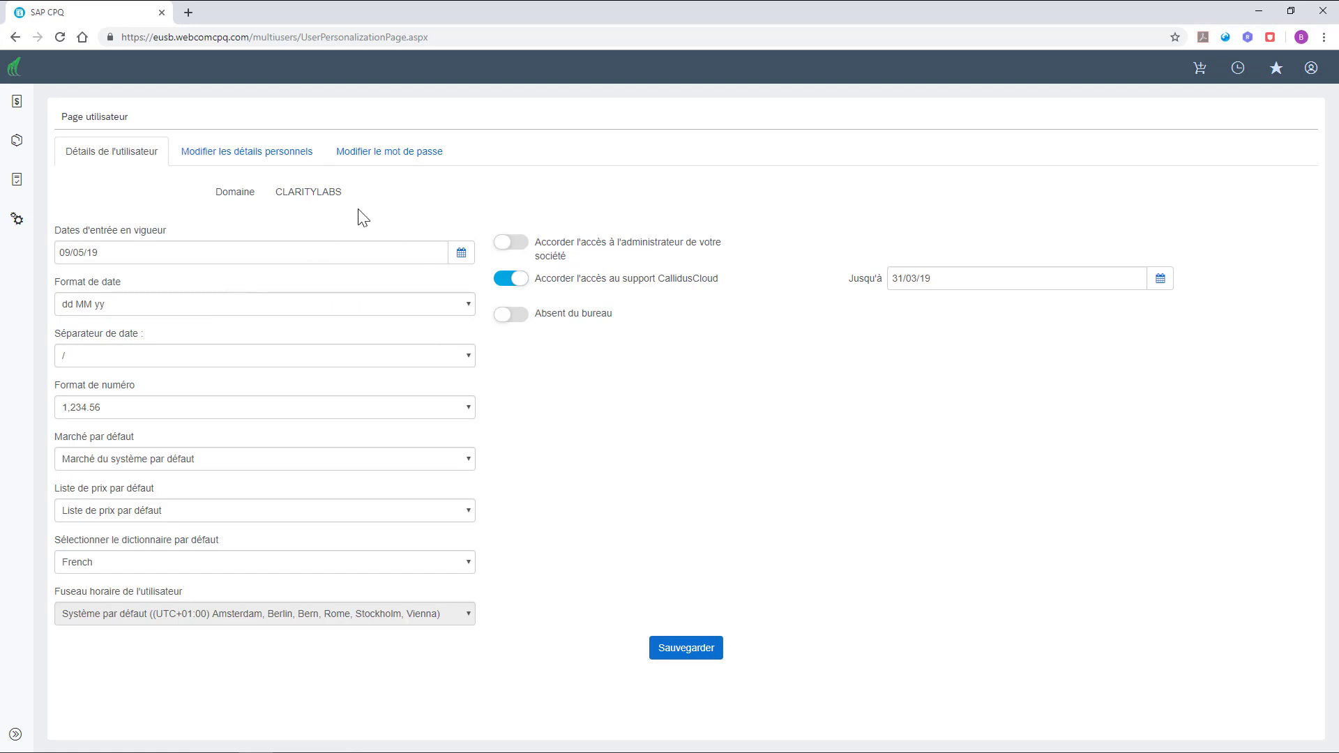
{"action": "mouse_move", "coordinate": [14, 142]}
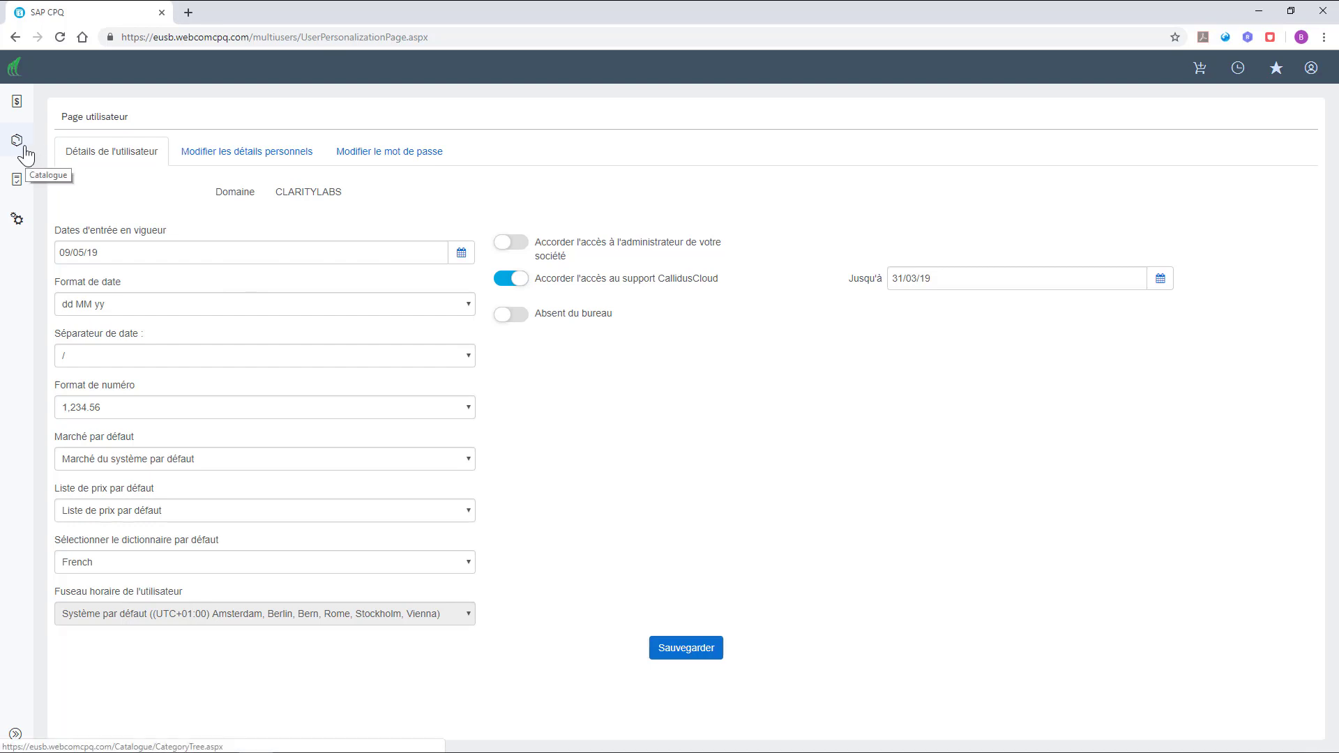
Go to the Catalogue and expand Hardware to show Laptop and Smartphone
{"action": "left_click", "coordinate": [25, 138]}
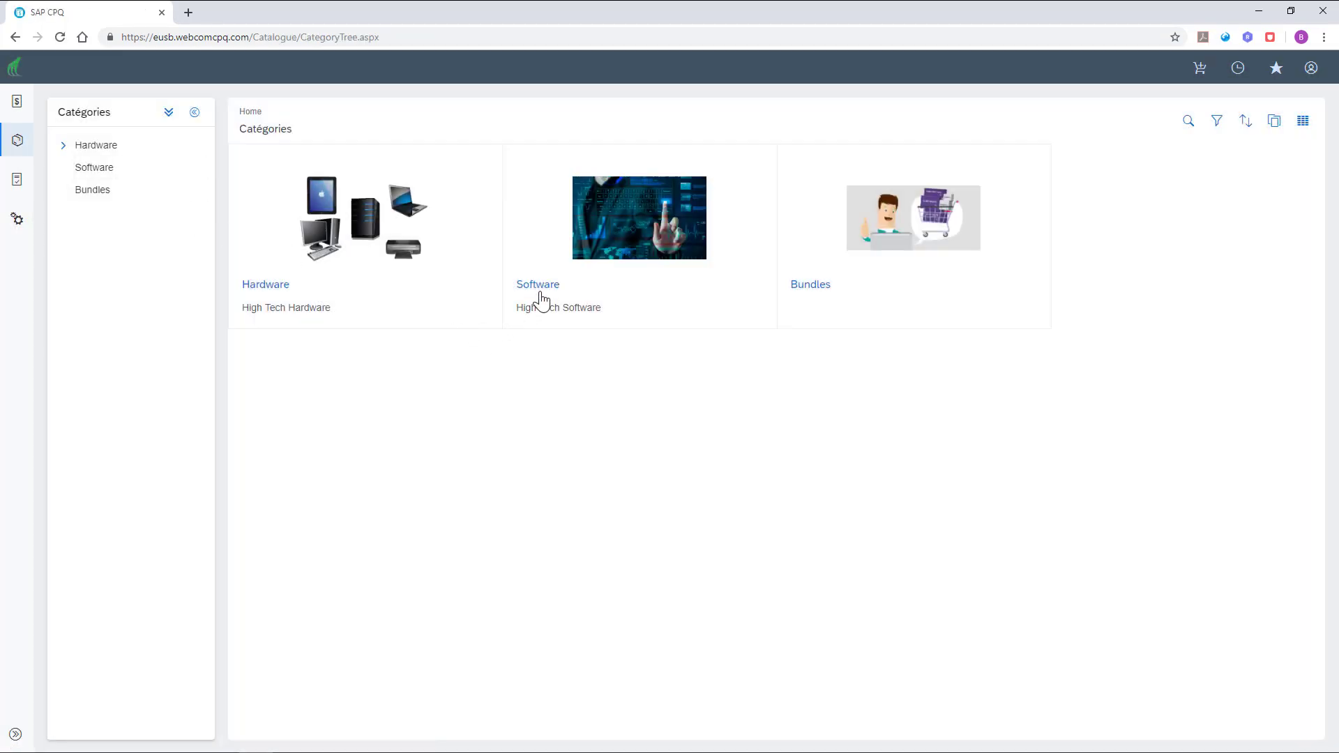
{"action": "mouse_move", "coordinate": [661, 370]}
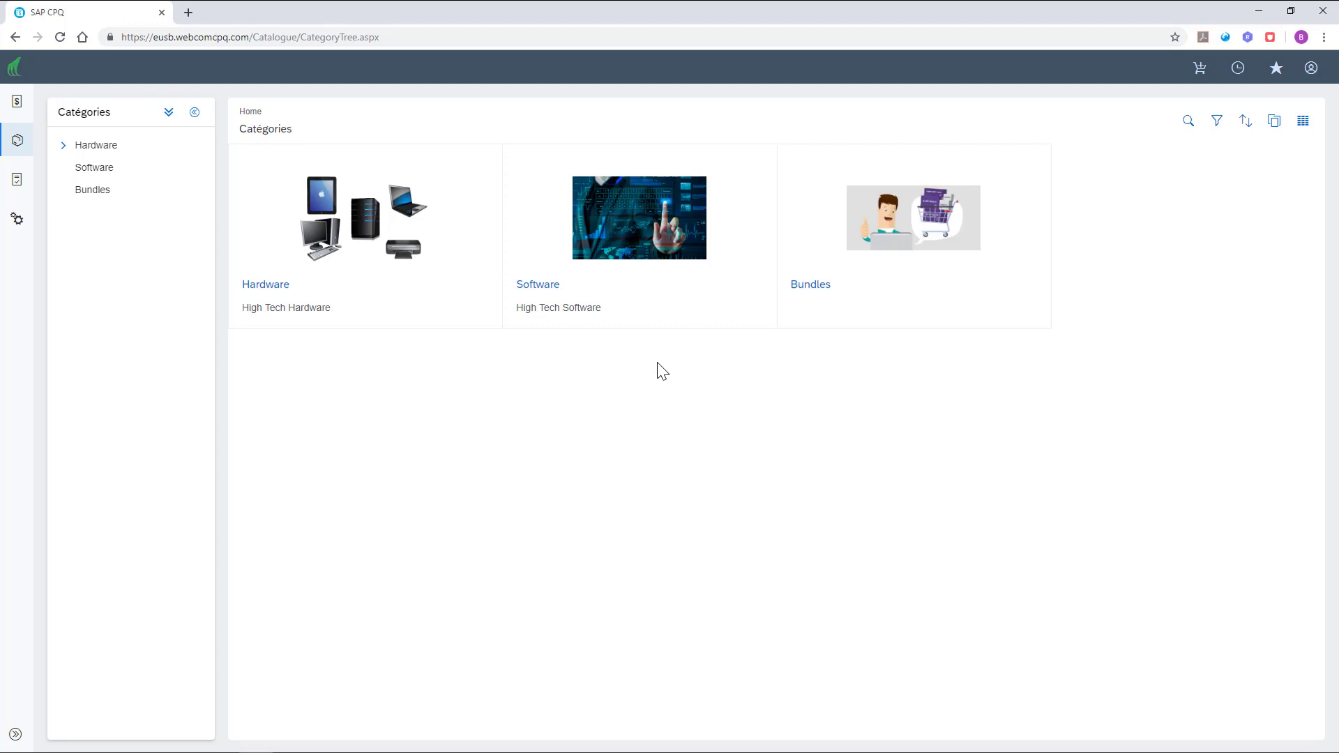
{"action": "left_click", "coordinate": [64, 145]}
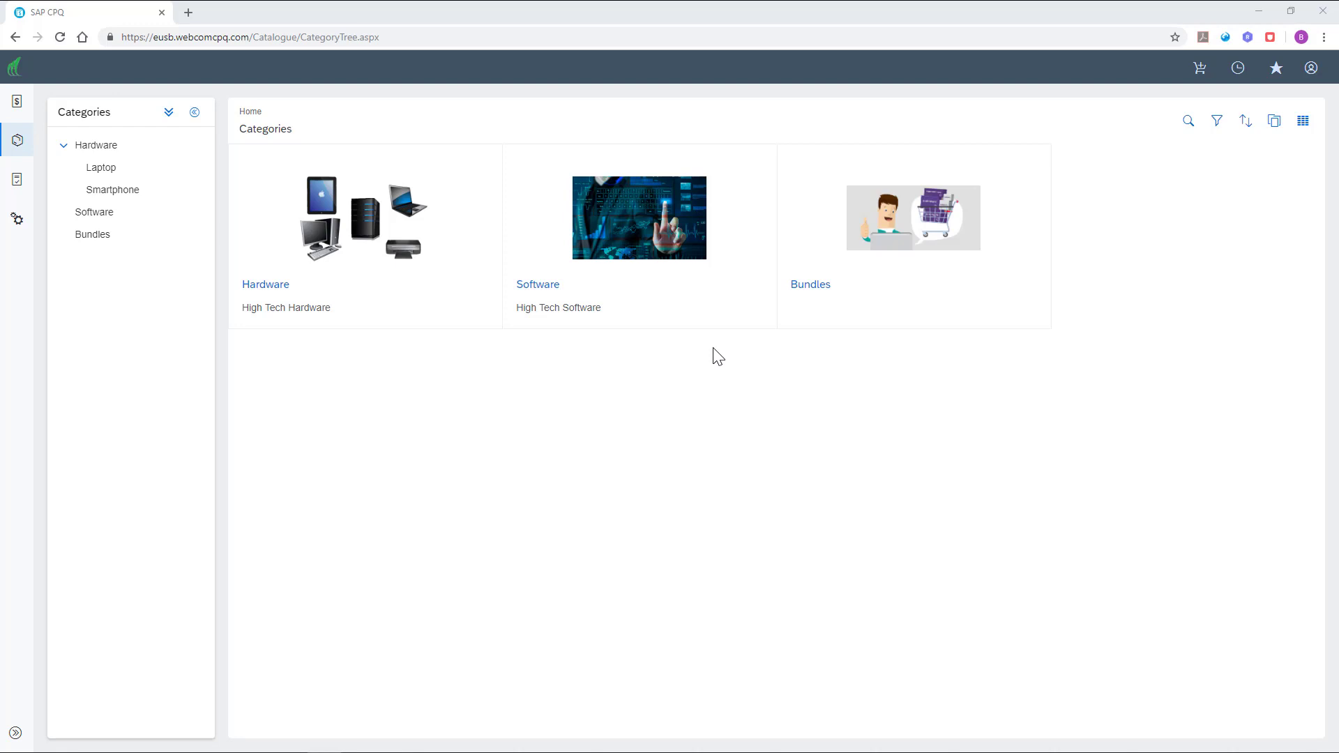
{"action": "mouse_move", "coordinate": [857, 208]}
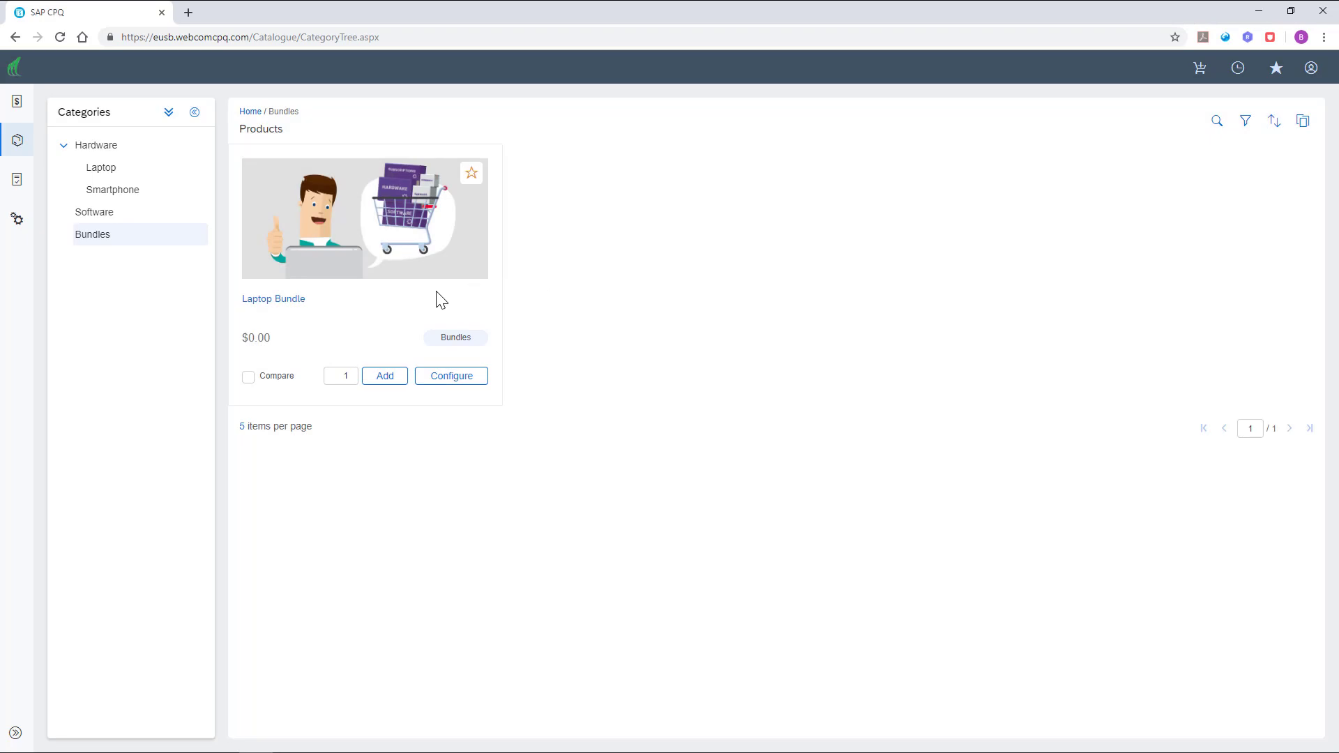
{"action": "mouse_move", "coordinate": [452, 379]}
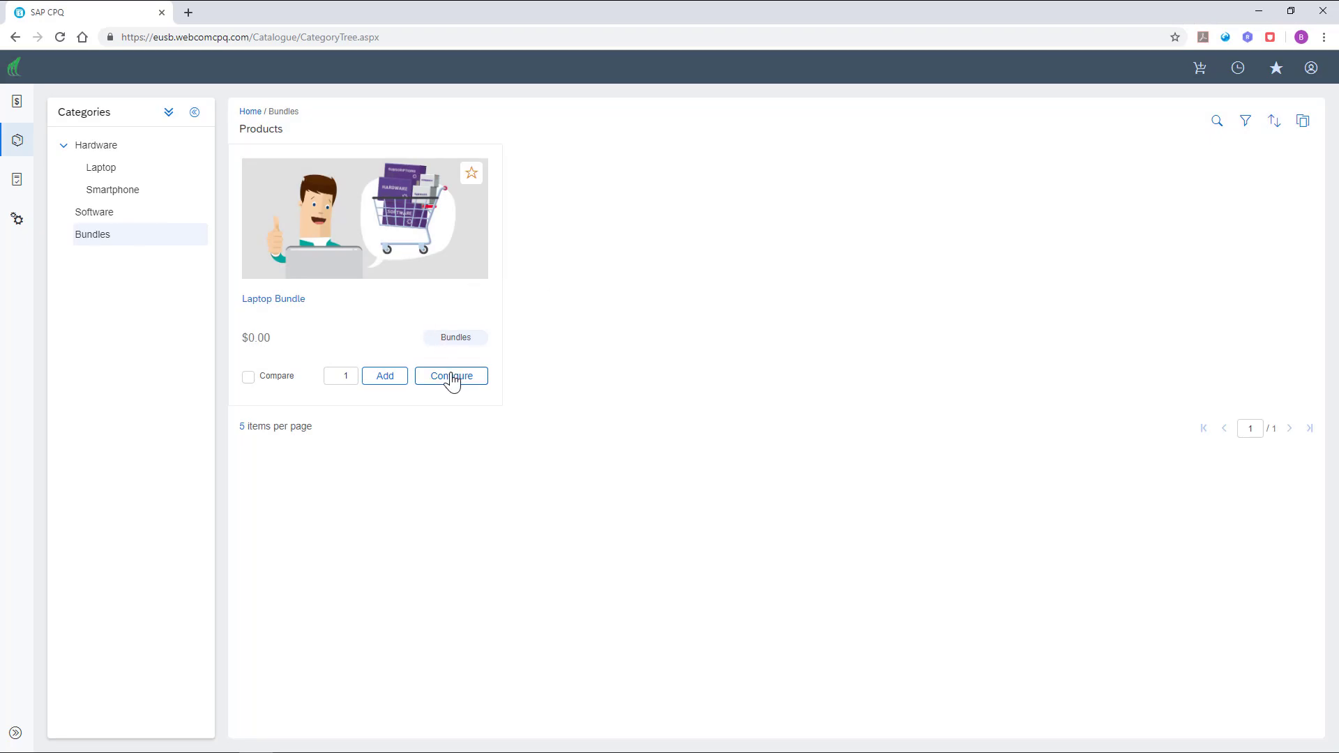
{"action": "mouse_move", "coordinate": [457, 382]}
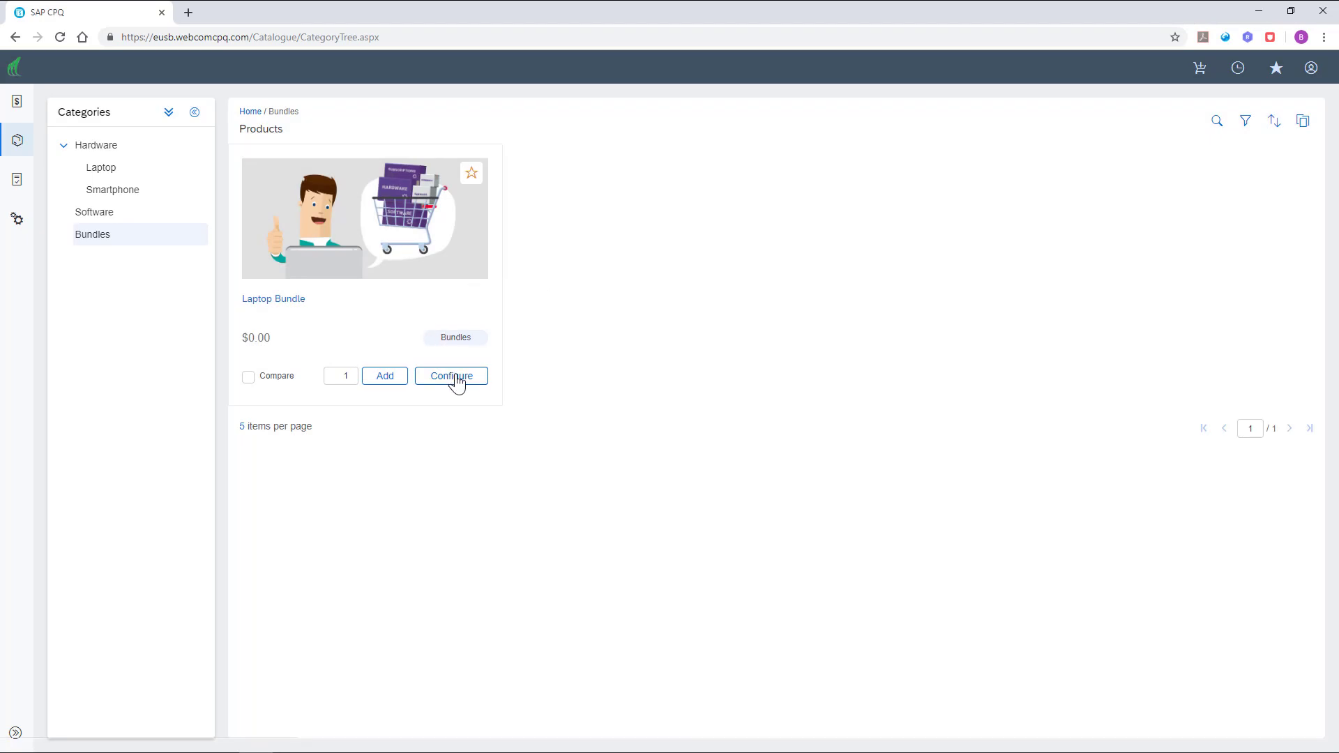
Begin configuring the Laptop Bundle and add a Custom Laptop row from the Choose Product popup
{"action": "left_click", "coordinate": [452, 376]}
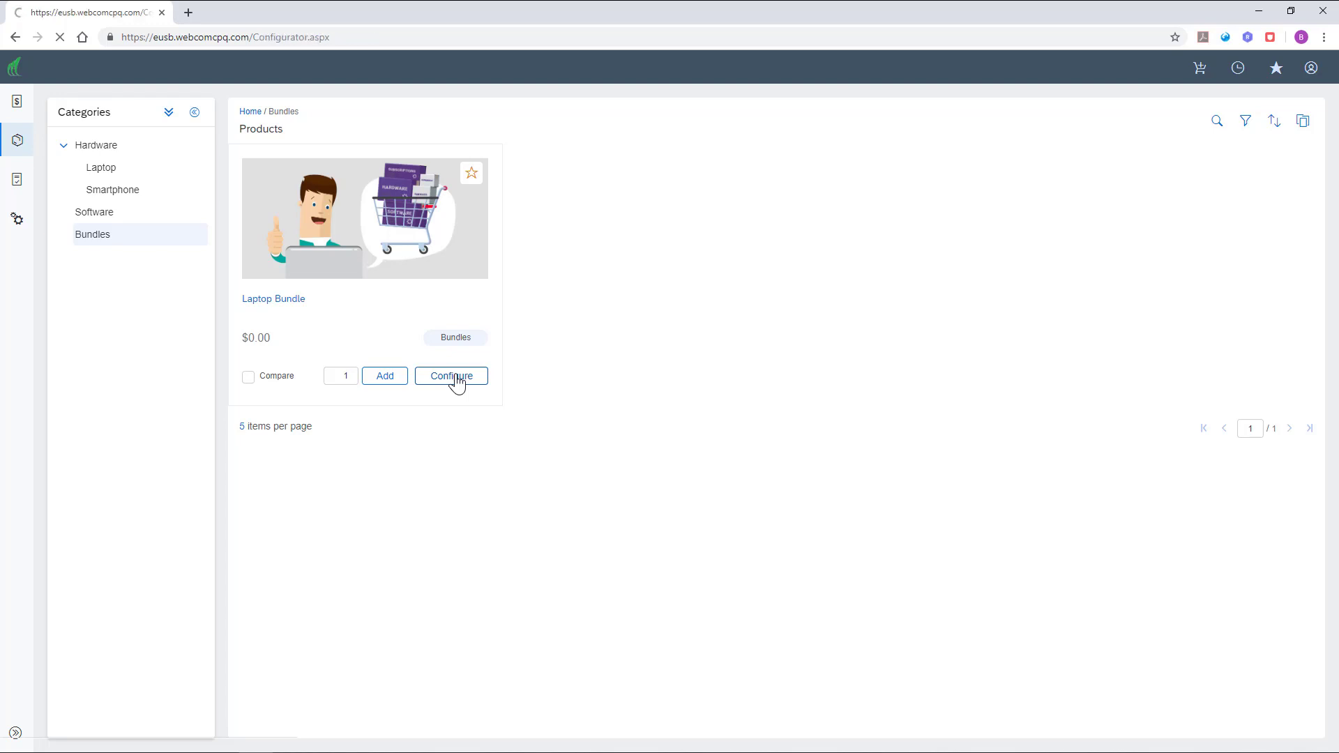
{"action": "left_click", "coordinate": [451, 377]}
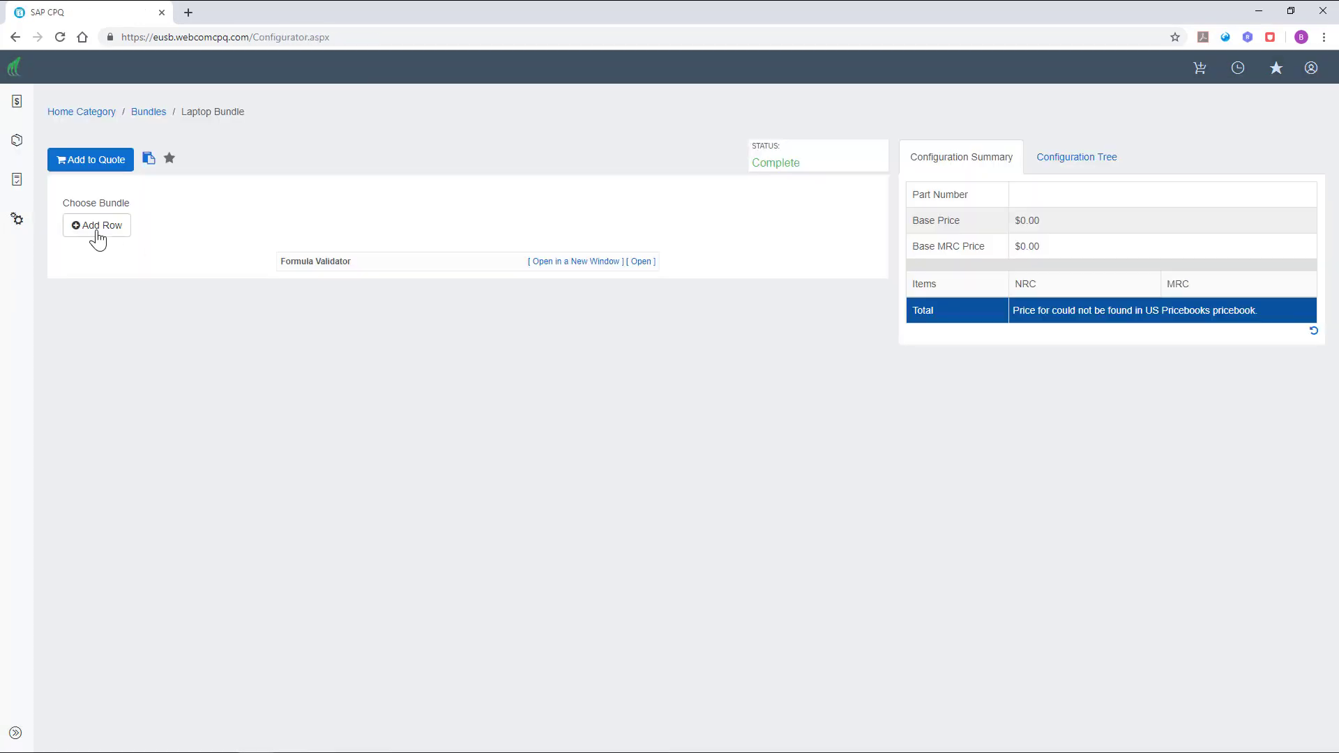
{"action": "left_click", "coordinate": [96, 226]}
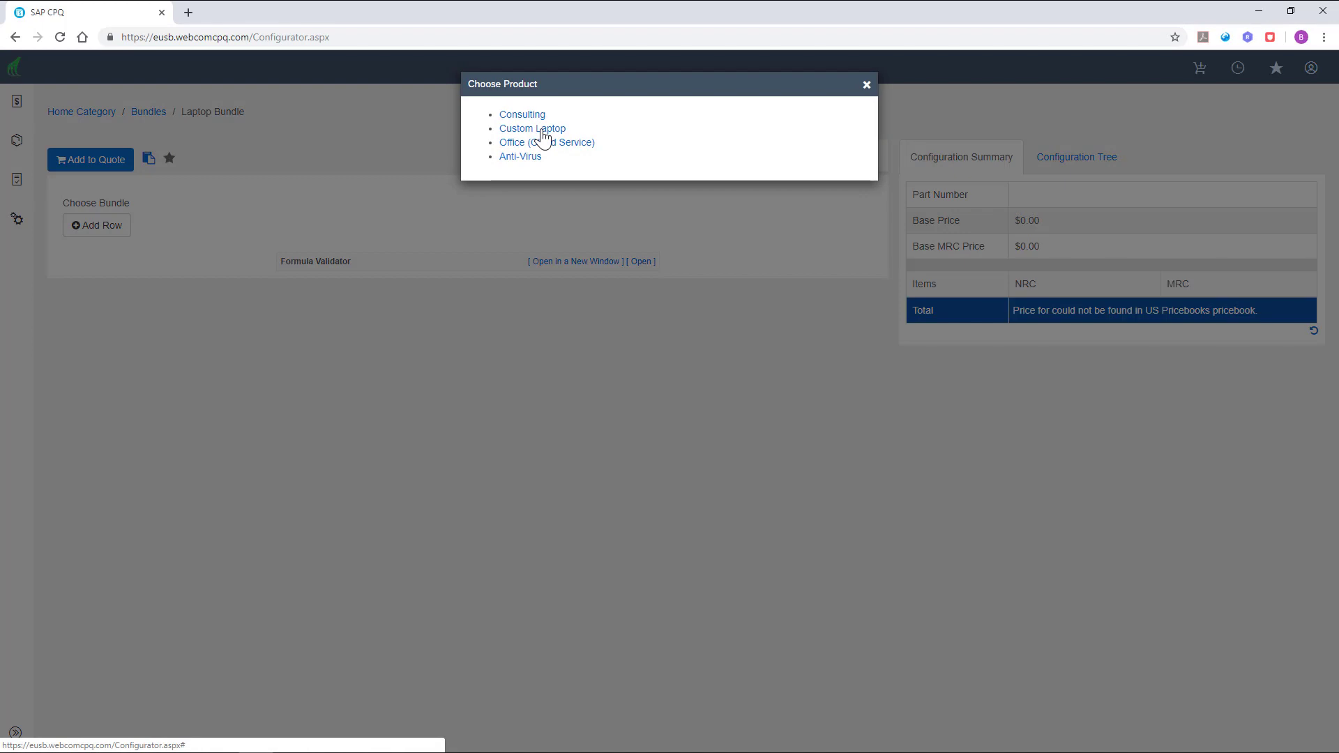
{"action": "left_click", "coordinate": [533, 129]}
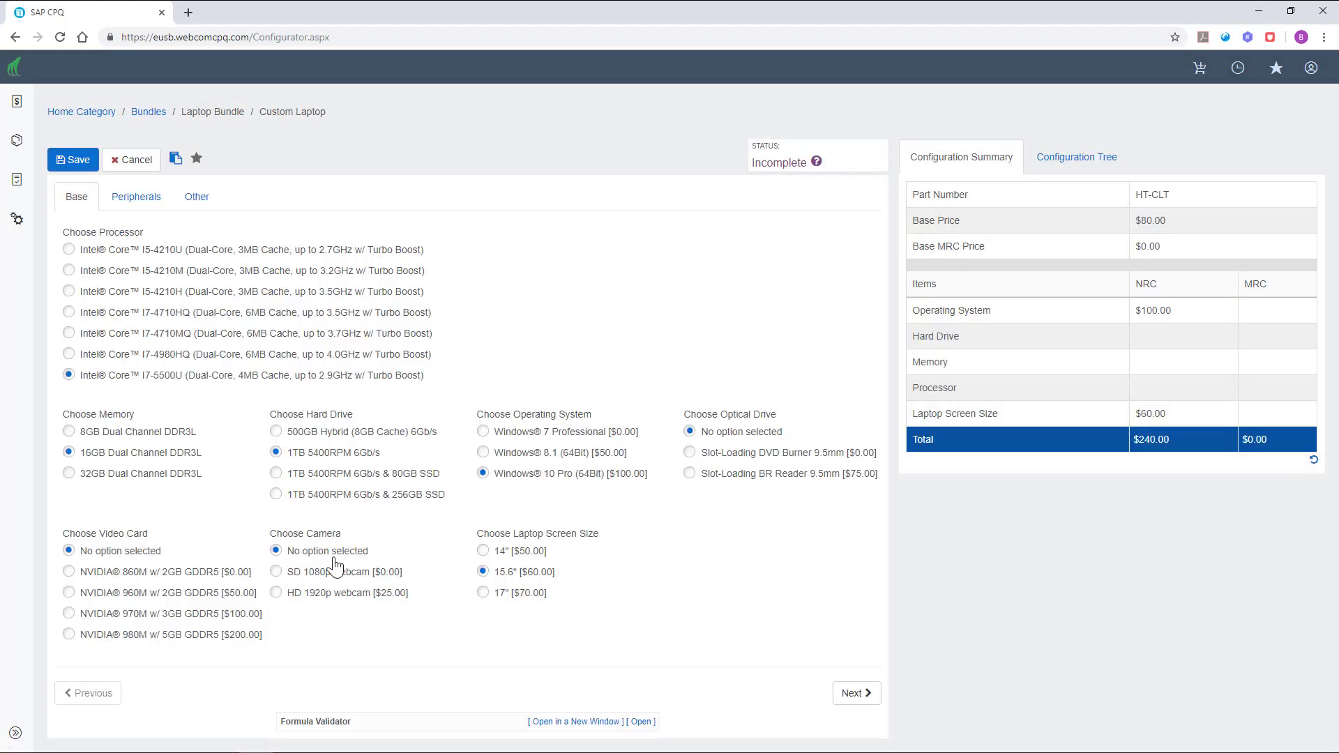
{"action": "mouse_move", "coordinate": [576, 380]}
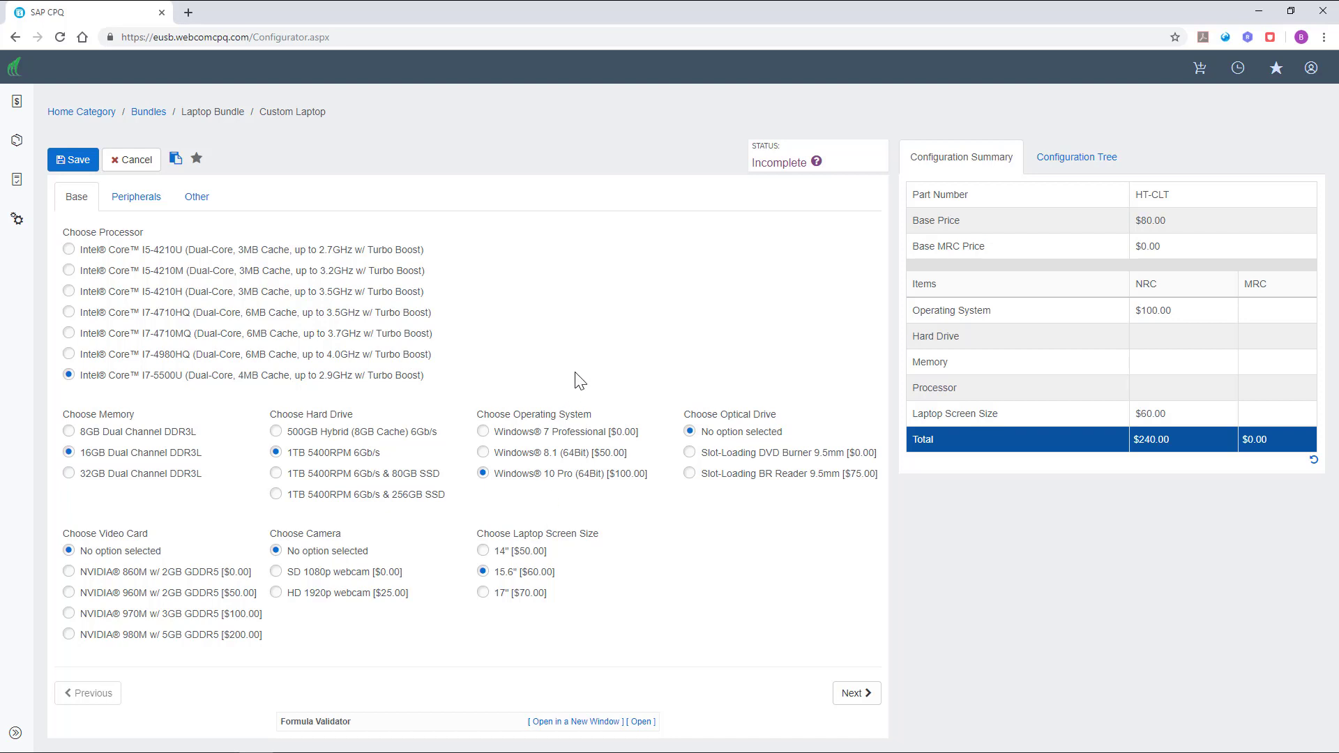
Choose the 1TB + 80GB SSD drive, BR Reader and 3-year warranty, then save the laptop into the bundle
{"action": "left_click", "coordinate": [276, 472]}
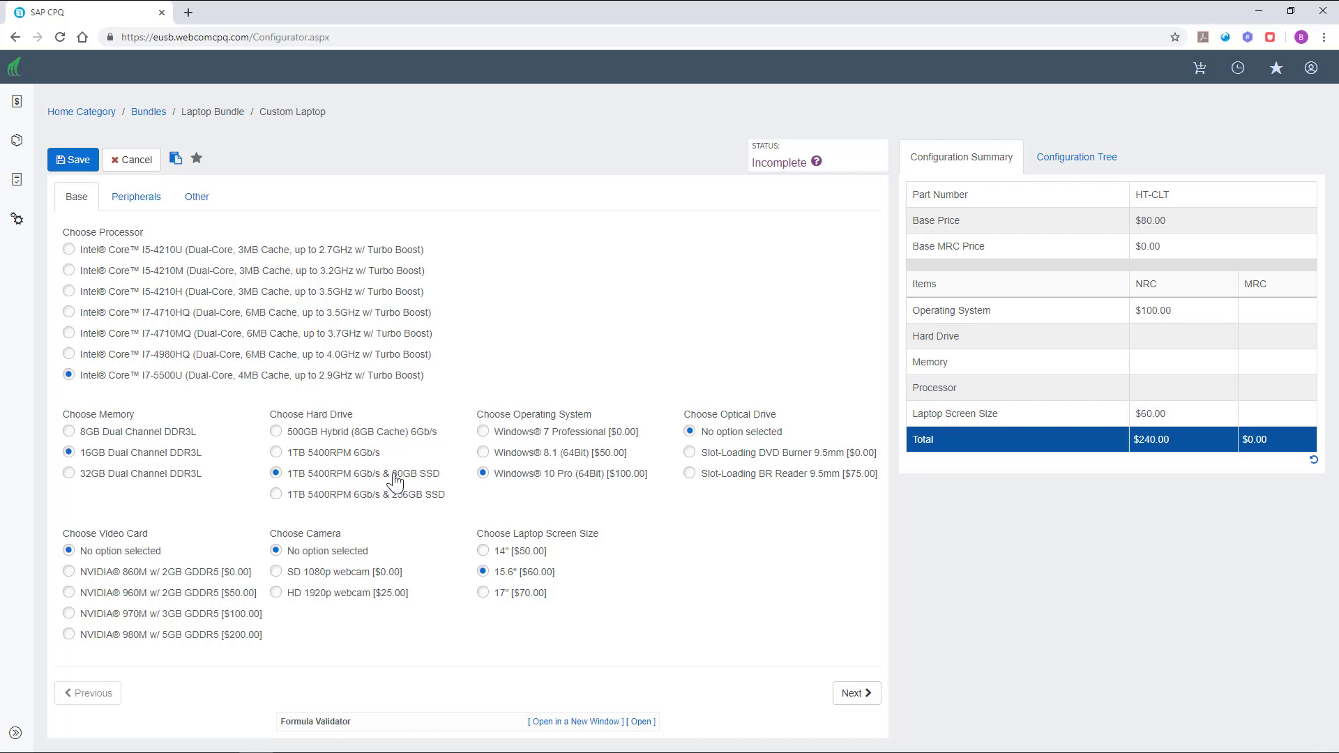
{"action": "mouse_move", "coordinate": [226, 315]}
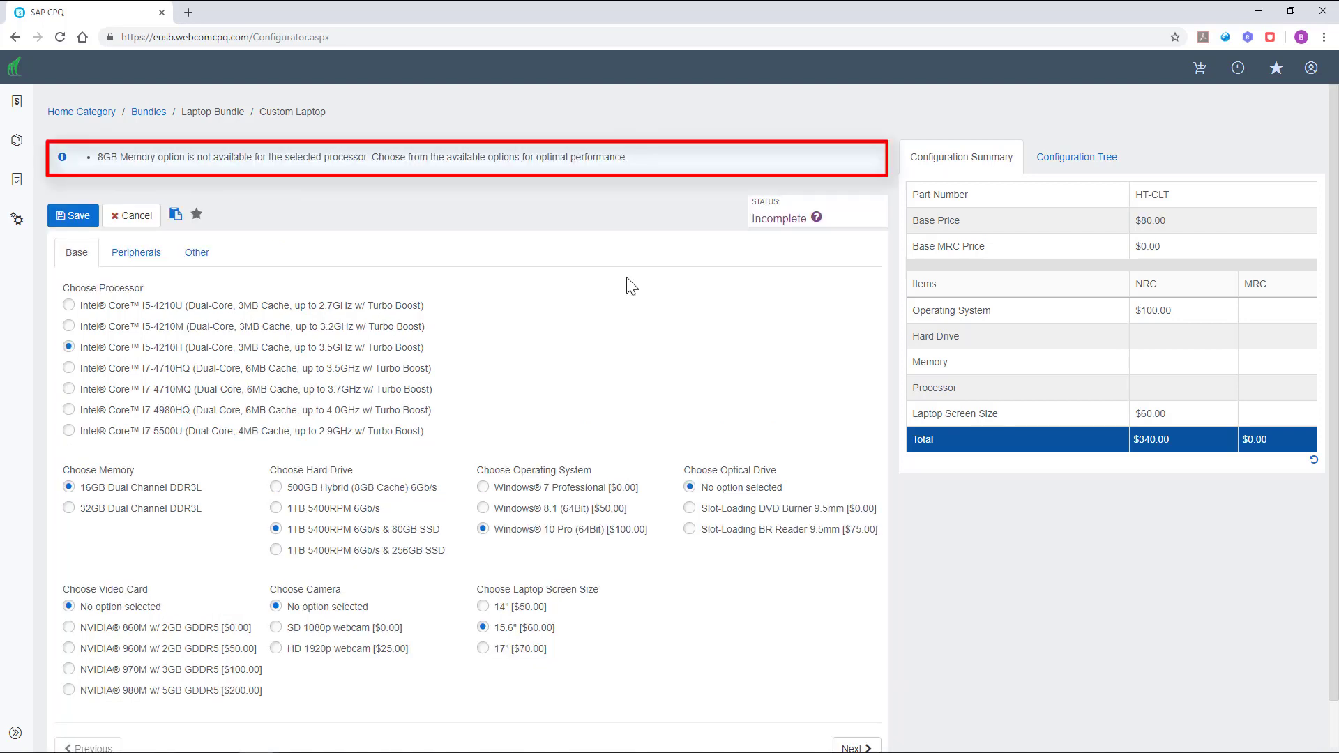
{"action": "mouse_move", "coordinate": [630, 402]}
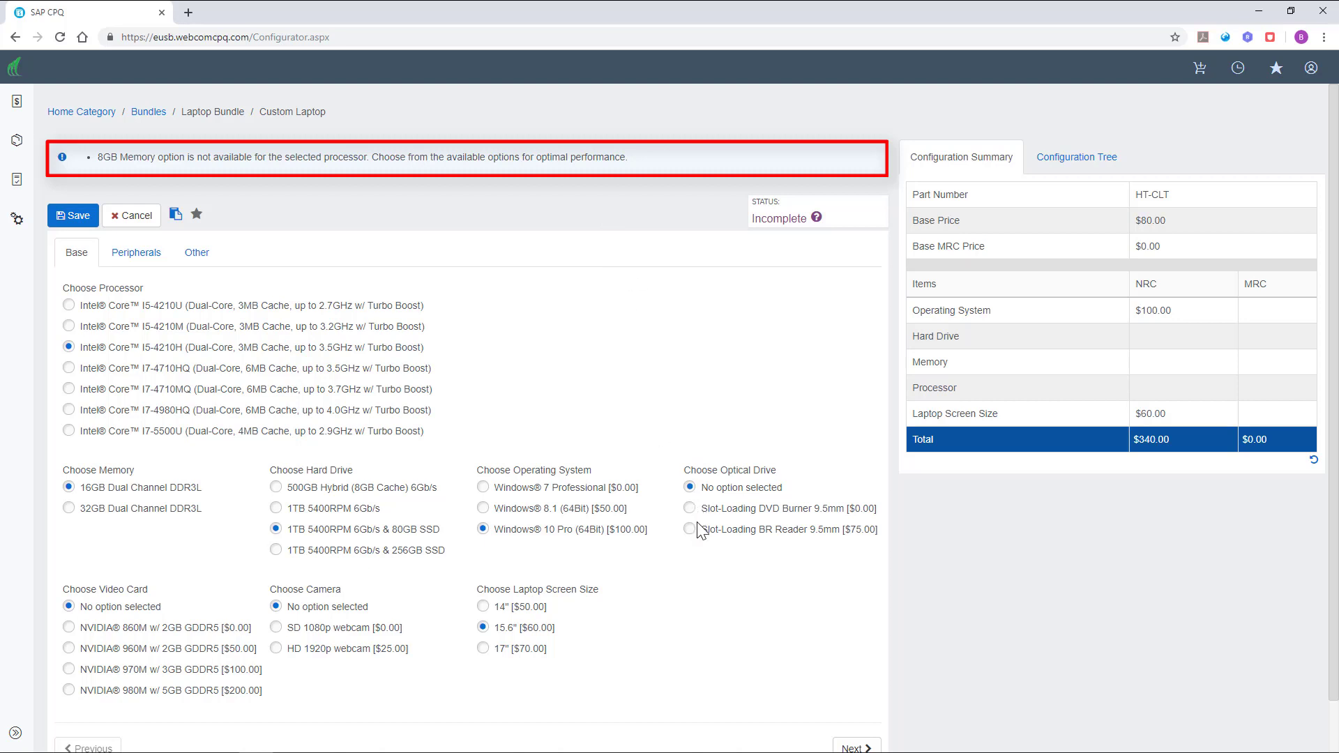
{"action": "left_click", "coordinate": [689, 529]}
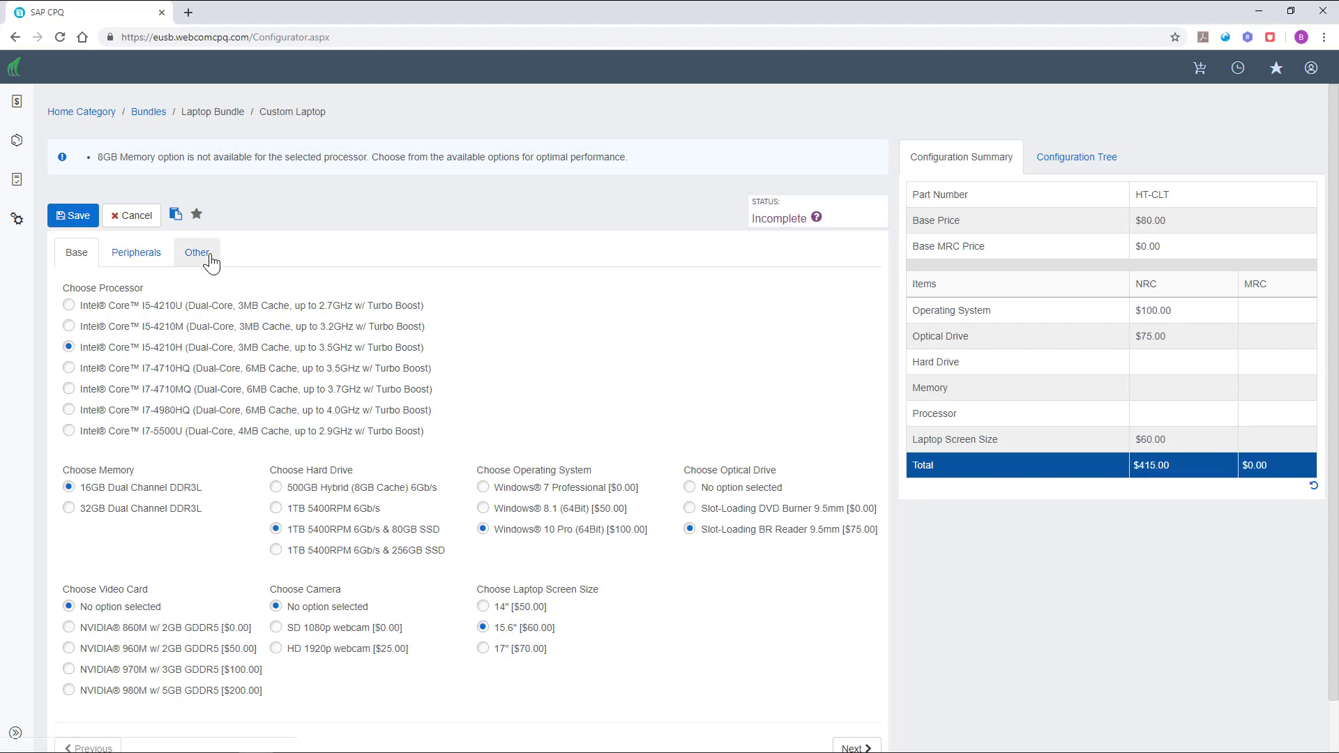
{"action": "left_click", "coordinate": [196, 253]}
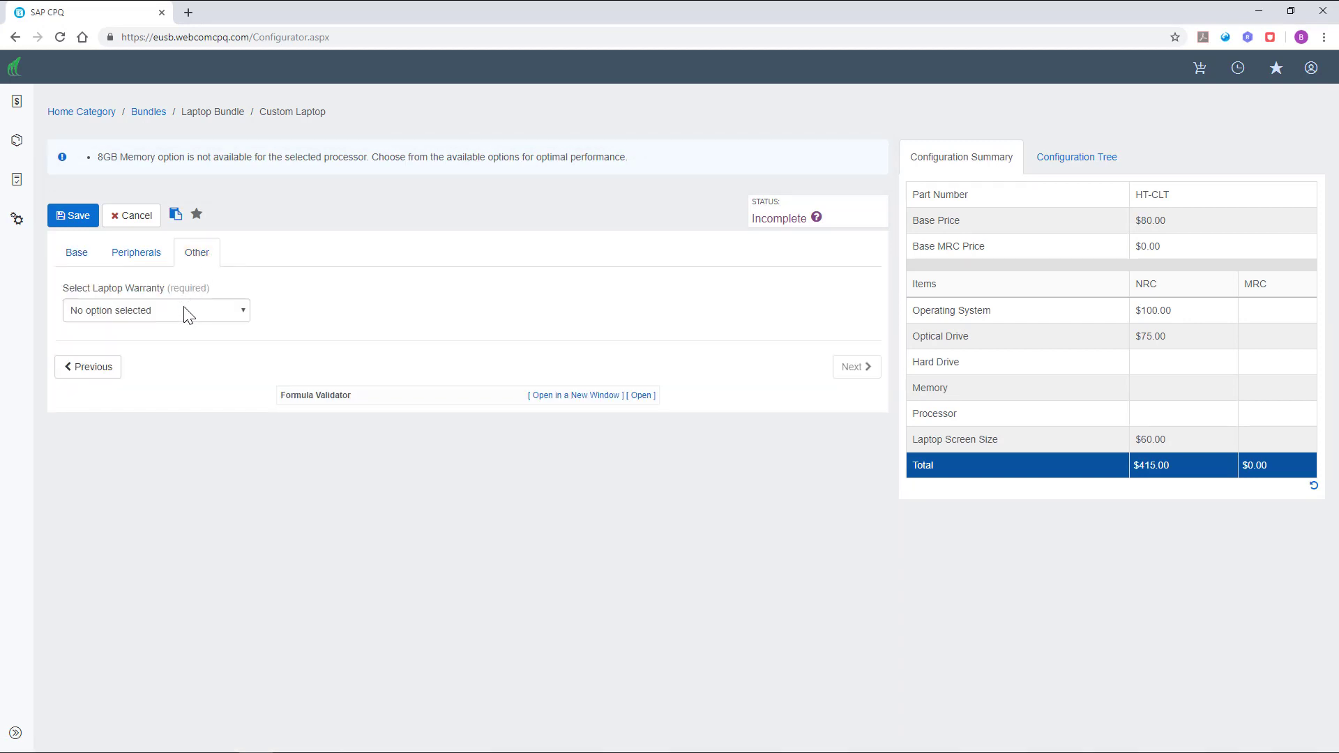
{"action": "left_click", "coordinate": [157, 310]}
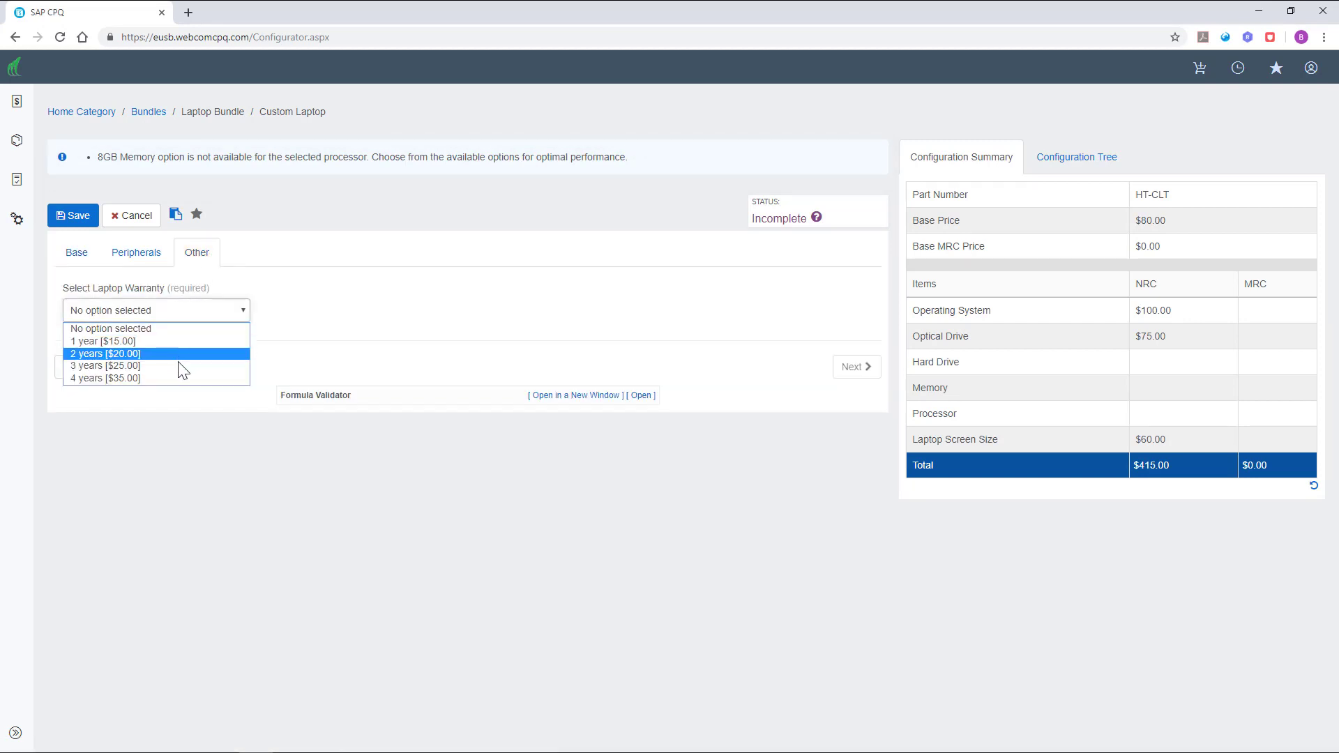
{"action": "left_click", "coordinate": [105, 366]}
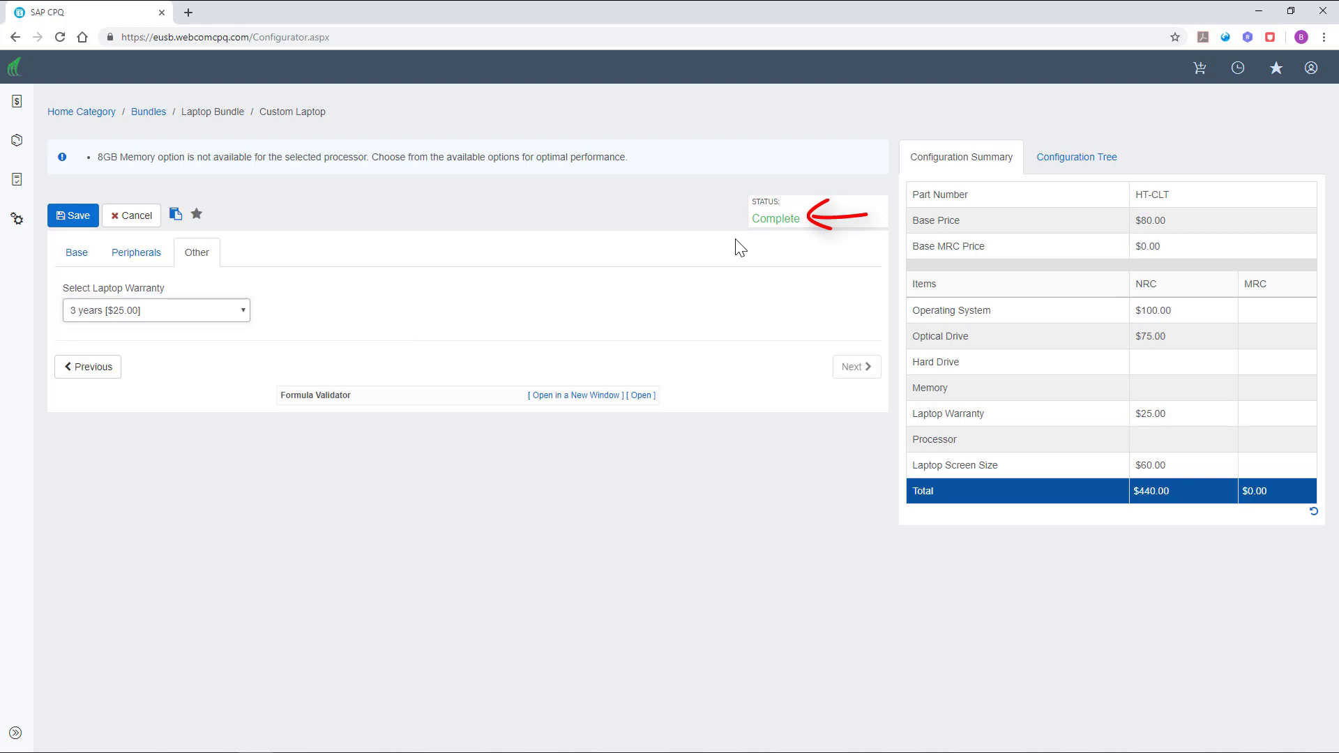
{"action": "mouse_move", "coordinate": [78, 217]}
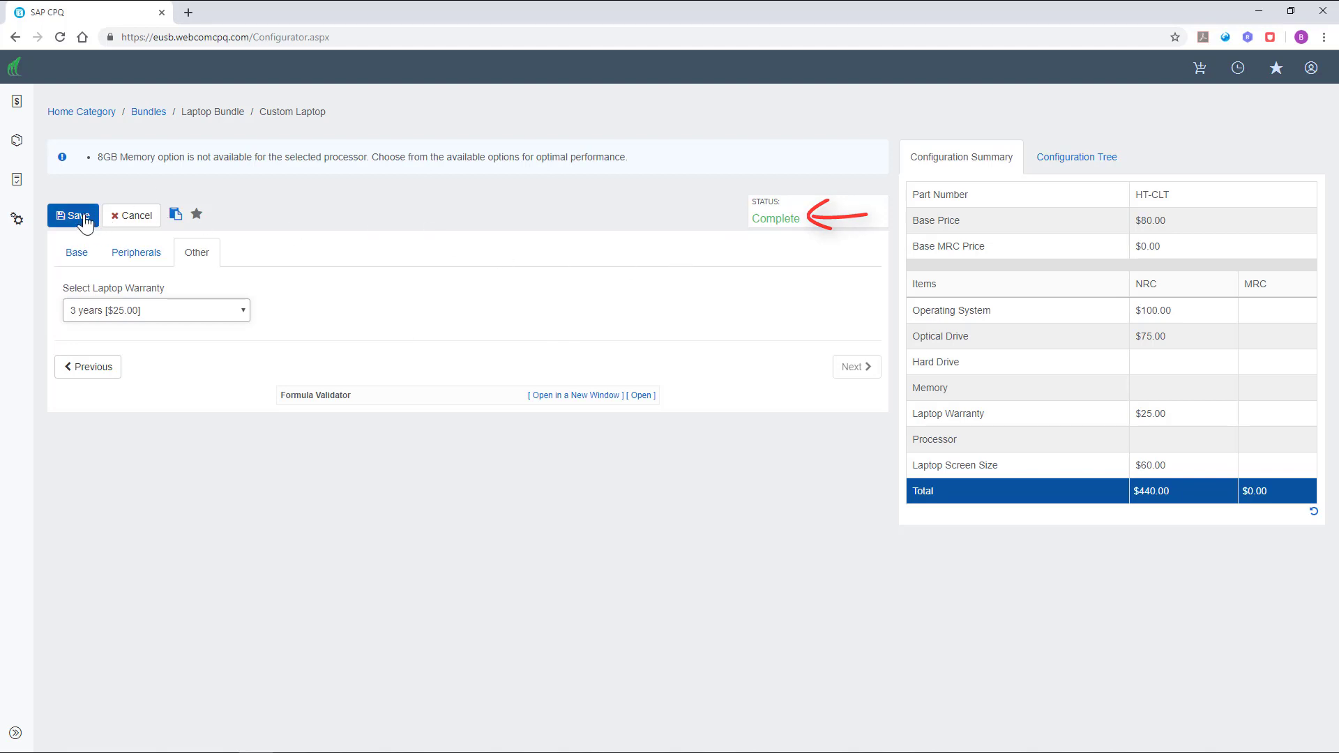
{"action": "left_click", "coordinate": [73, 215]}
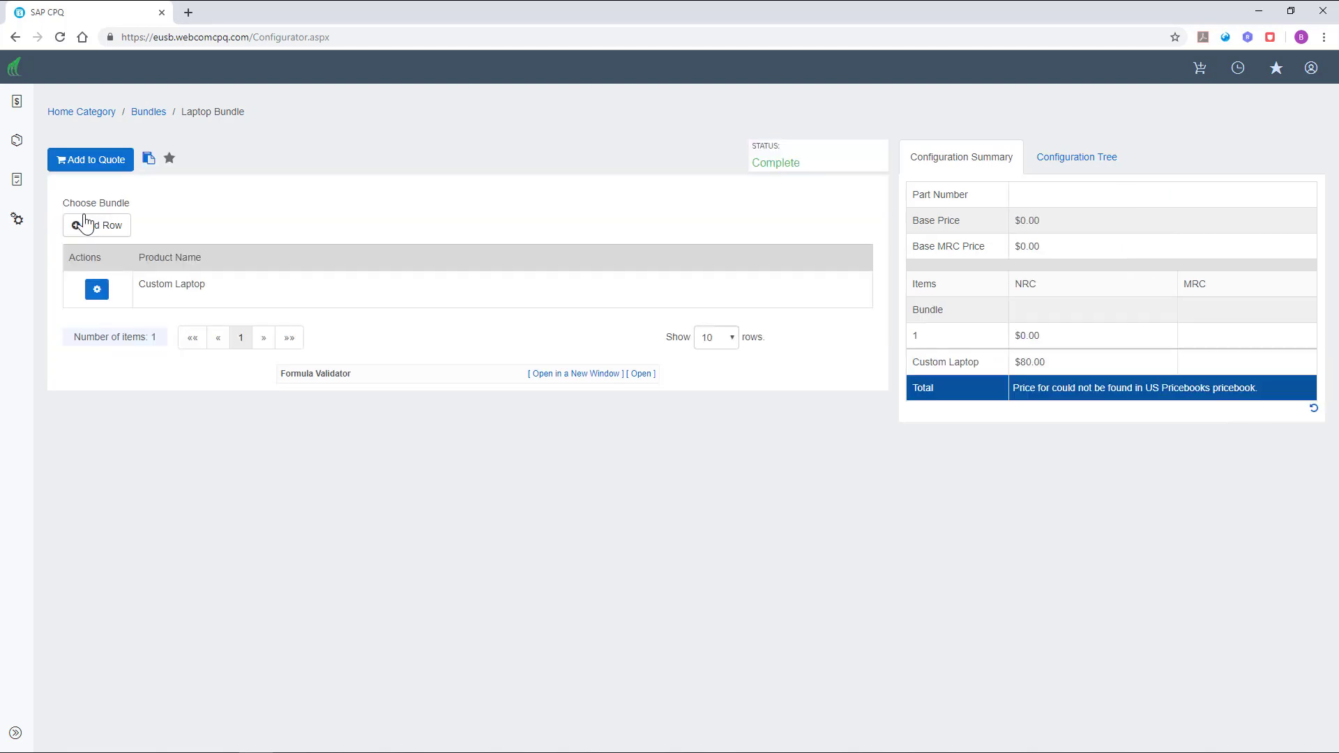
Add Office (Cloud Service), Anti-Virus with VPN Line and Web Shield saved, and Consulting to the bundle
{"action": "left_click", "coordinate": [97, 226]}
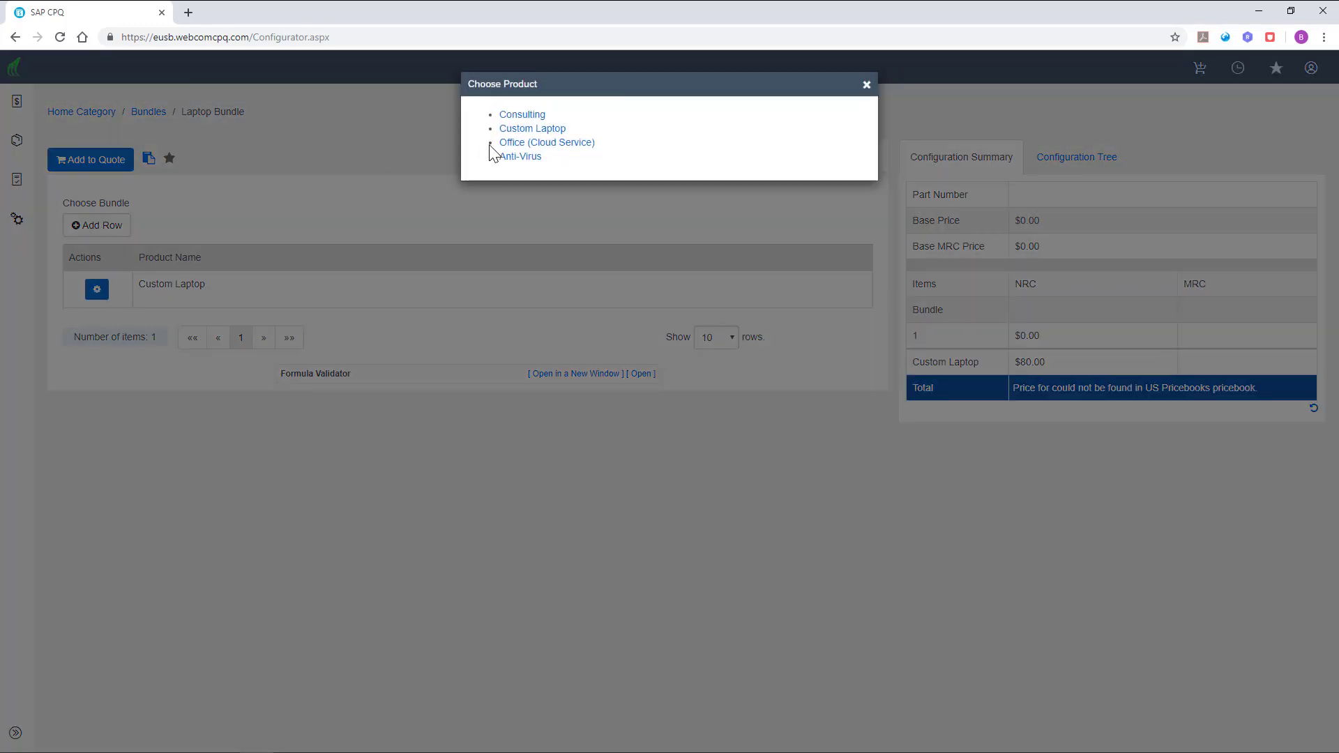
{"action": "left_click", "coordinate": [545, 142]}
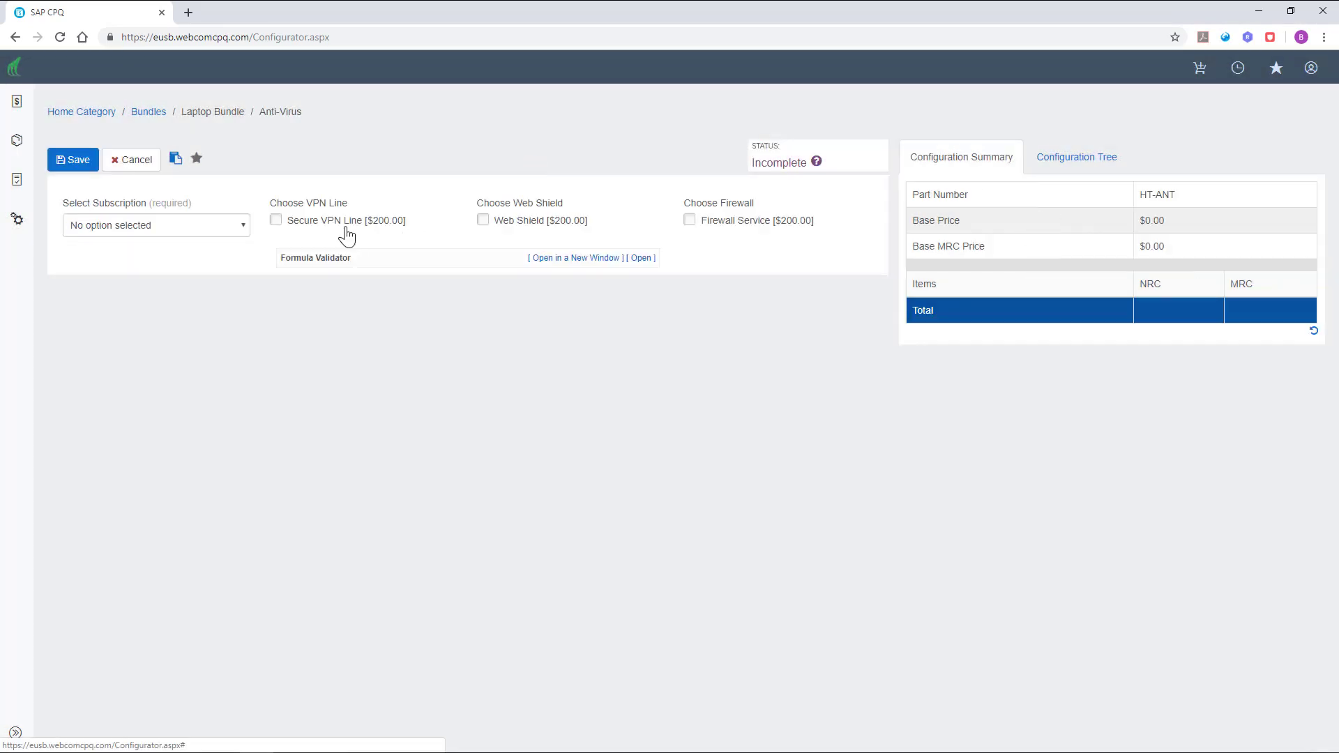
{"action": "left_click", "coordinate": [156, 224]}
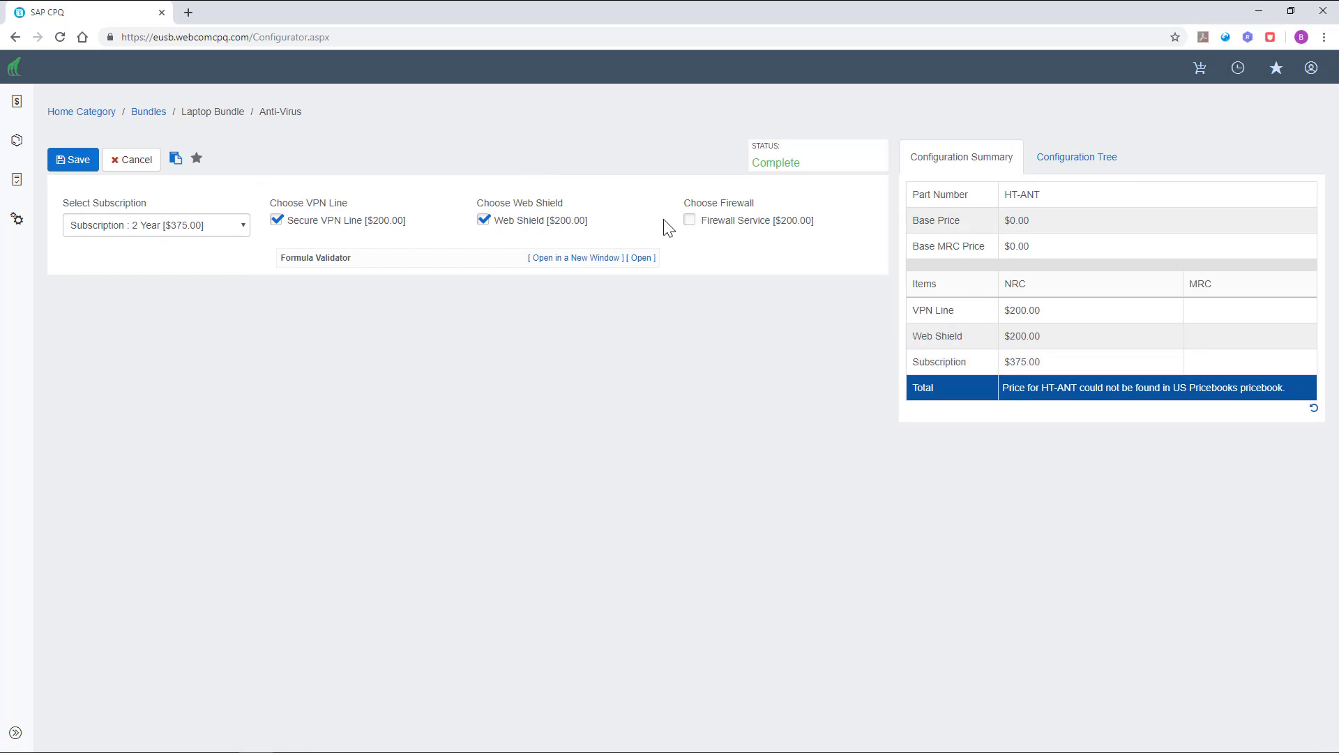
{"action": "left_click", "coordinate": [211, 111]}
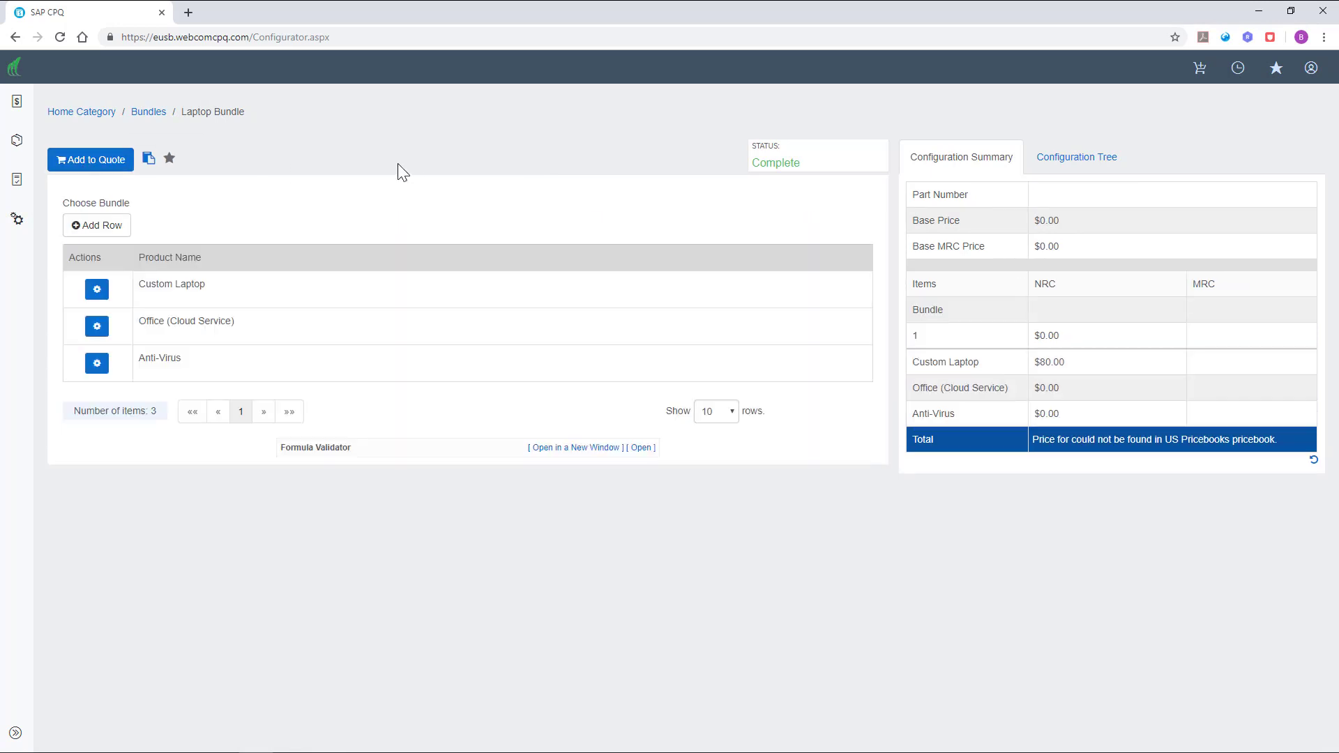
{"action": "mouse_move", "coordinate": [538, 120]}
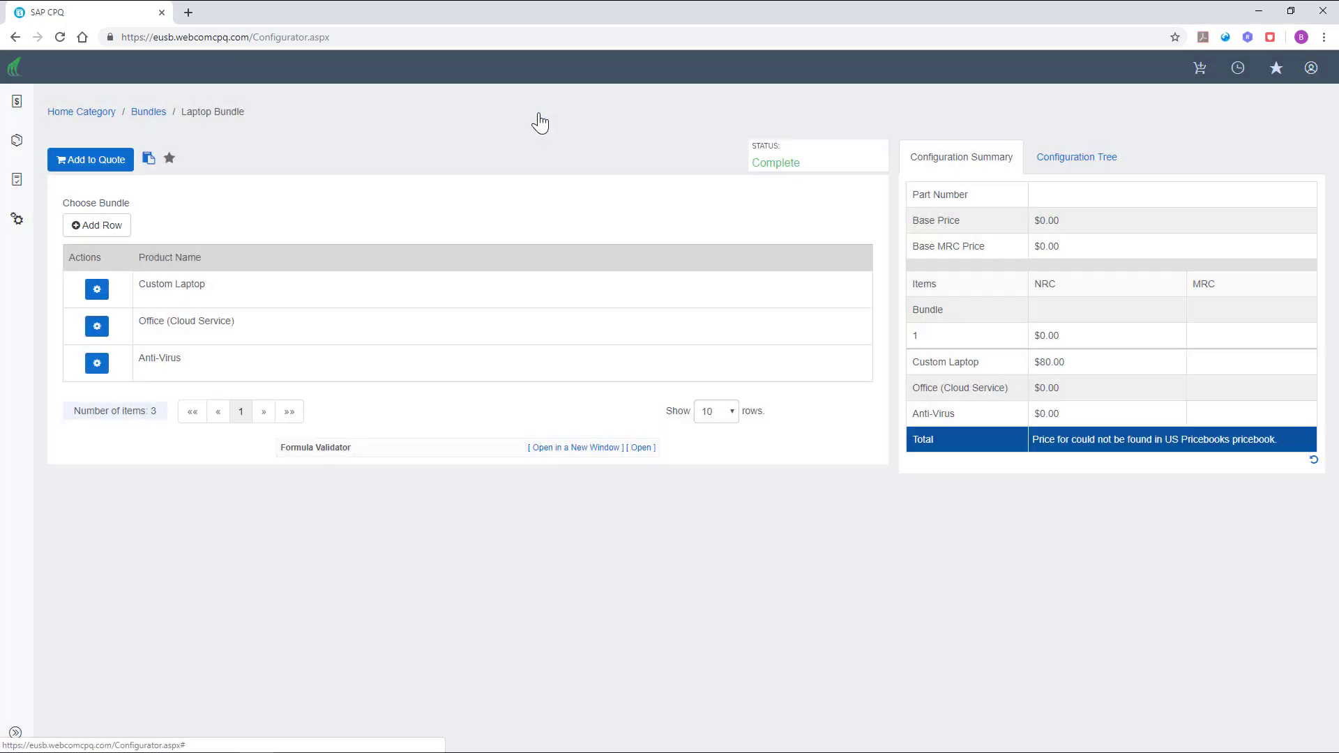
{"action": "left_click", "coordinate": [96, 226]}
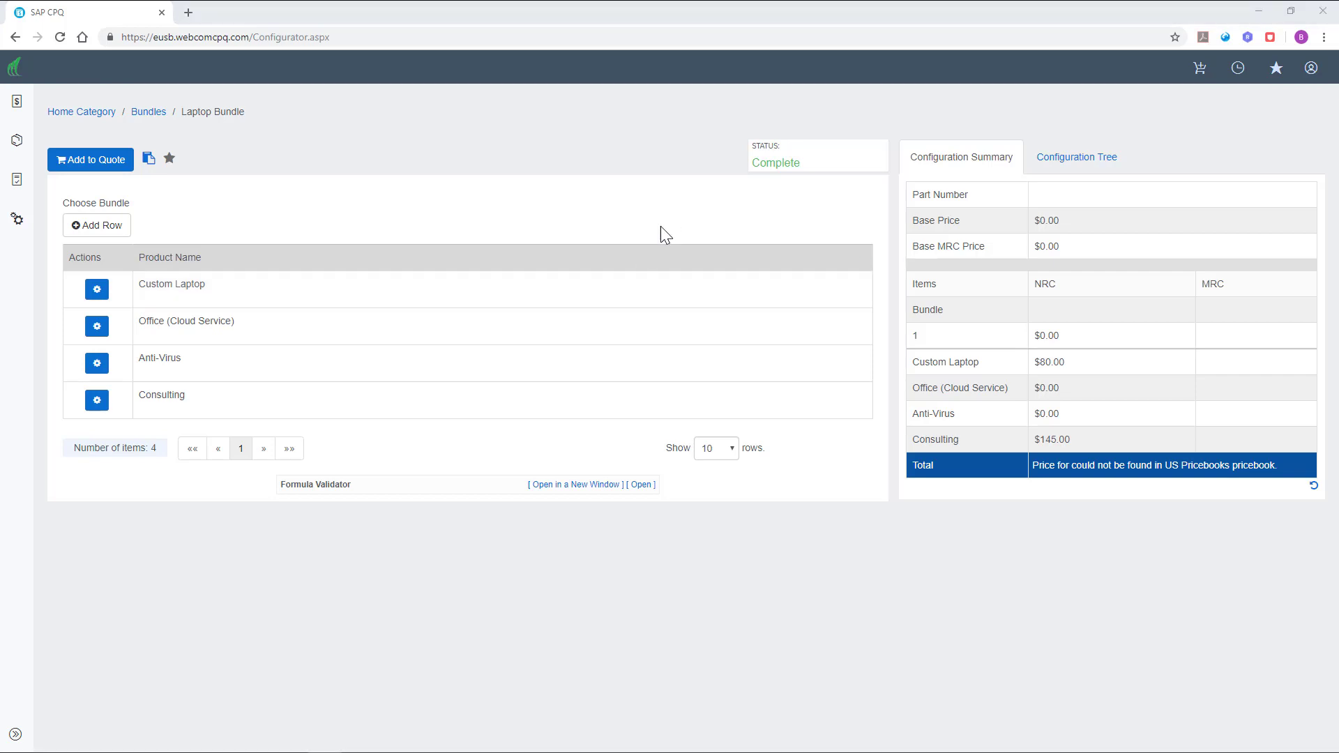
{"action": "mouse_move", "coordinate": [352, 215]}
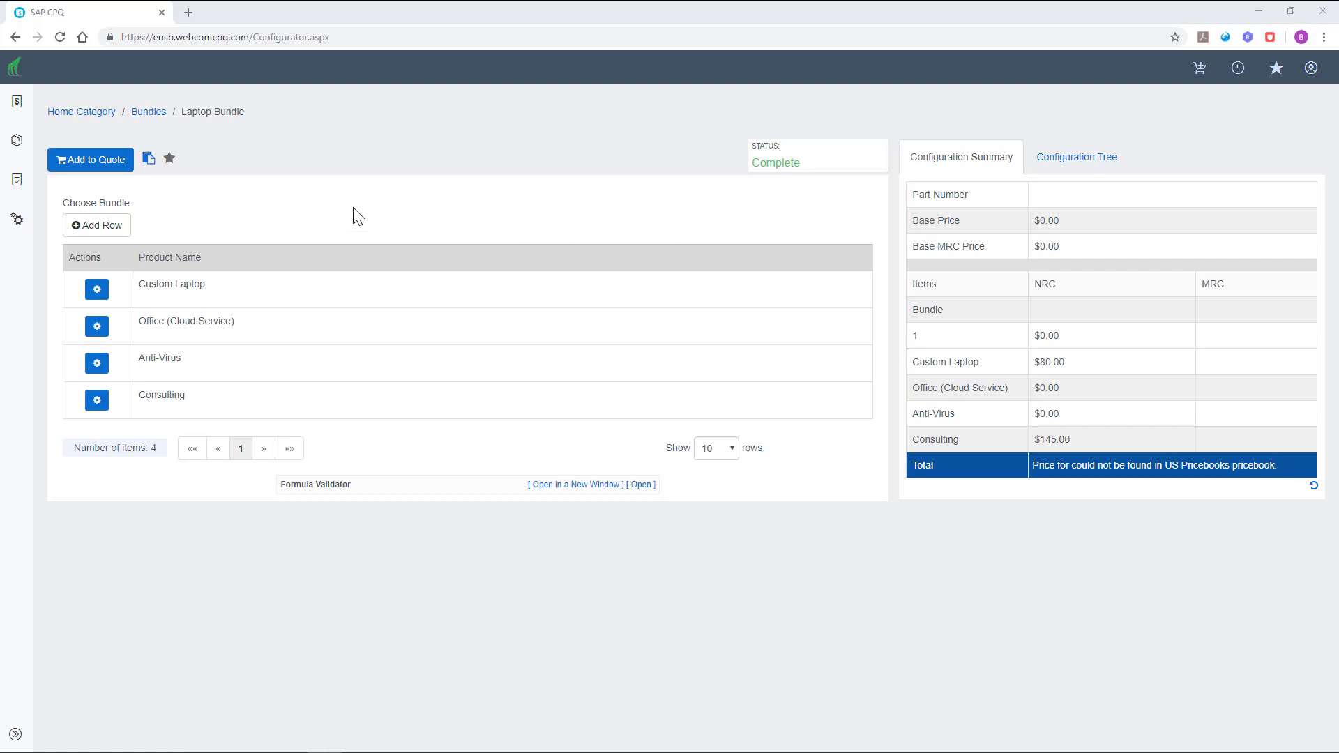
{"action": "mouse_move", "coordinate": [178, 170]}
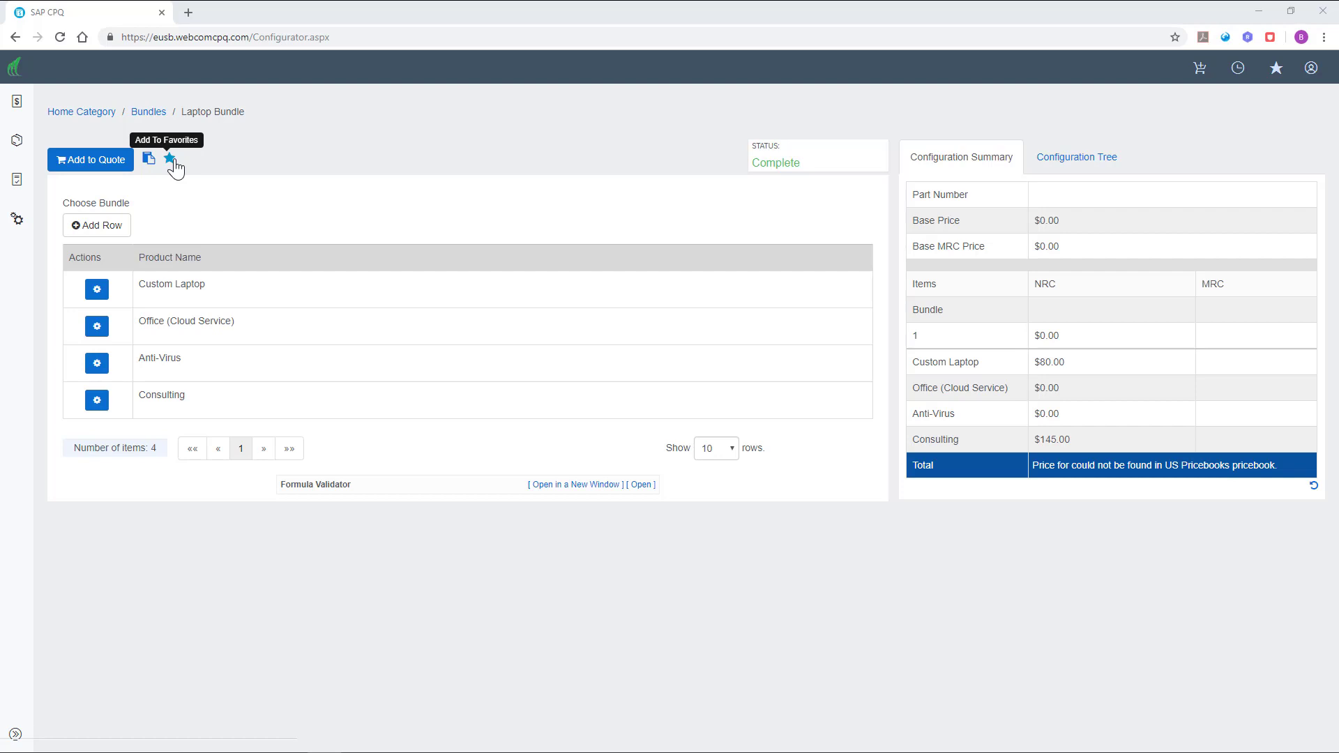
Save the bundle as the favorite 'Laptop Bundle' and add it from Favorites to quote #01110196
{"action": "left_click", "coordinate": [170, 158]}
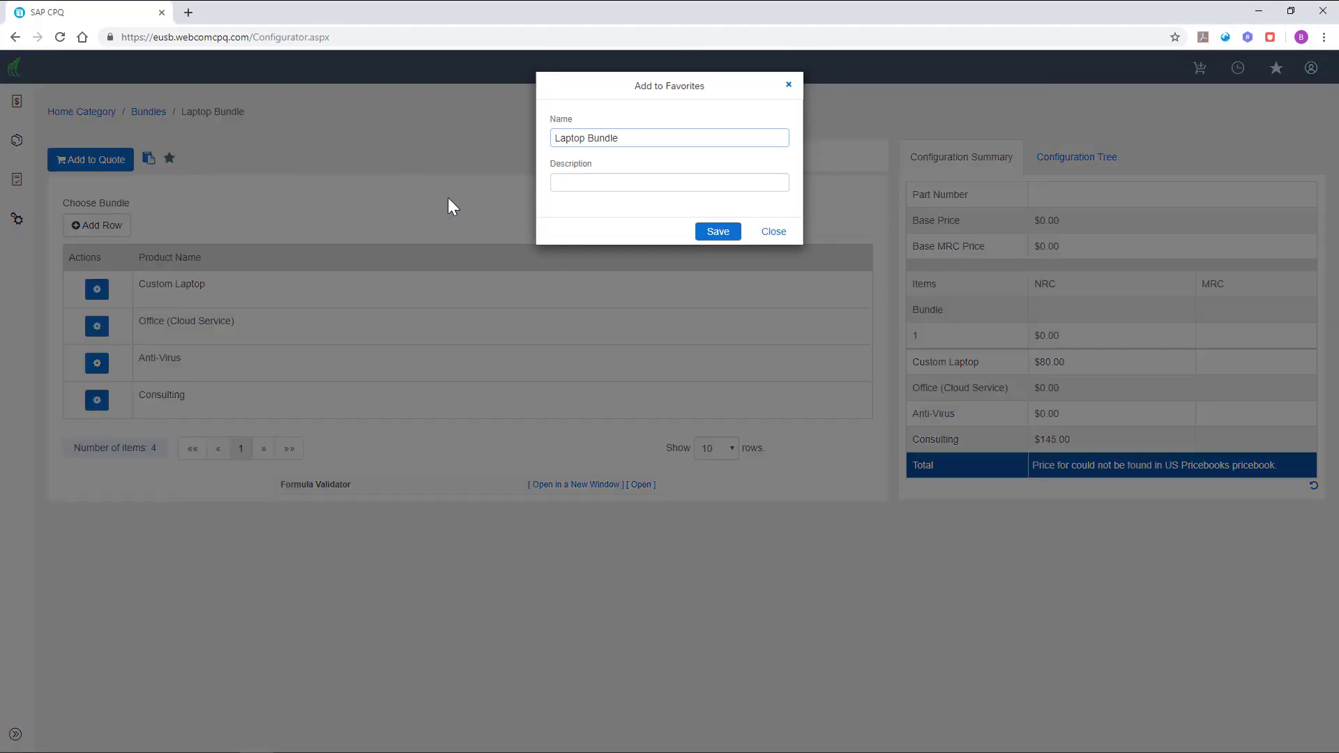
{"action": "left_click", "coordinate": [718, 231]}
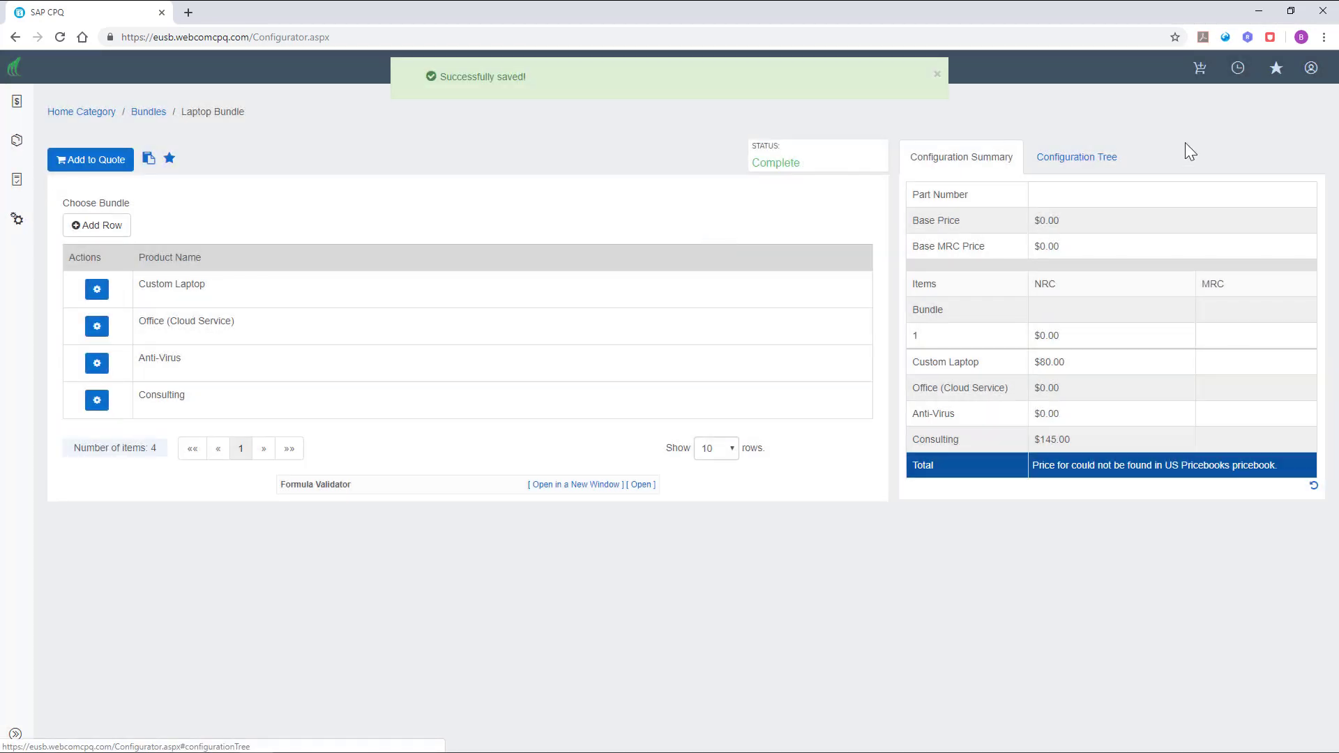
{"action": "left_click", "coordinate": [1275, 68]}
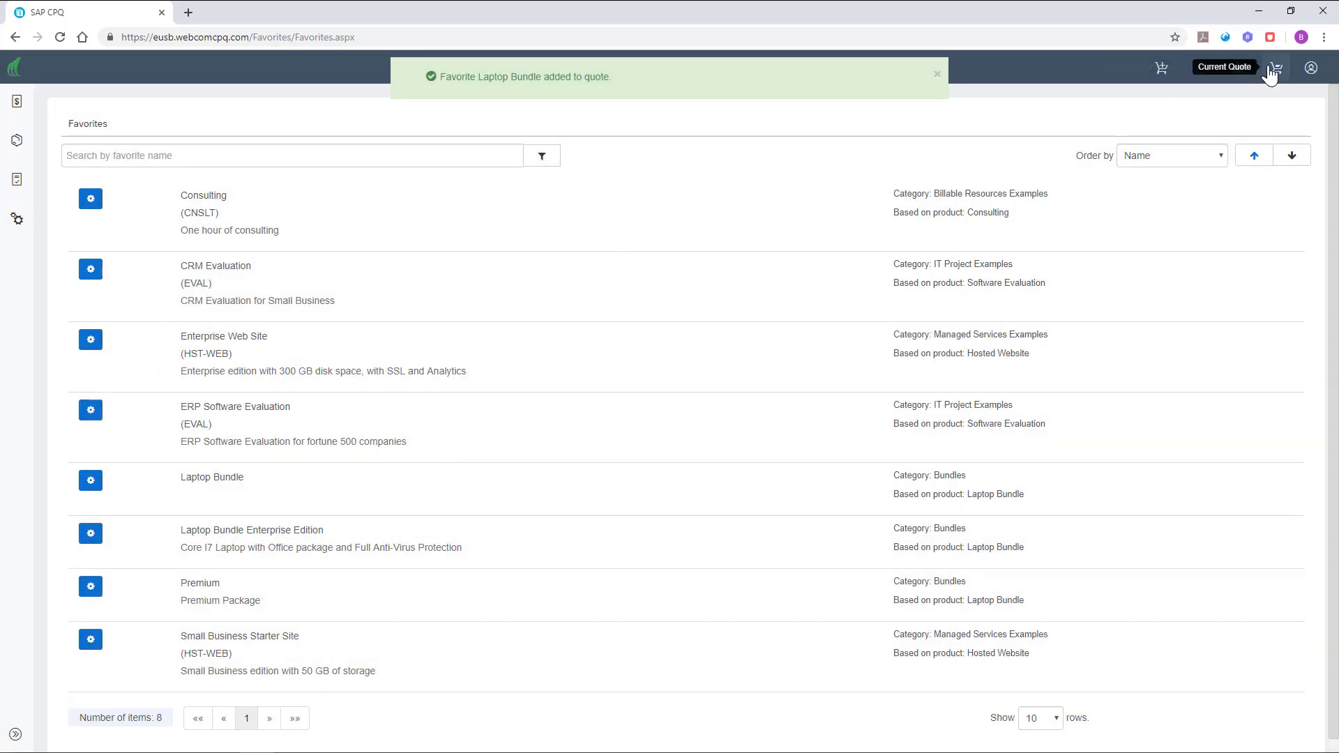
{"action": "left_click", "coordinate": [1276, 67]}
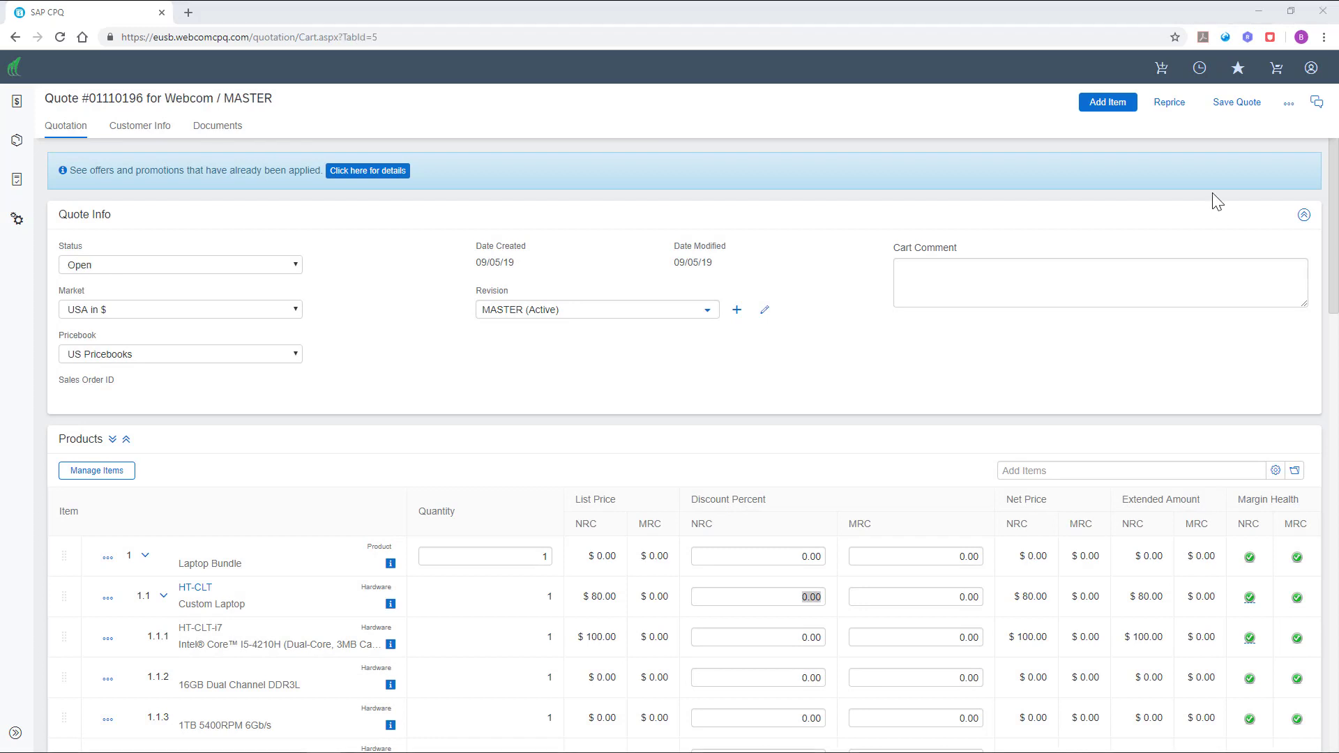
{"action": "mouse_move", "coordinate": [1012, 352]}
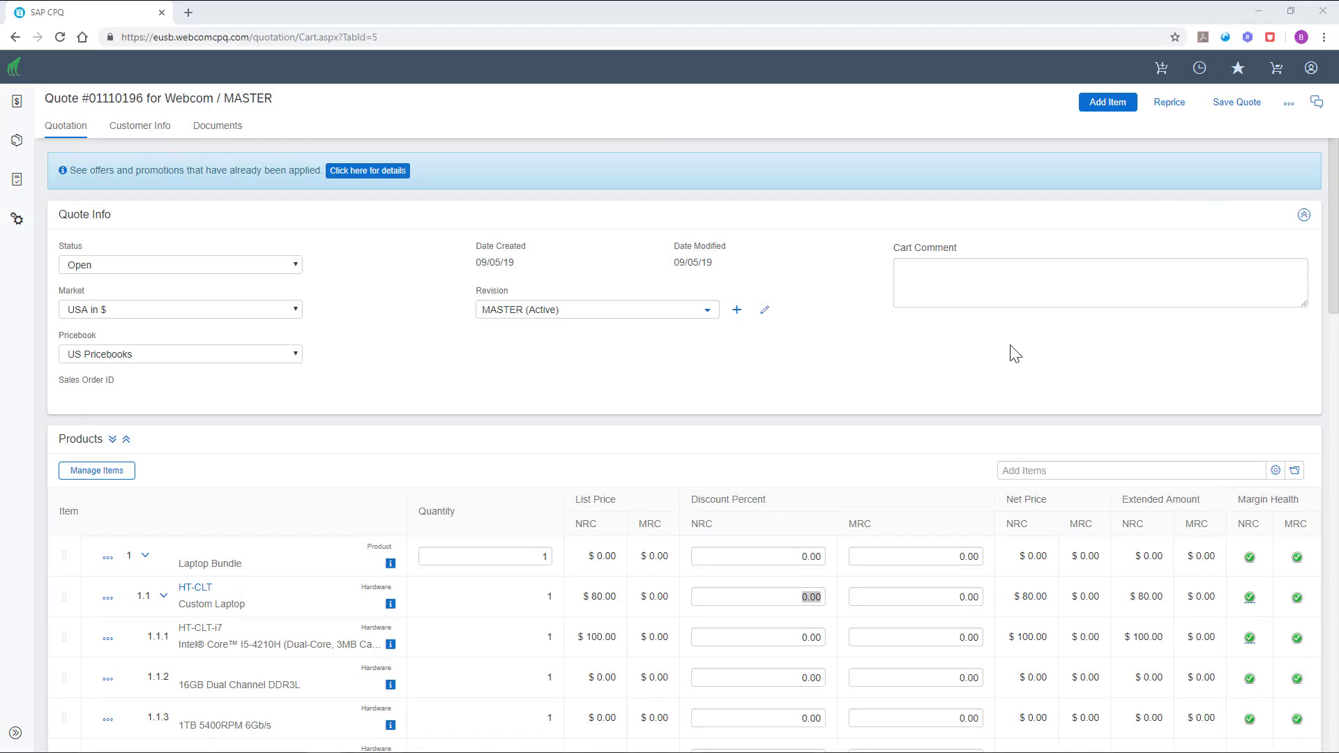
{"action": "scroll", "scroll_direction": "down", "scroll_amount": 3}
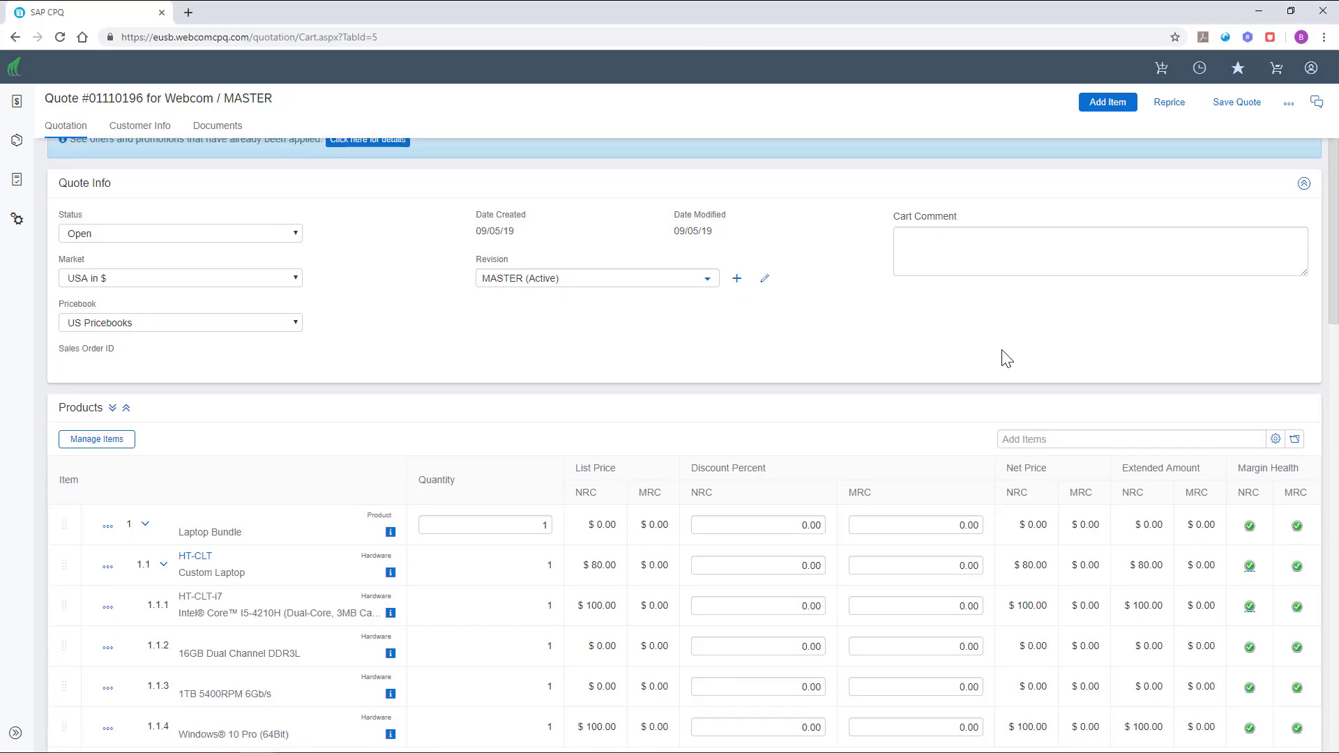
{"action": "scroll", "scroll_direction": "down", "scroll_amount": 3}
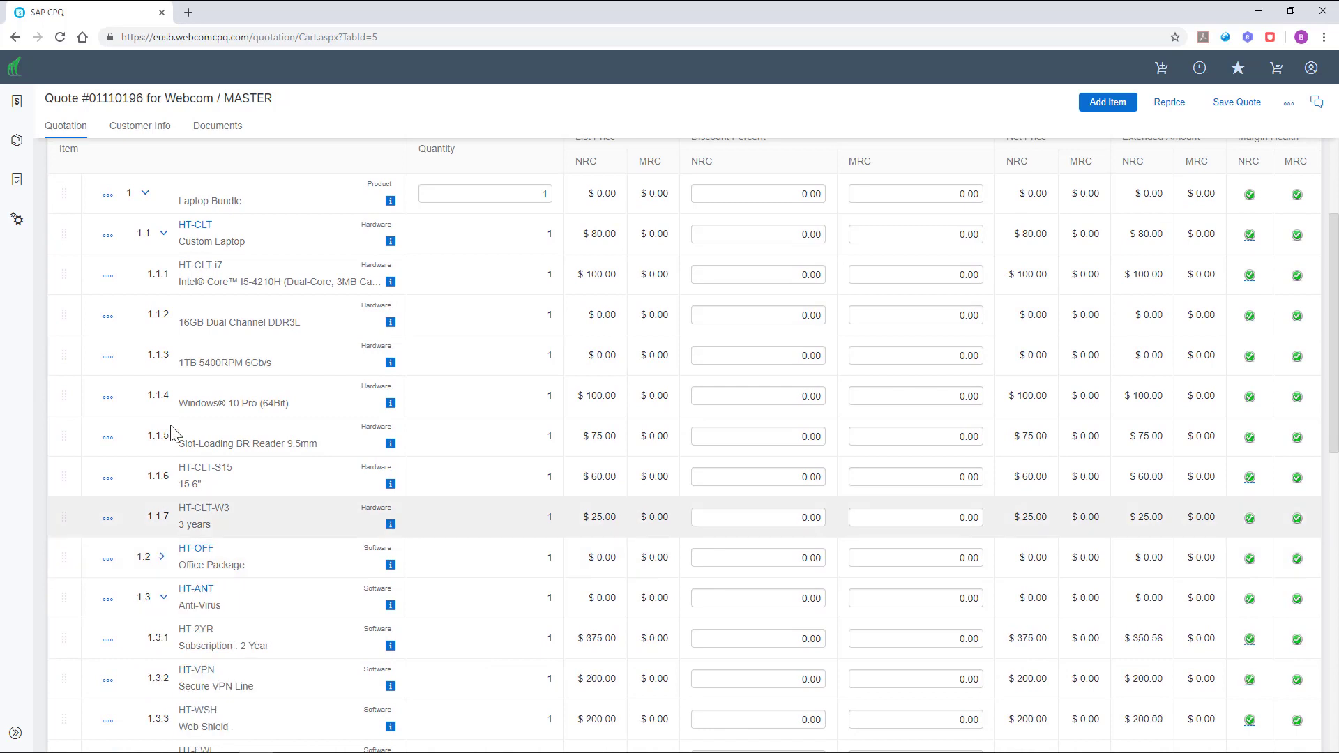
{"action": "left_click", "coordinate": [162, 234]}
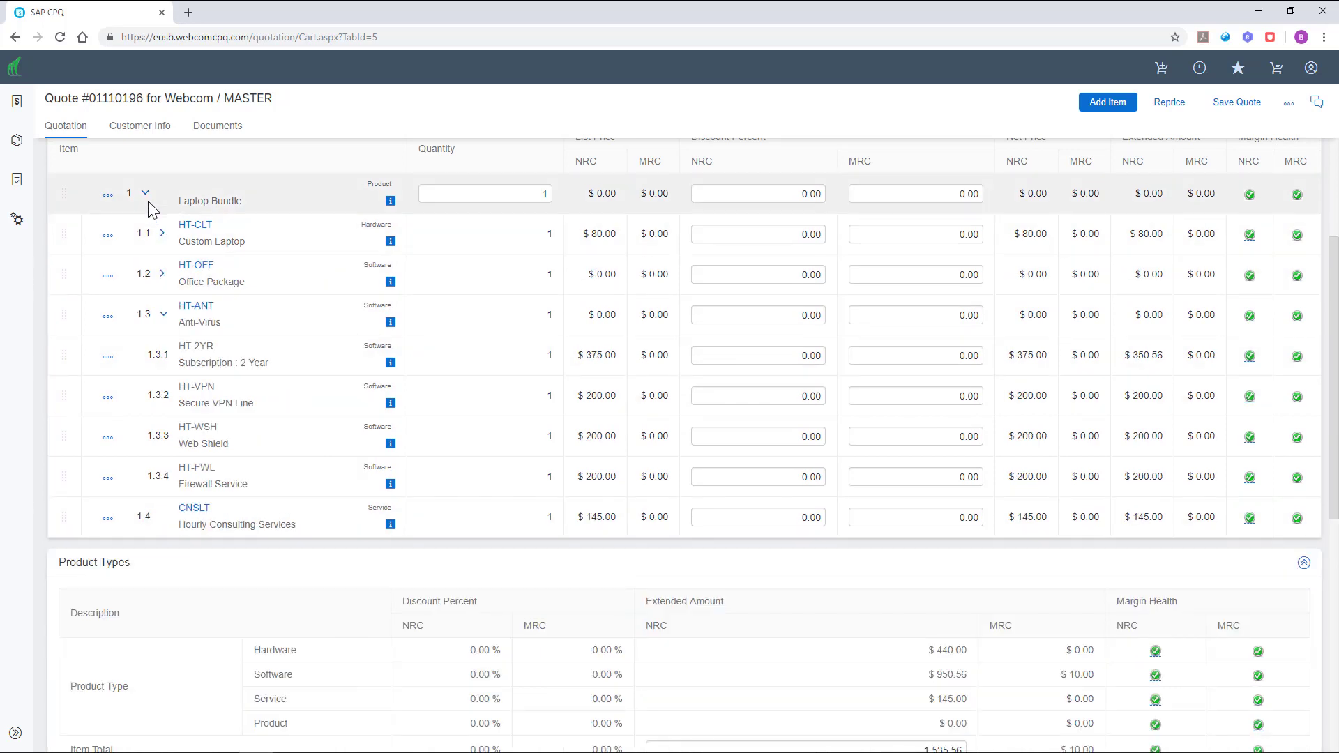
{"action": "left_click", "coordinate": [145, 194]}
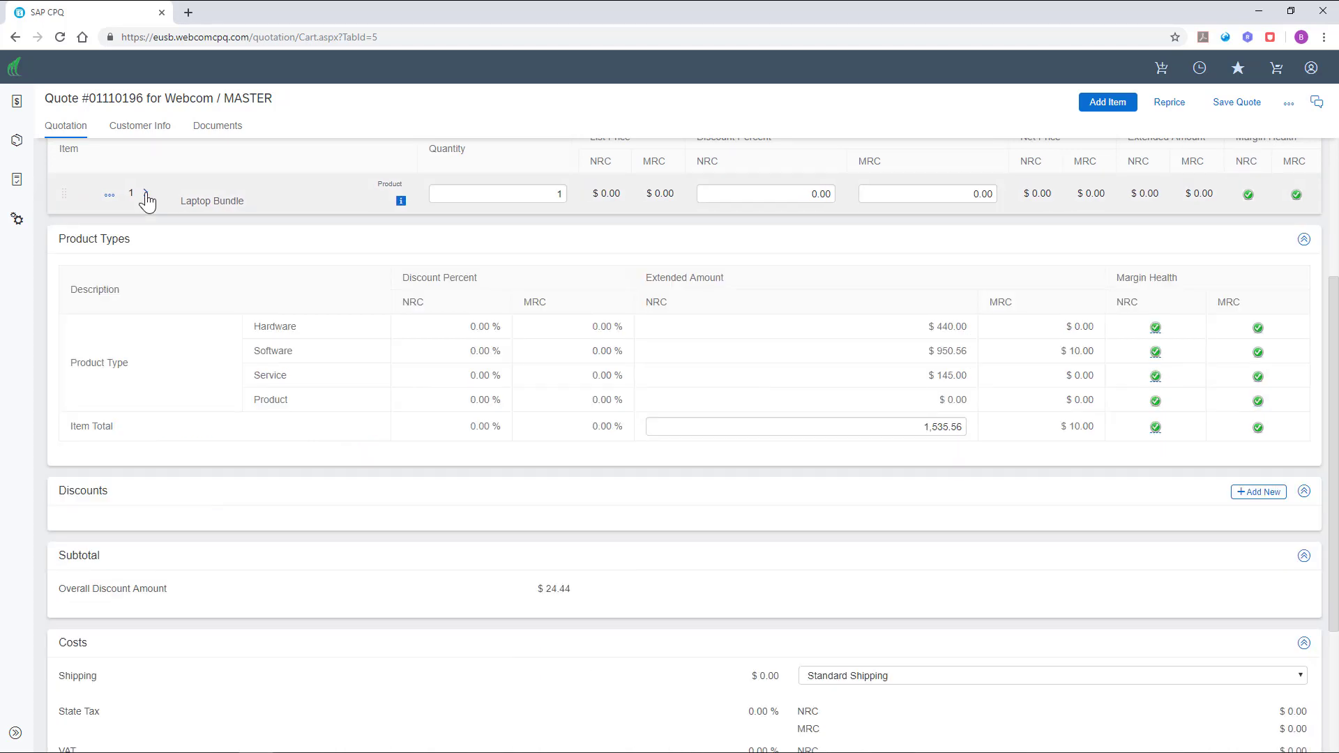
{"action": "left_click", "coordinate": [145, 201]}
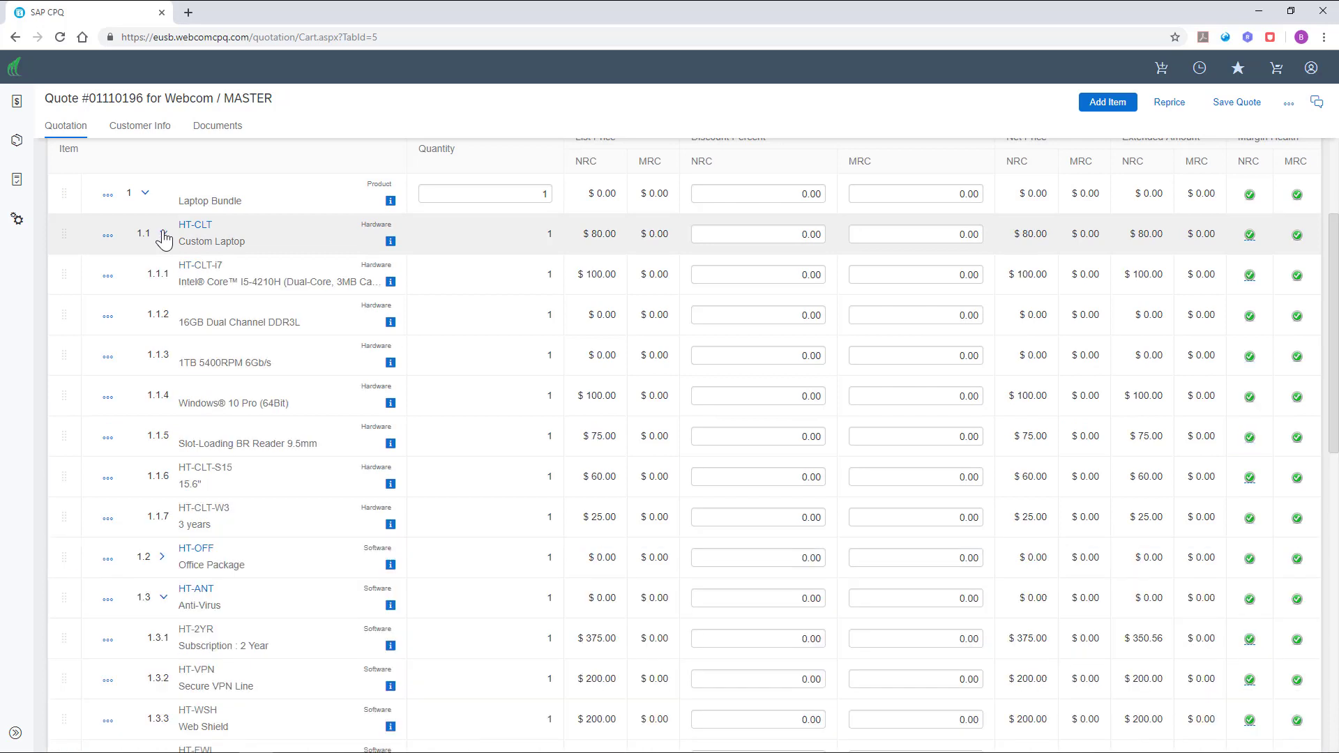
{"action": "left_click", "coordinate": [759, 274]}
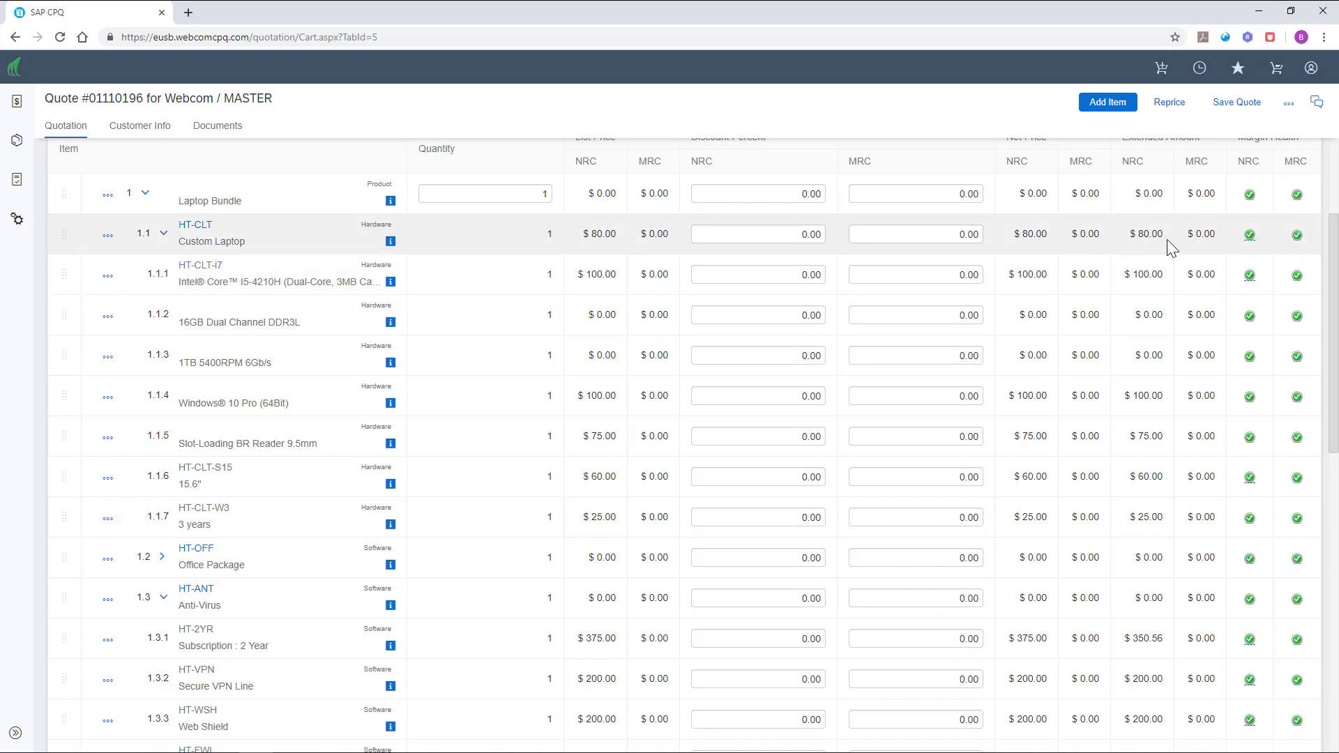
Check Custom Laptop's margin health, then adjust the Item Total margin so line amounts become editable
{"action": "scroll", "scroll_direction": "down", "scroll_amount": 3}
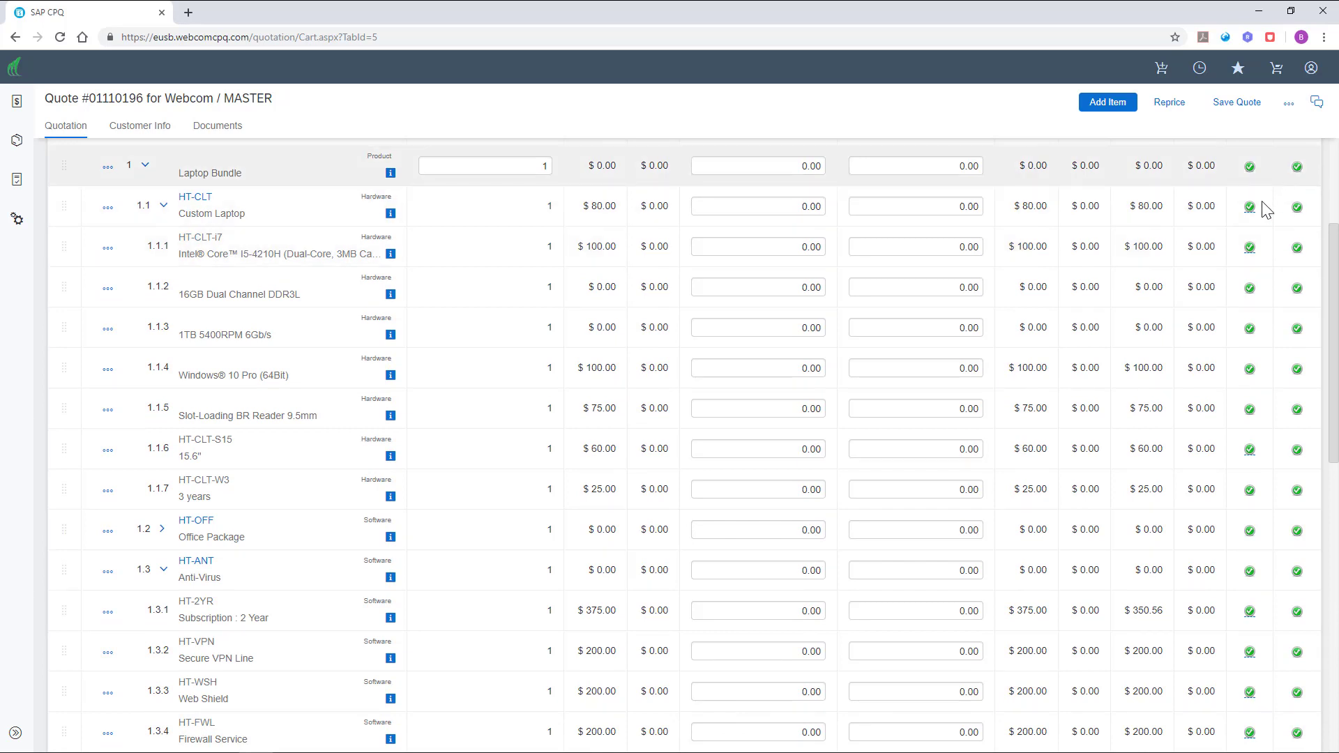
{"action": "left_click", "coordinate": [1248, 207]}
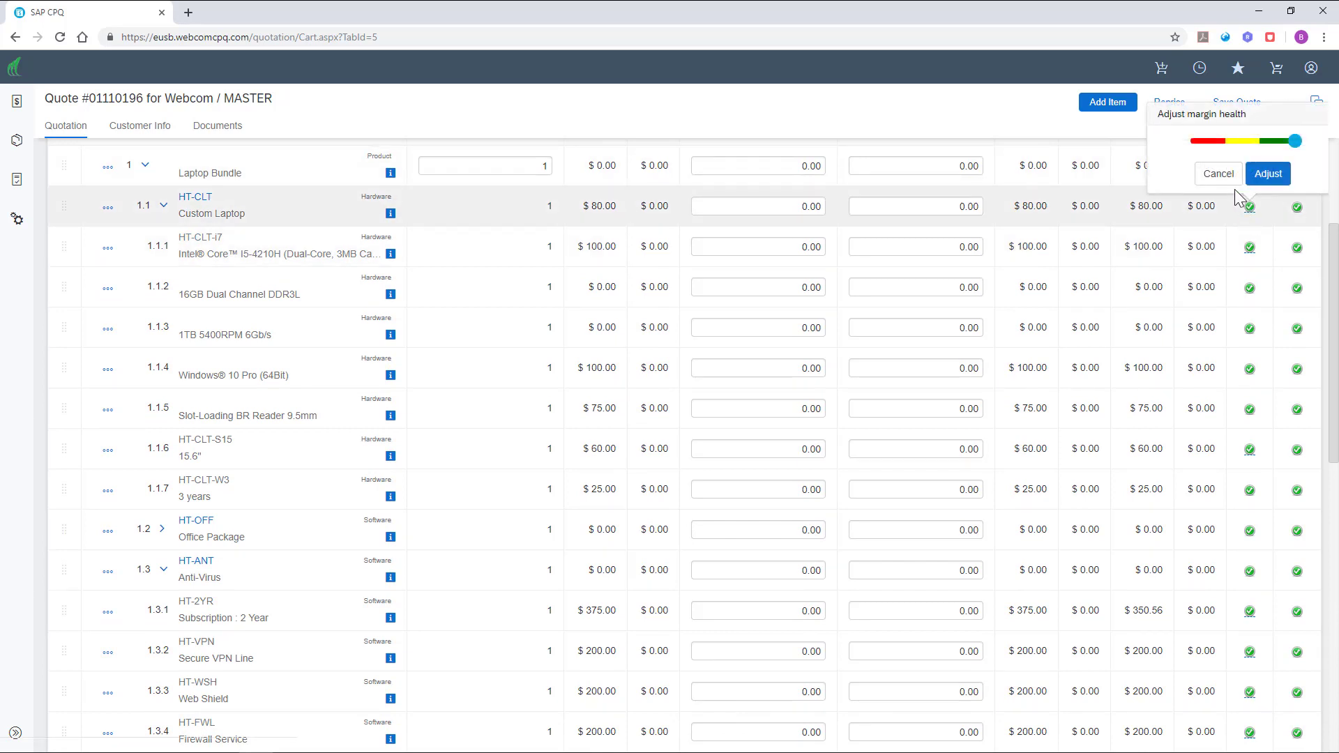
{"action": "left_click", "coordinate": [1219, 173]}
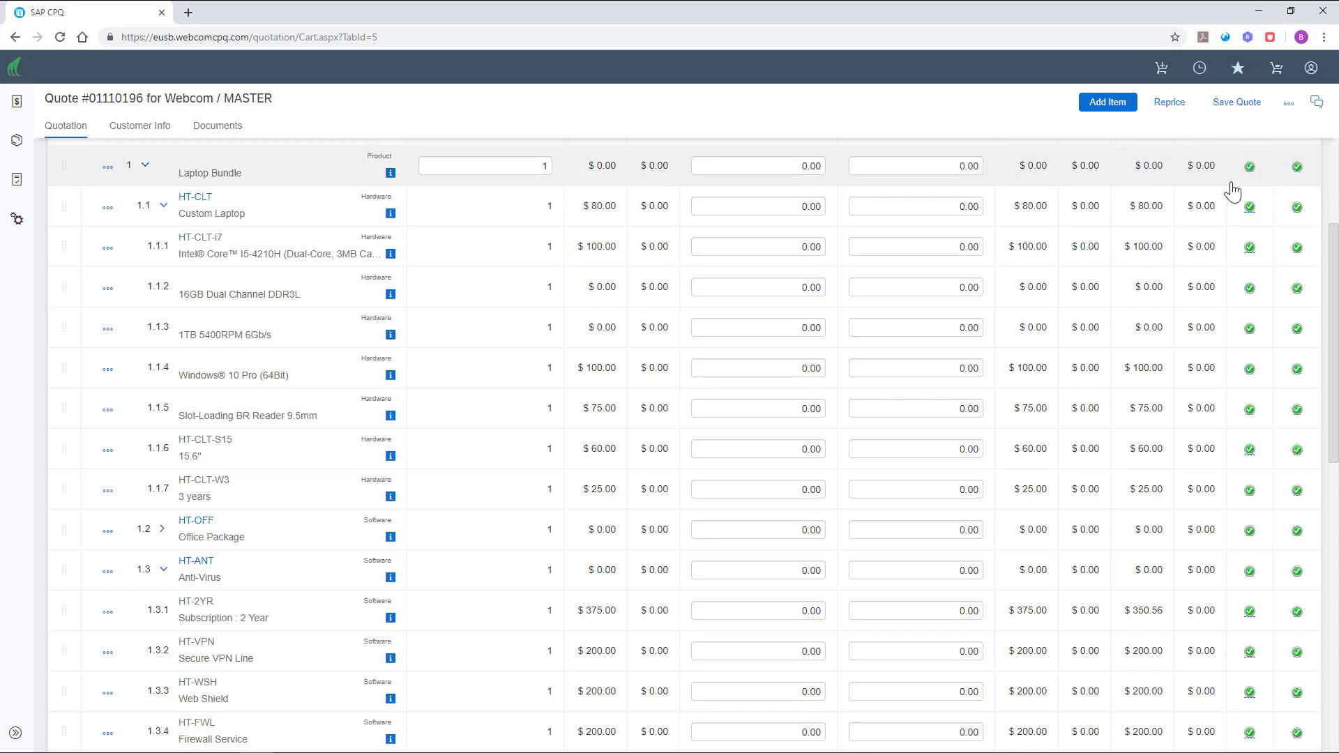
{"action": "scroll", "scroll_direction": "down", "scroll_amount": 3}
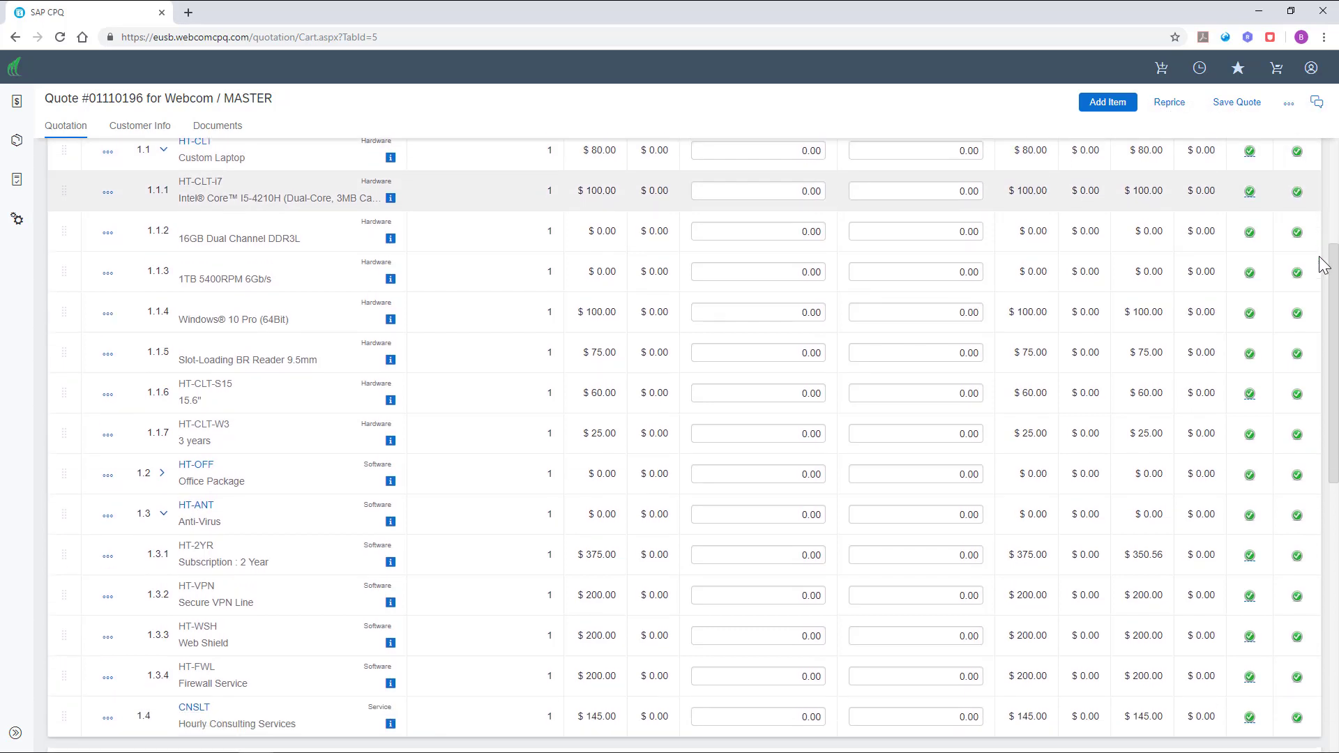
{"action": "scroll", "scroll_direction": "down", "scroll_amount": 3}
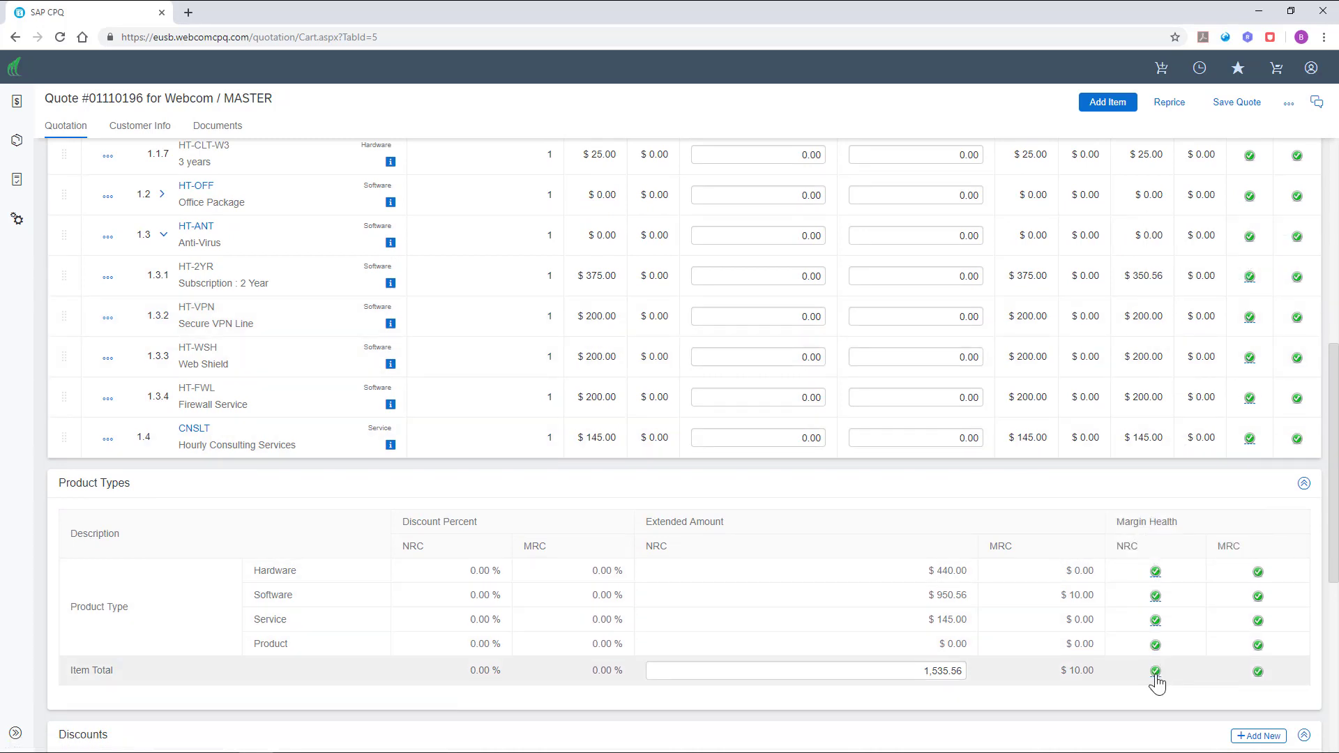
{"action": "left_click", "coordinate": [1155, 669]}
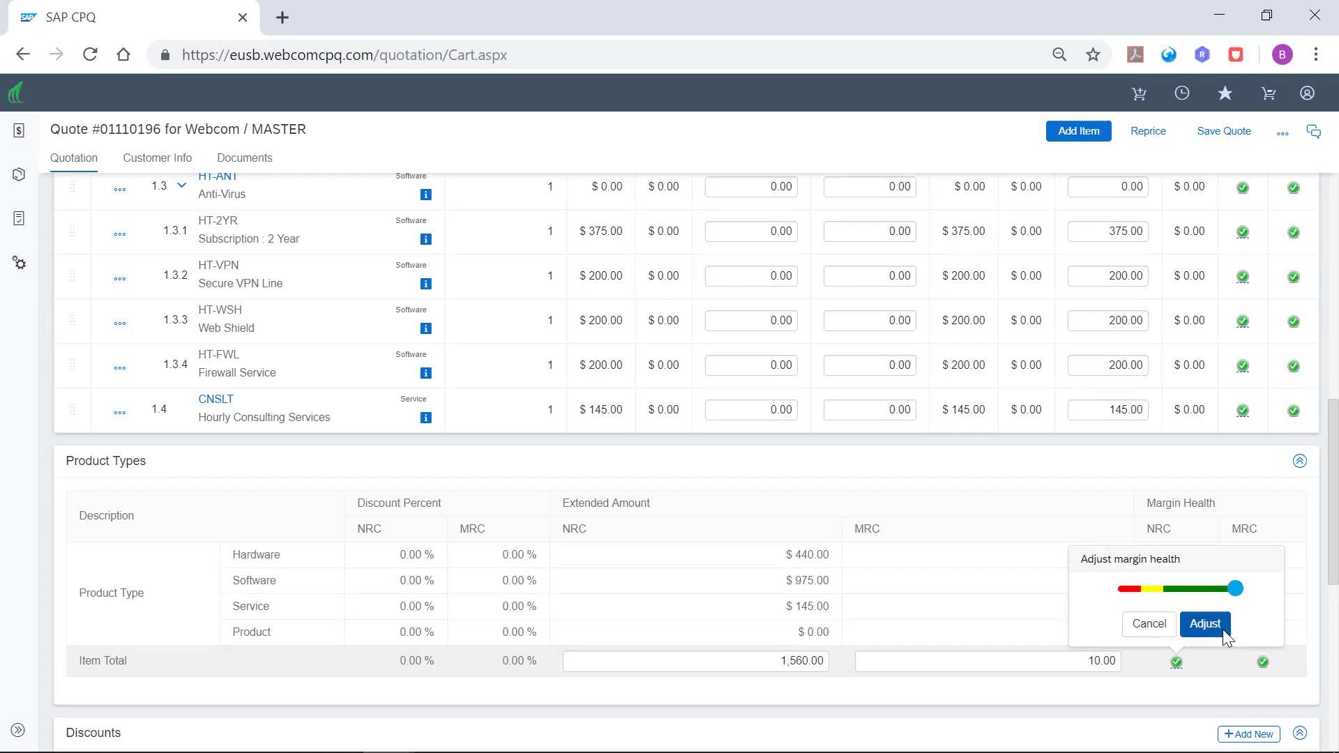
{"action": "left_click", "coordinate": [1205, 623]}
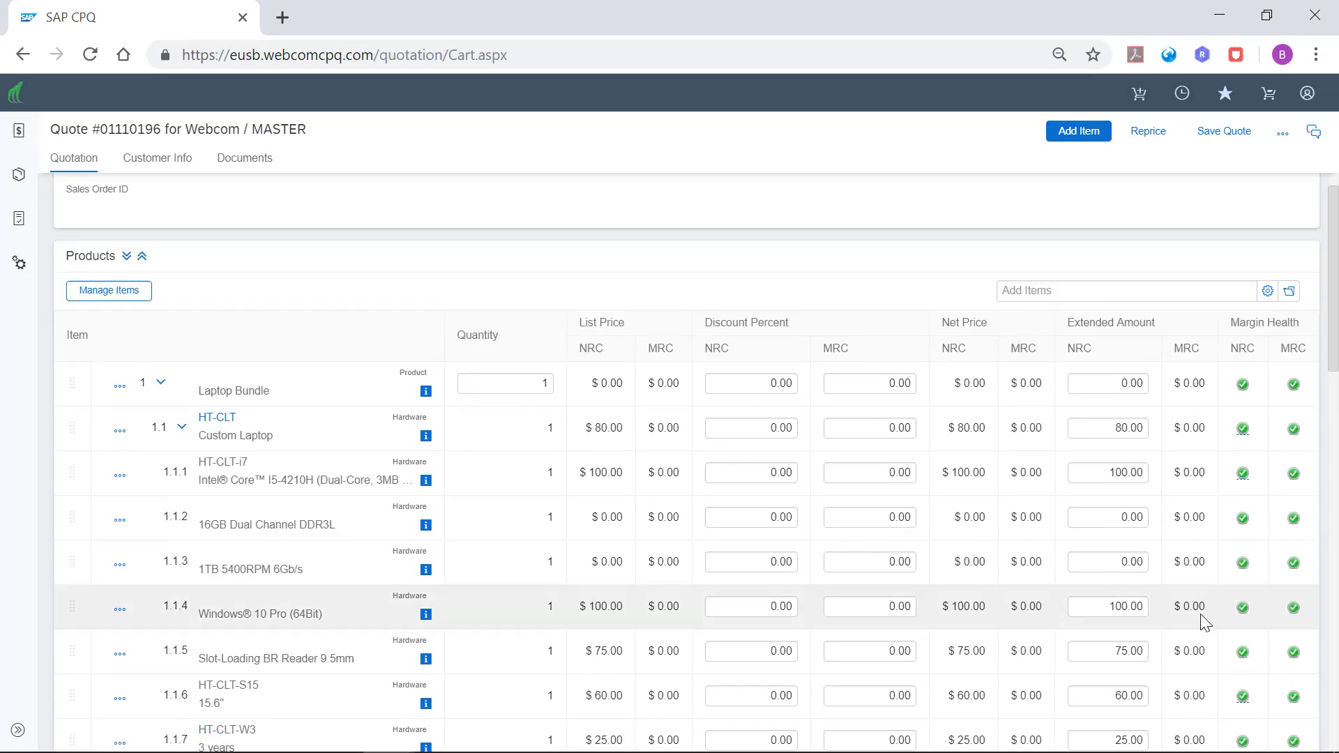
Enter 1,400 as the quote's Sub Total Amount
{"action": "left_click", "coordinate": [1107, 428]}
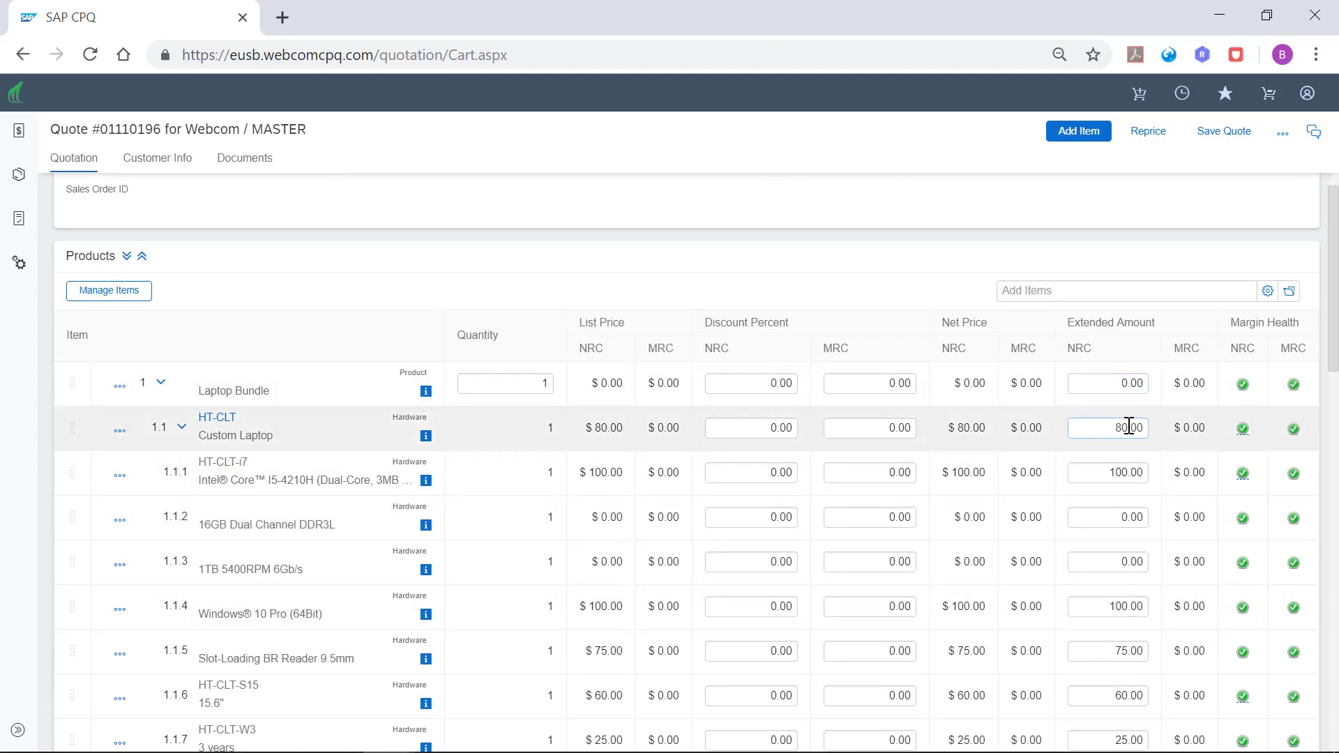
{"action": "scroll", "scroll_direction": "down", "scroll_amount": 3}
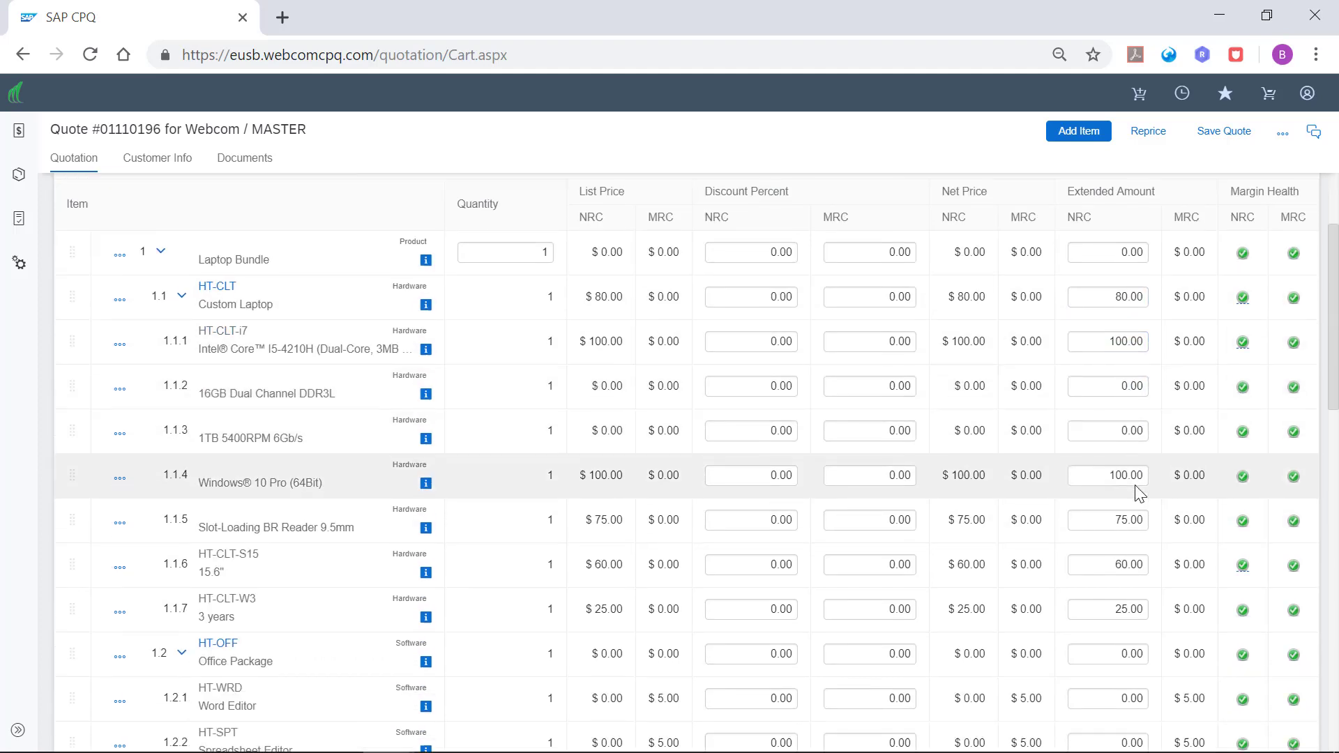
{"action": "scroll", "scroll_direction": "down", "scroll_amount": 3}
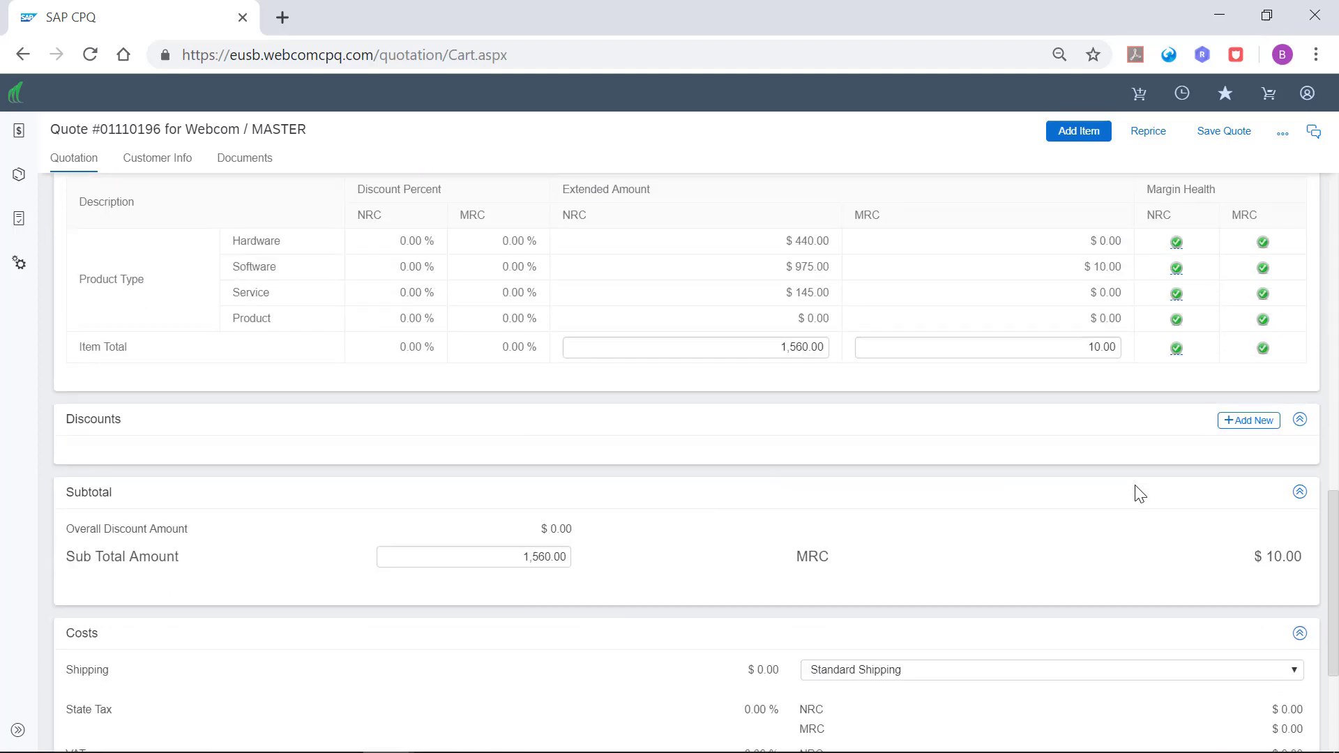
{"action": "scroll", "scroll_direction": "down", "scroll_amount": 3}
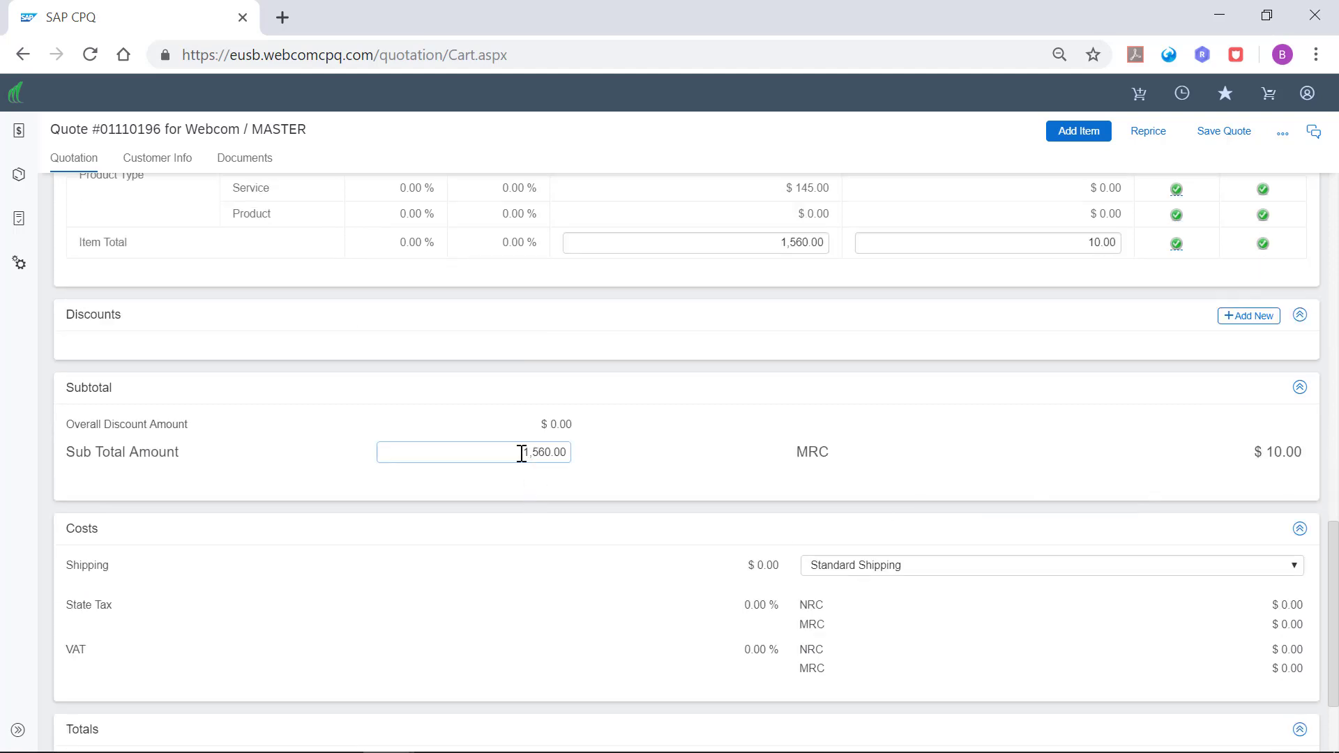
{"action": "type", "text": "1,400"}
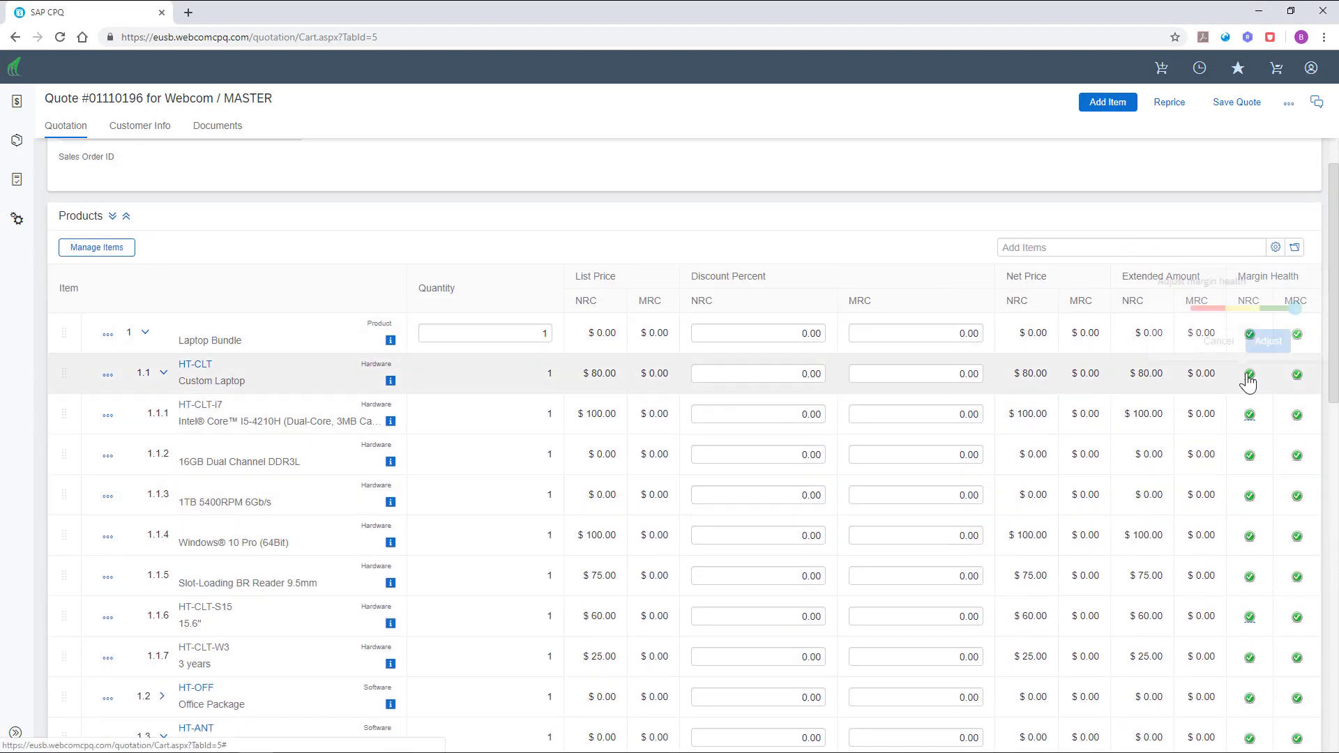
Drag Custom Laptop's margin to the red end, giving a 31.82% discount at $54.55
{"action": "left_click", "coordinate": [1248, 375]}
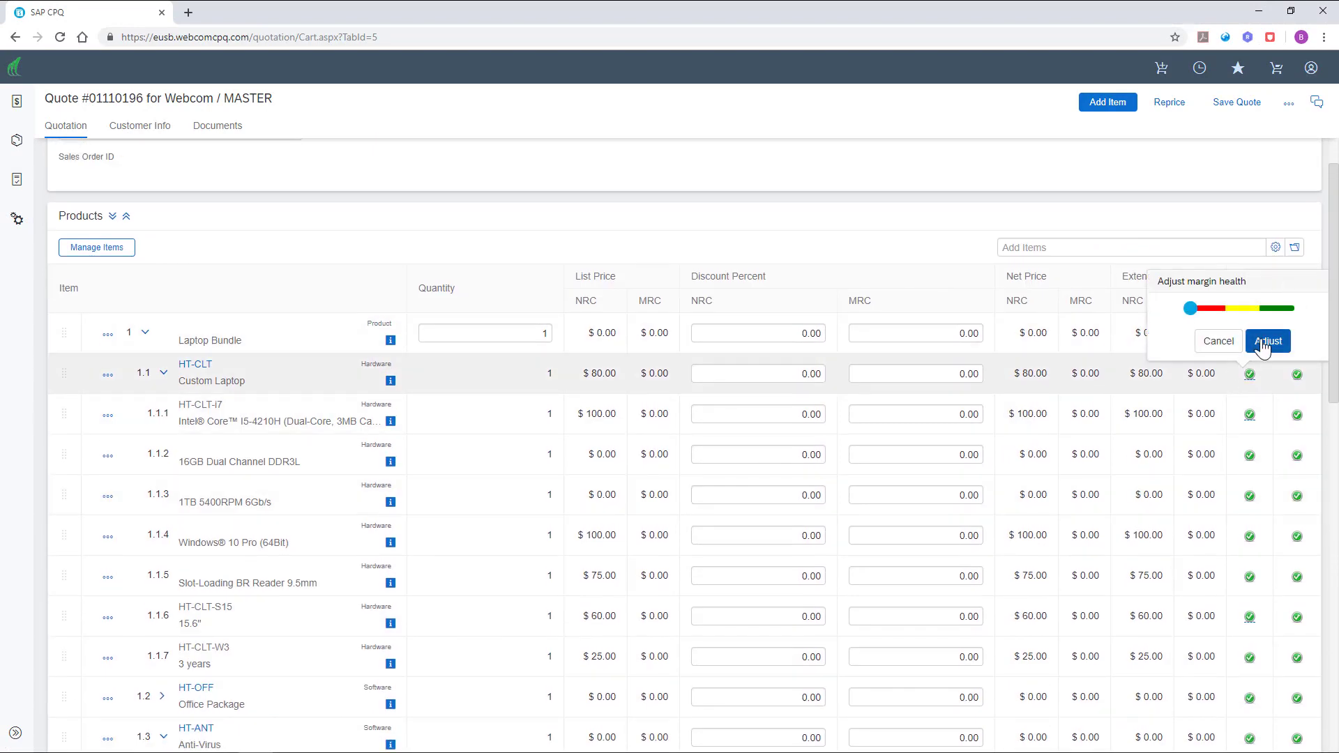
{"action": "left_click", "coordinate": [1267, 341]}
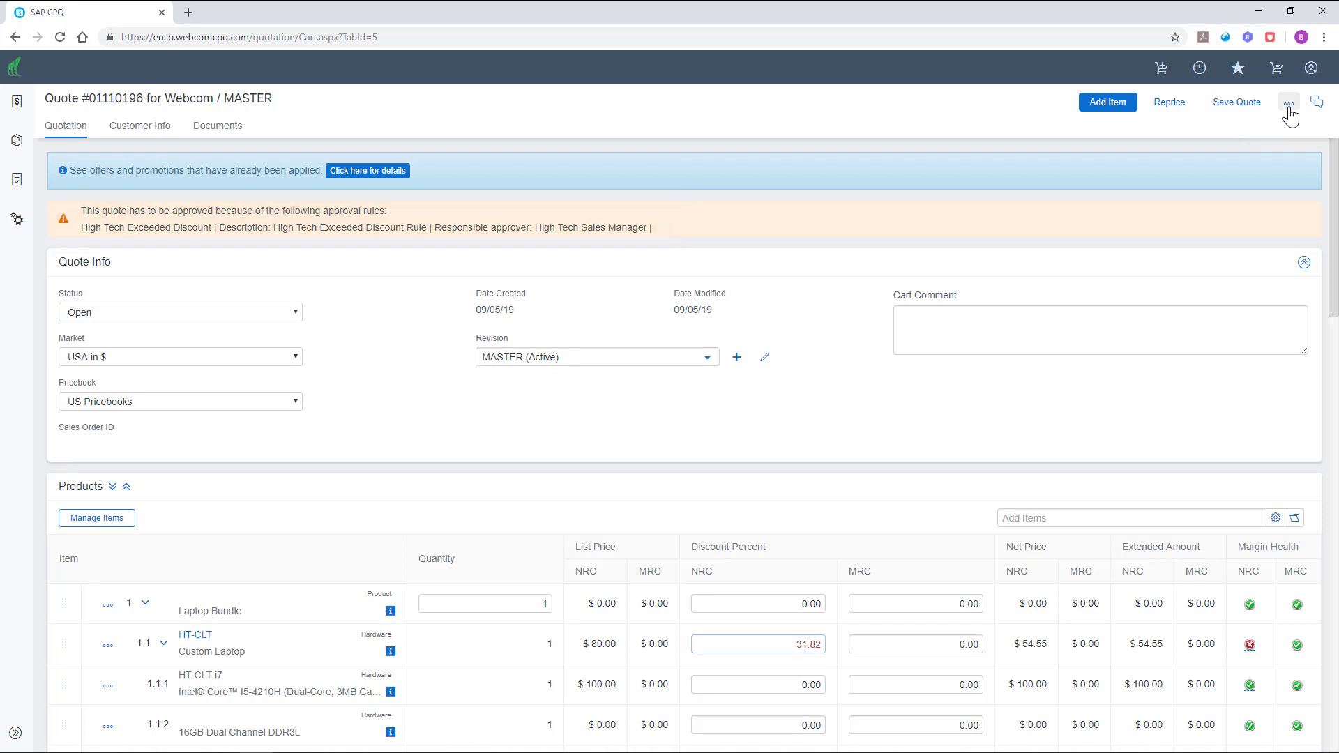
Request approval with the comment 'Please Approve discount for Laptop Bundle' and submit it
{"action": "left_click", "coordinate": [1288, 103]}
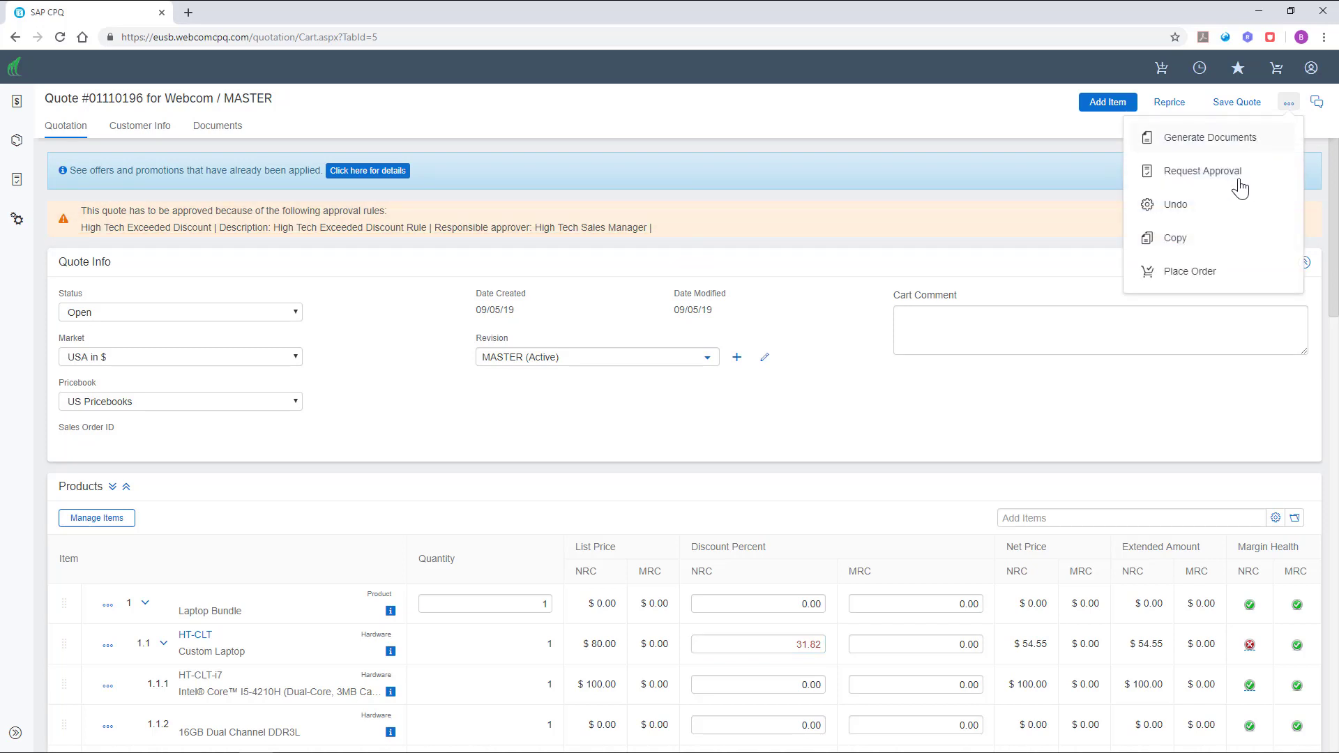
{"action": "left_click", "coordinate": [1200, 170]}
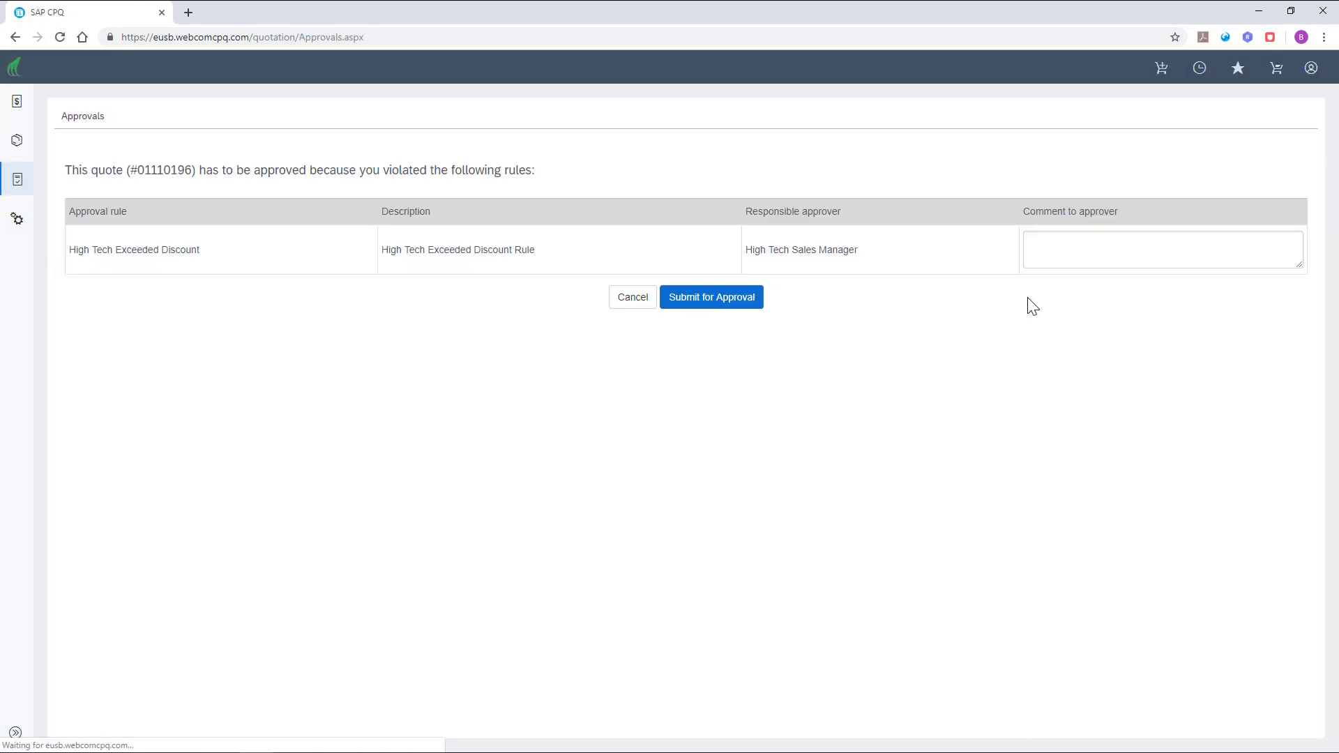
{"action": "type", "text": "Please A"}
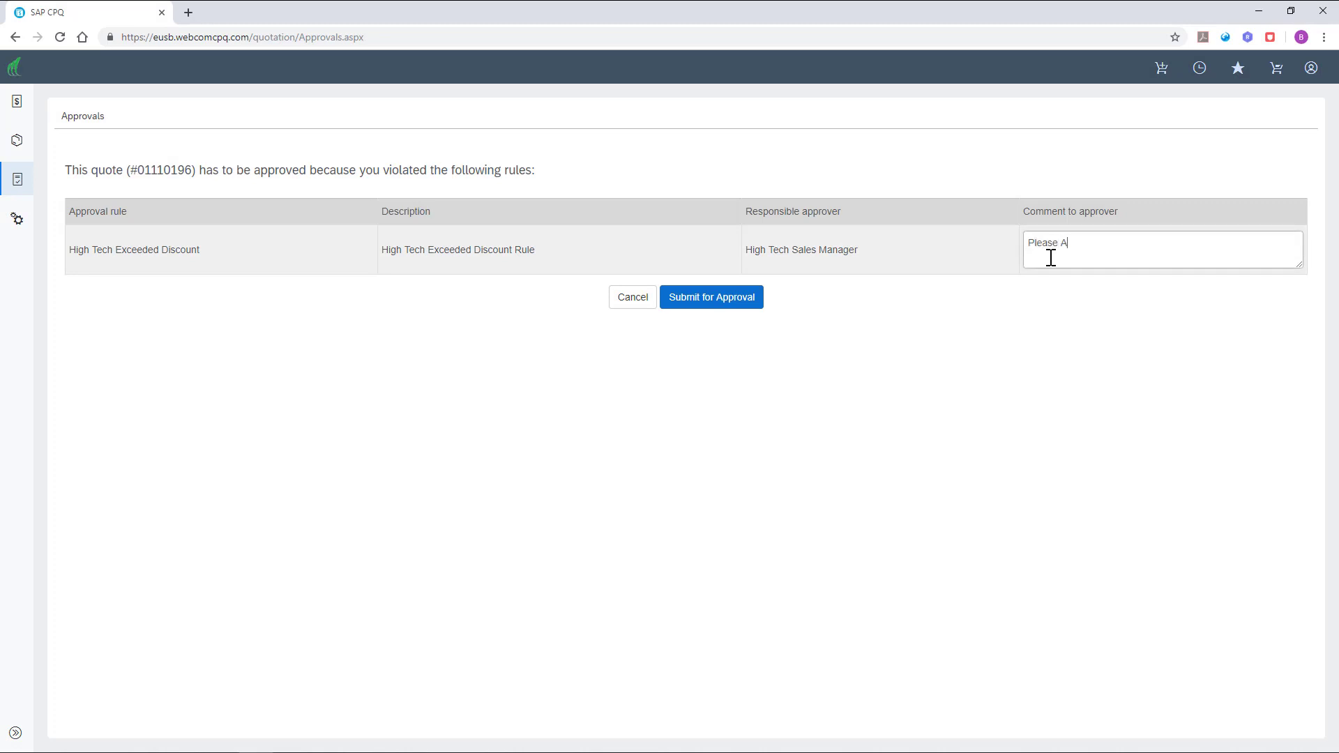
{"action": "type", "text": "pprove d"}
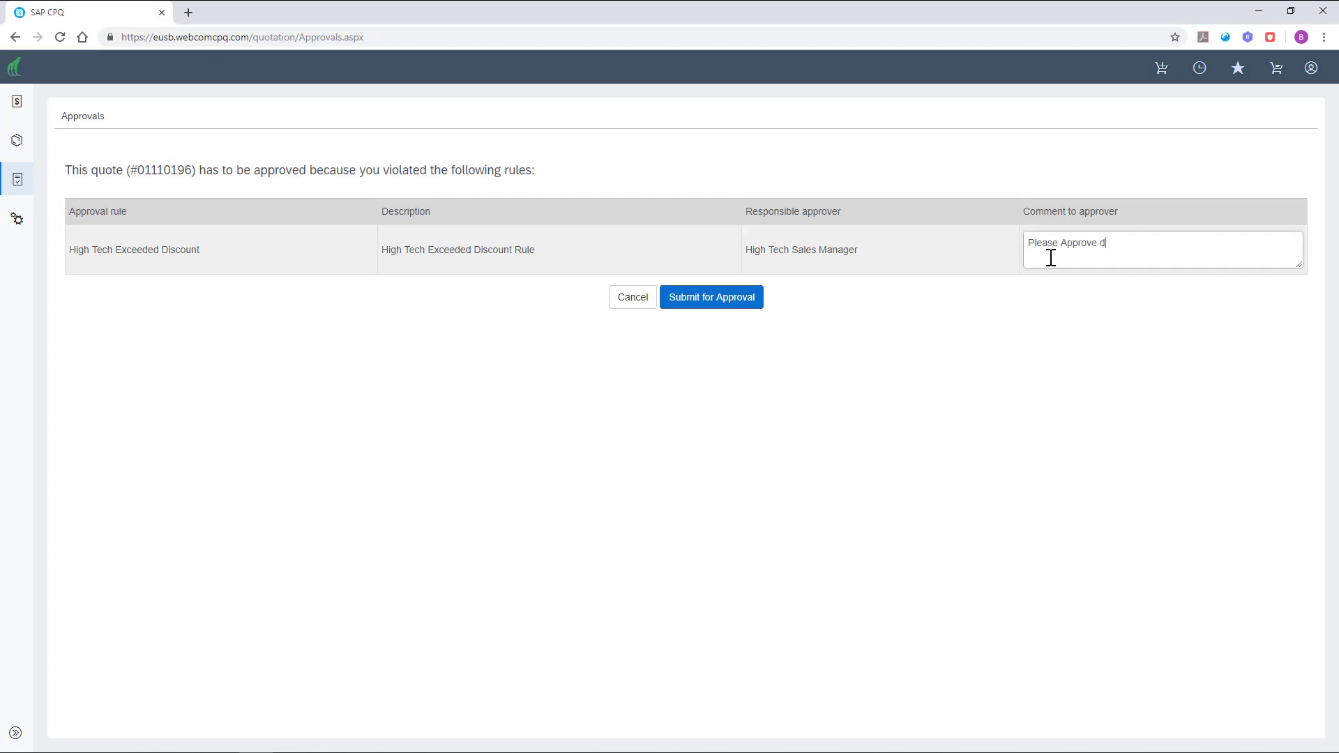
{"action": "type", "text": "iscount for Laptop"}
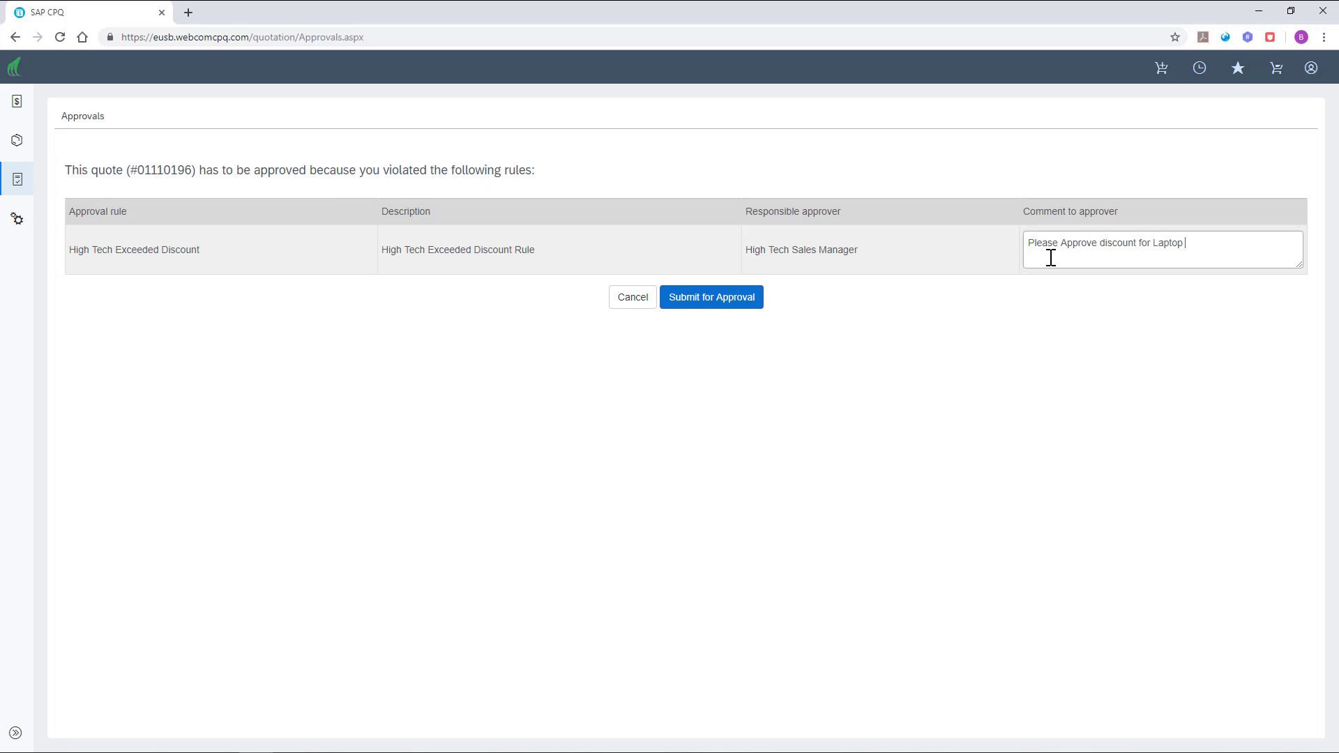
{"action": "type", "text": "Bundle"}
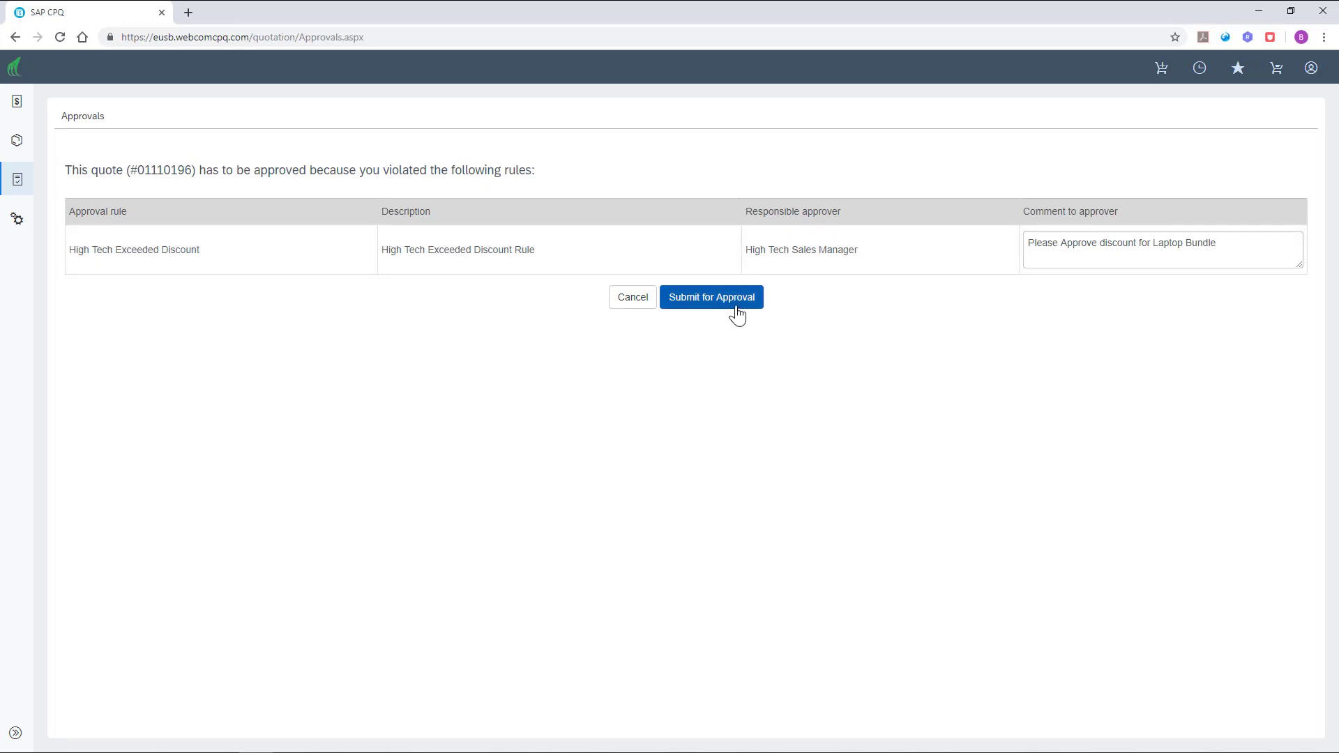
{"action": "left_click", "coordinate": [711, 297]}
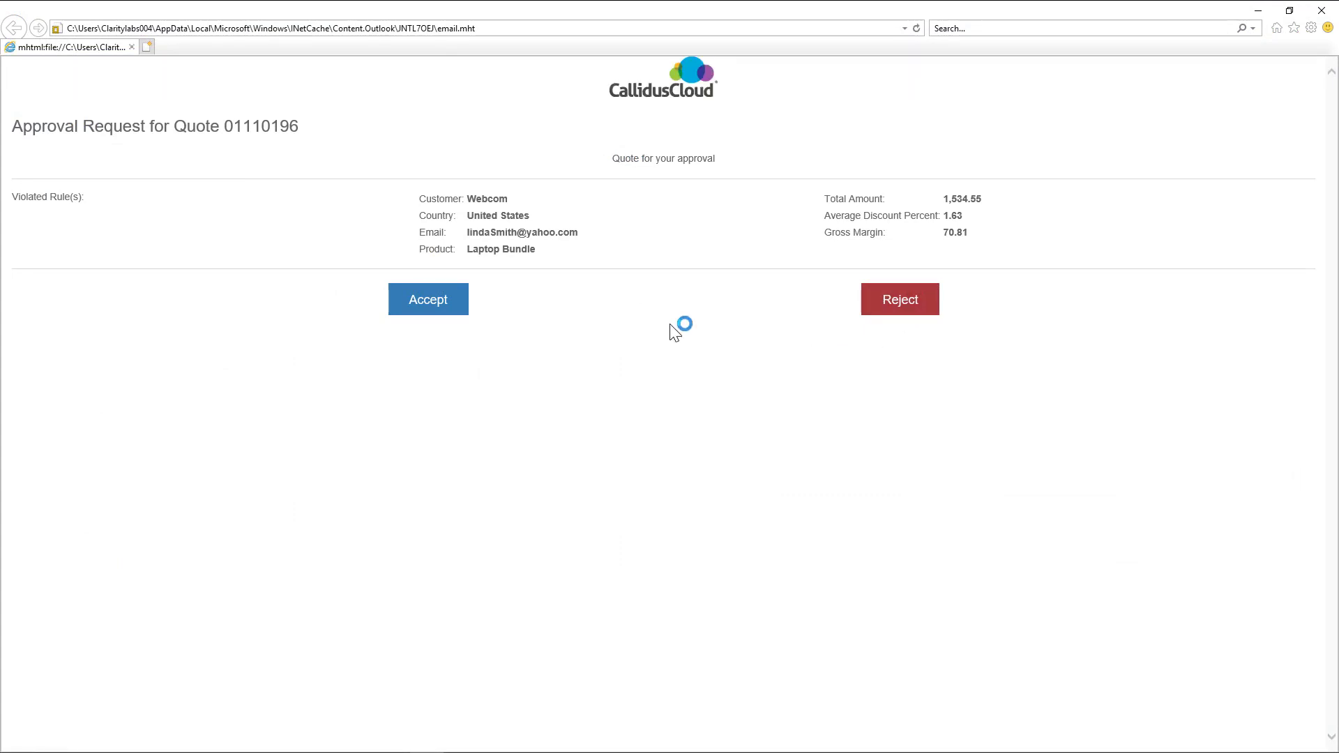
{"action": "mouse_move", "coordinate": [508, 326]}
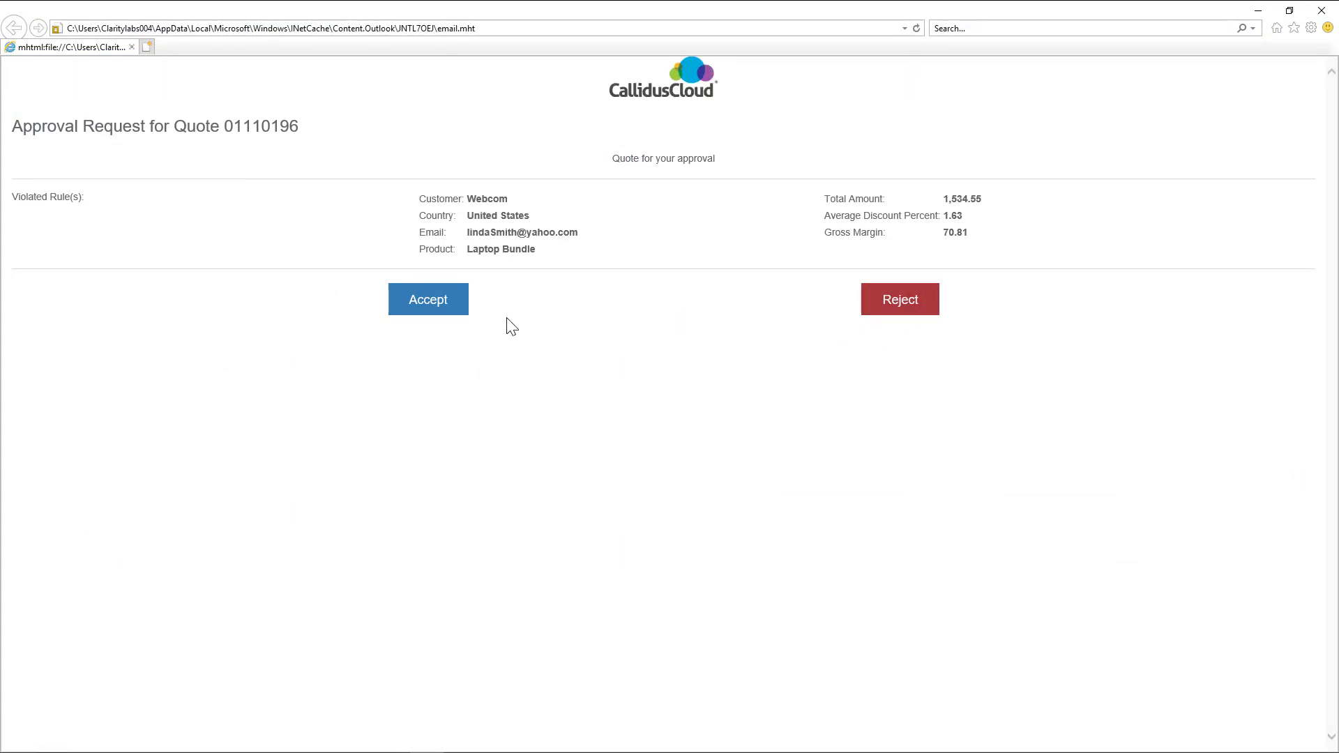
{"action": "mouse_move", "coordinate": [456, 319]}
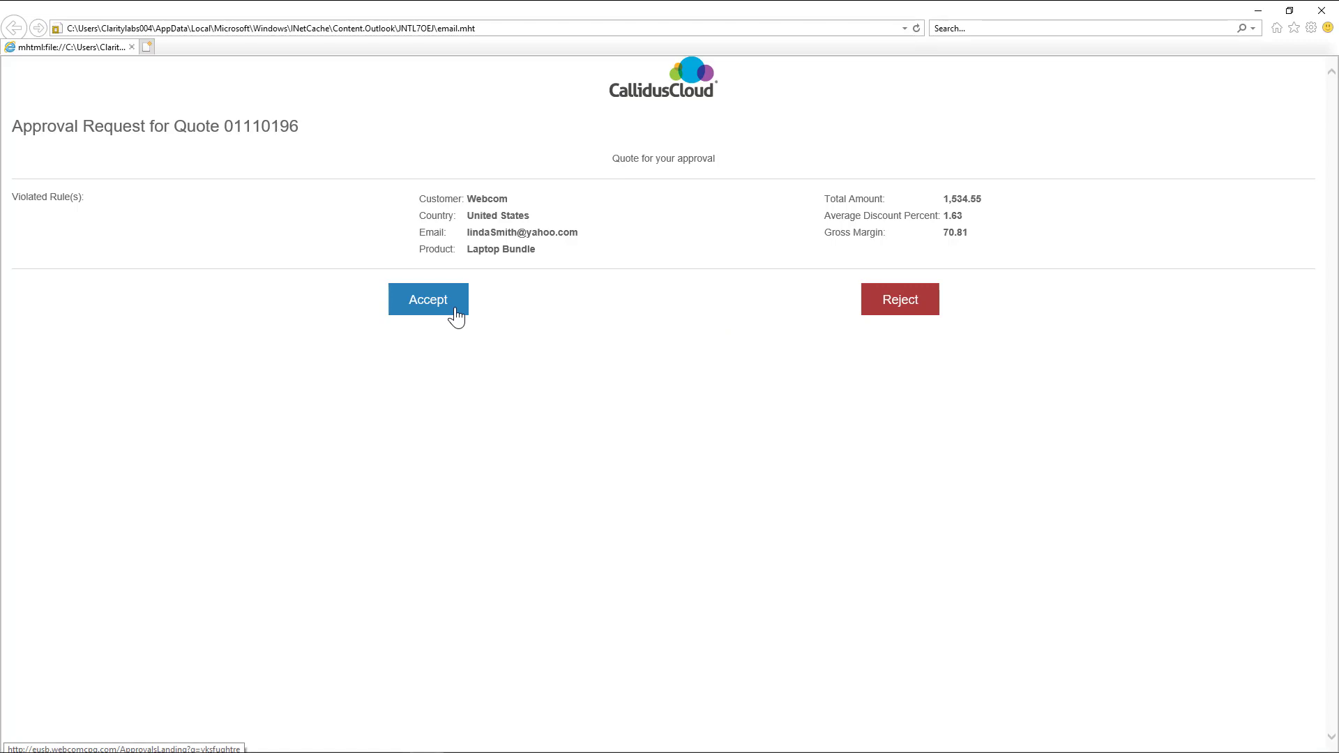
Accept the approval request for quote 01110196 from the email page
{"action": "left_click", "coordinate": [427, 299]}
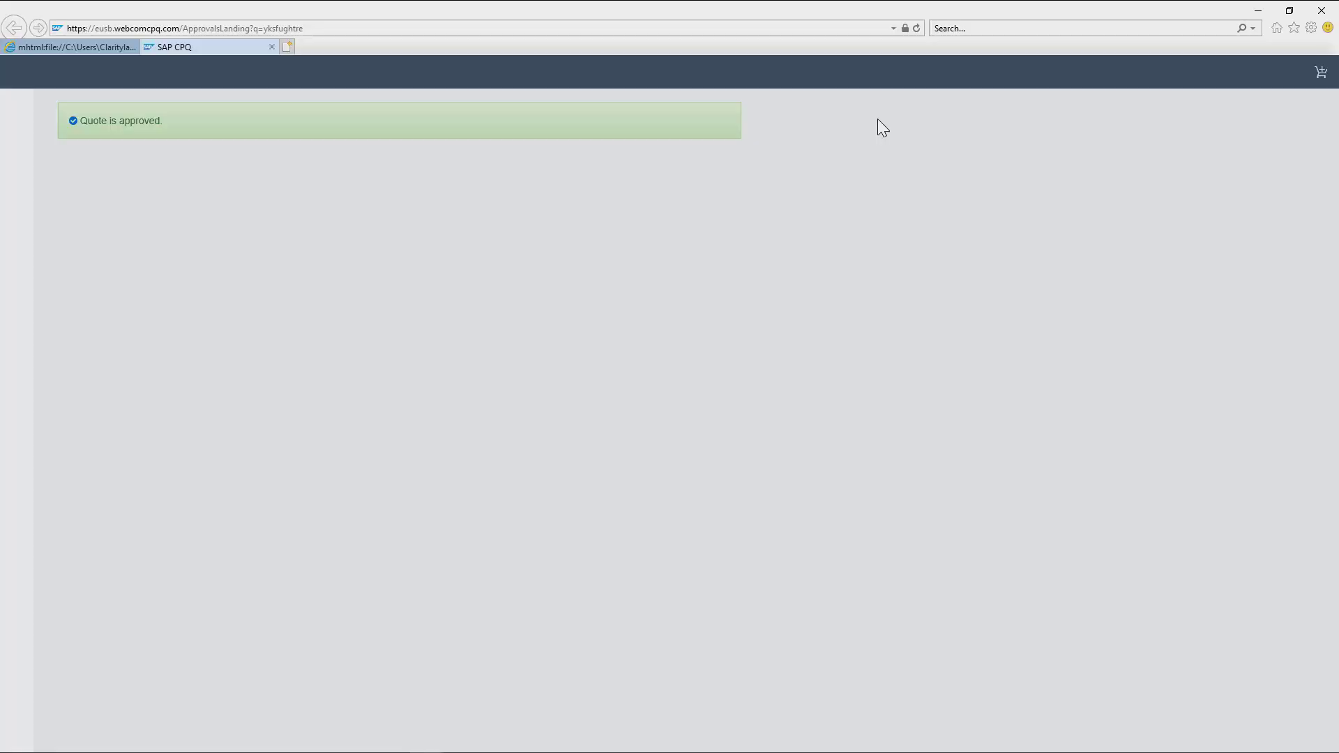